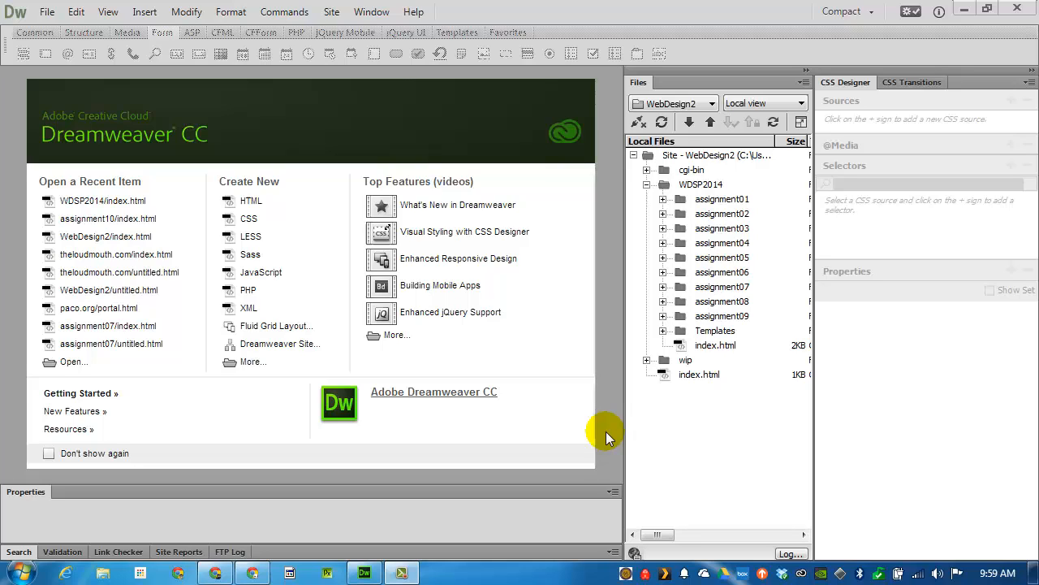
Step: Create a new assignment10 folder inside the WDSP2014 site folder
right_click(701, 185)
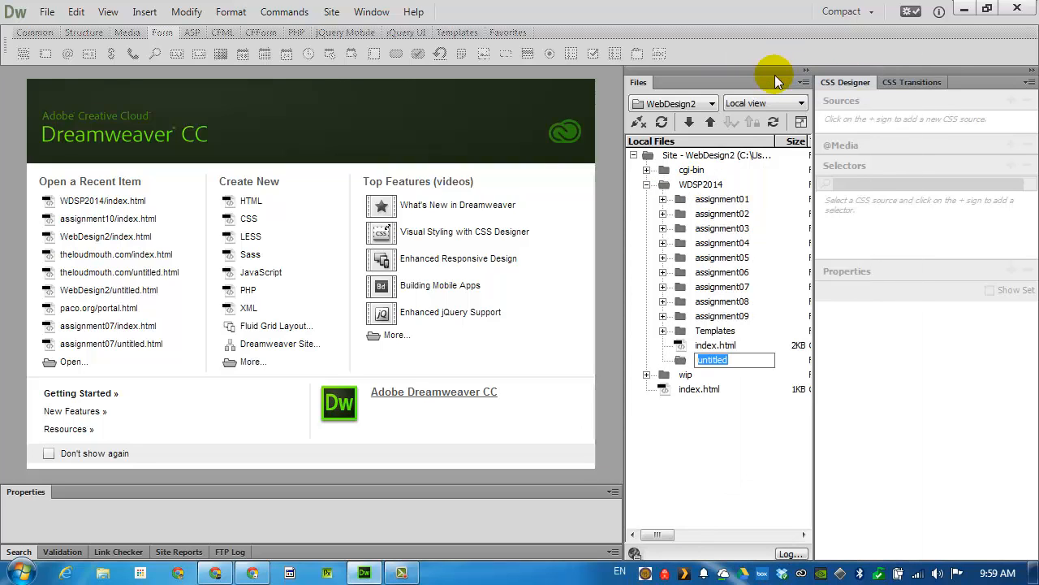
type("assignment10")
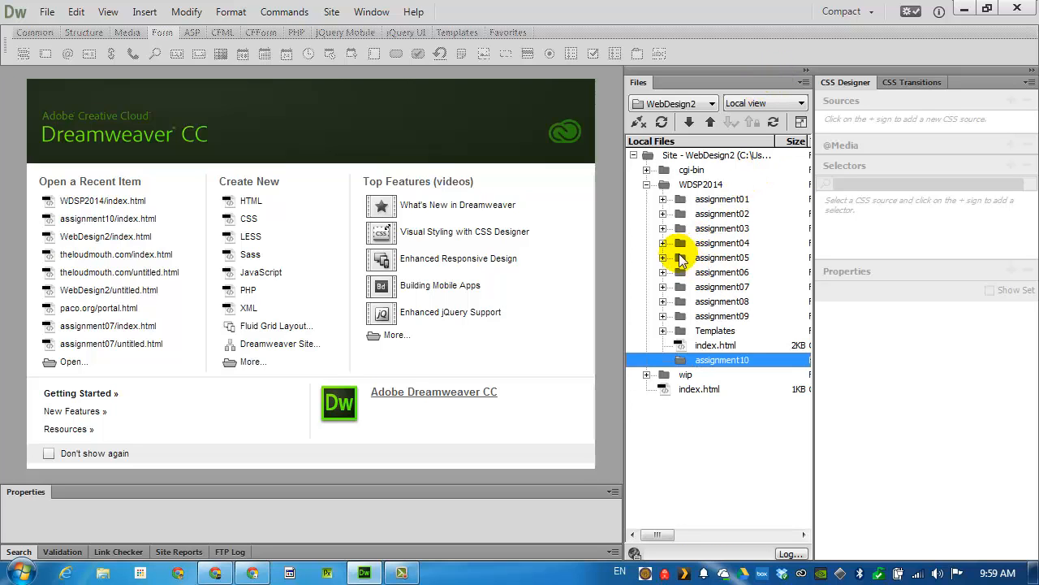
left_click(77, 11)
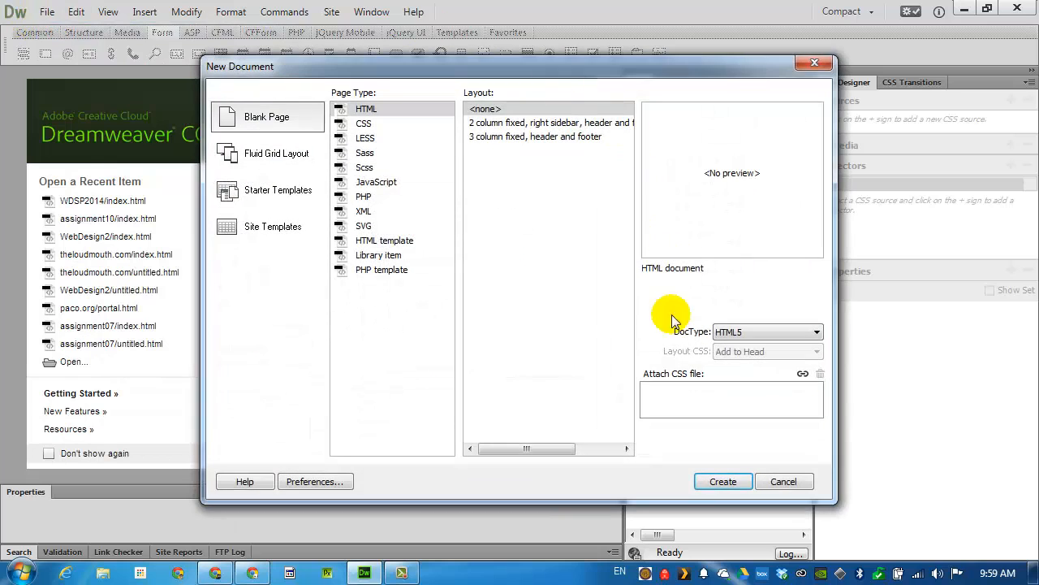
Step: Create a blank HTML5 page, widen the code pane, and show the Form insert options
left_click(723, 481)
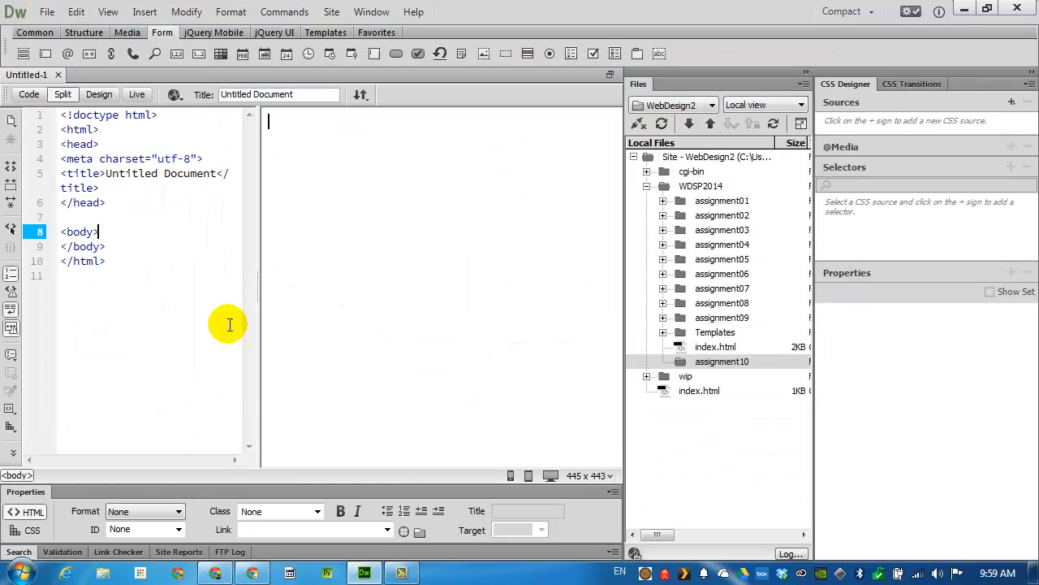
mouse_move(268, 196)
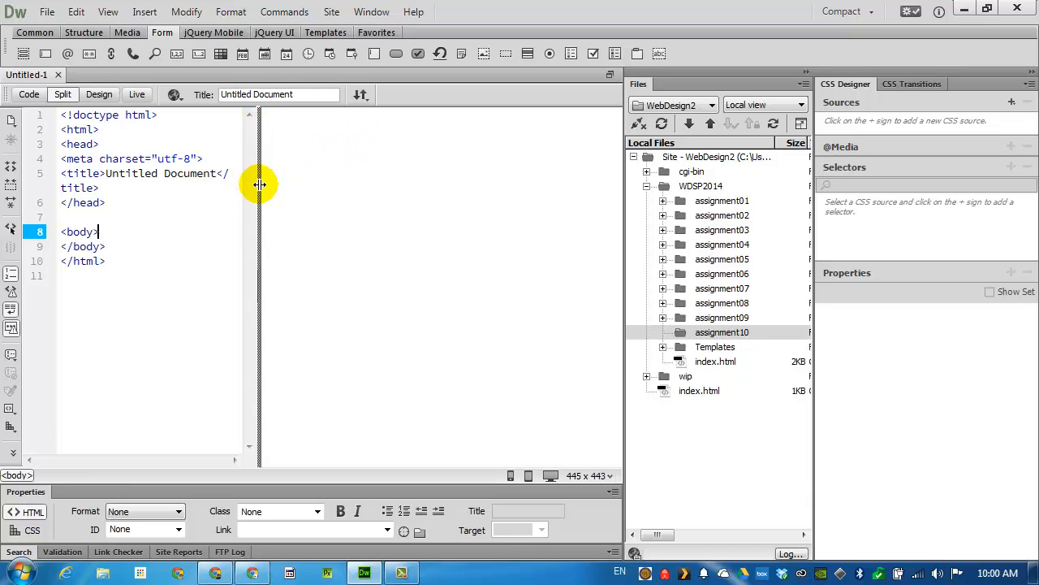
left_click_drag(260, 184, 290, 184)
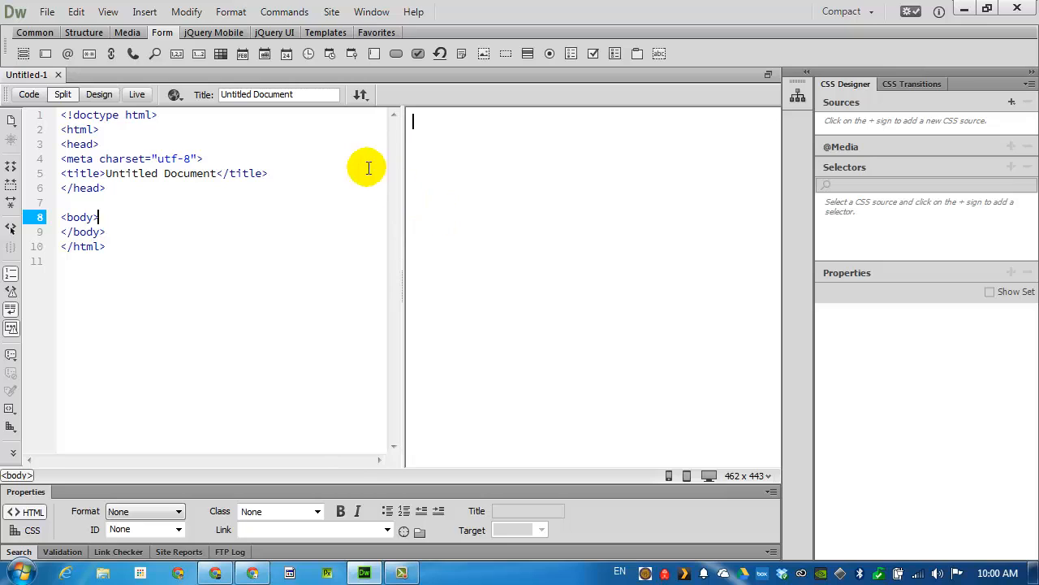
left_click(84, 32)
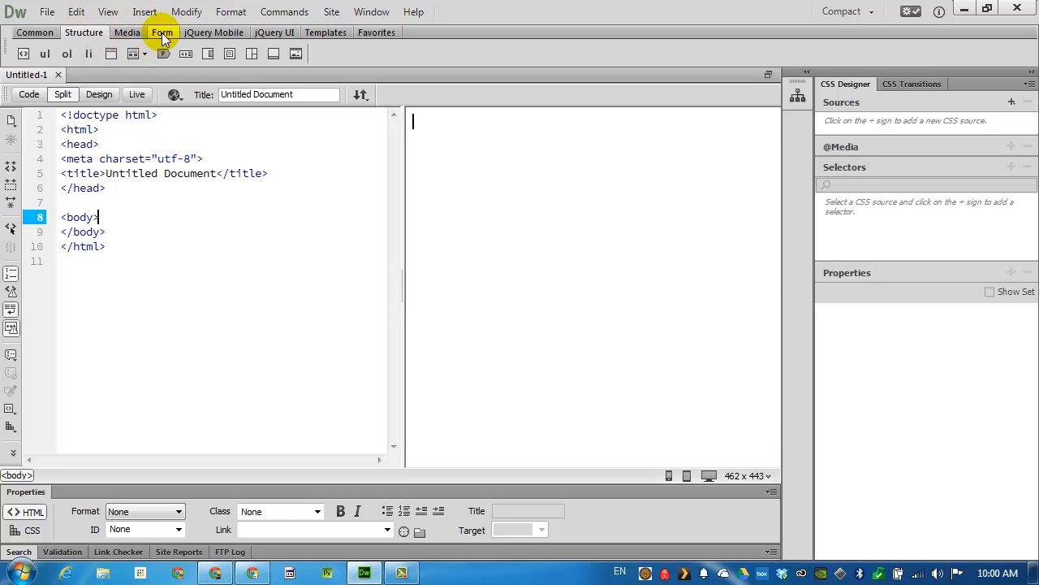
left_click(162, 33)
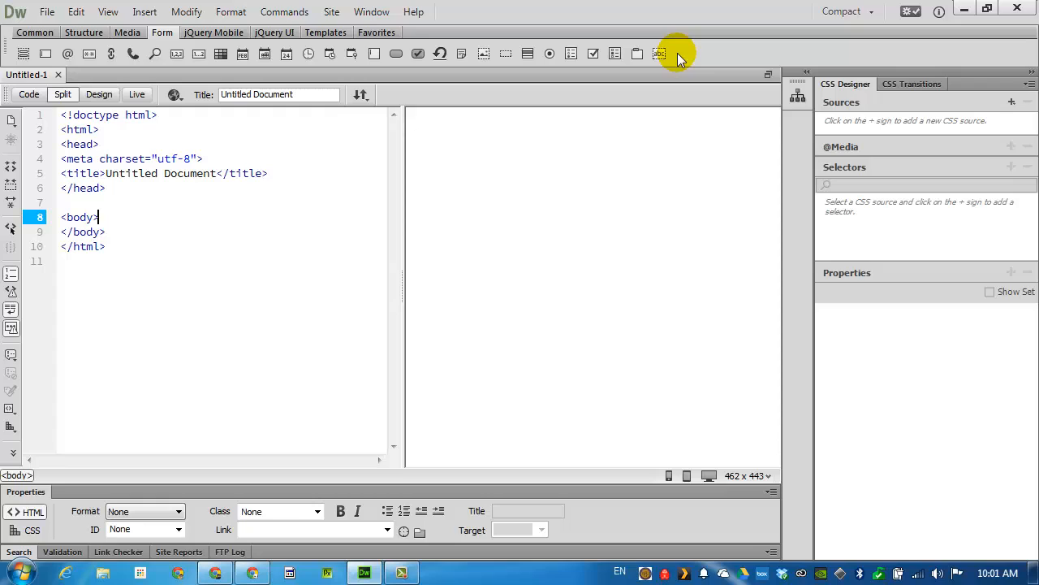
left_click(414, 121)
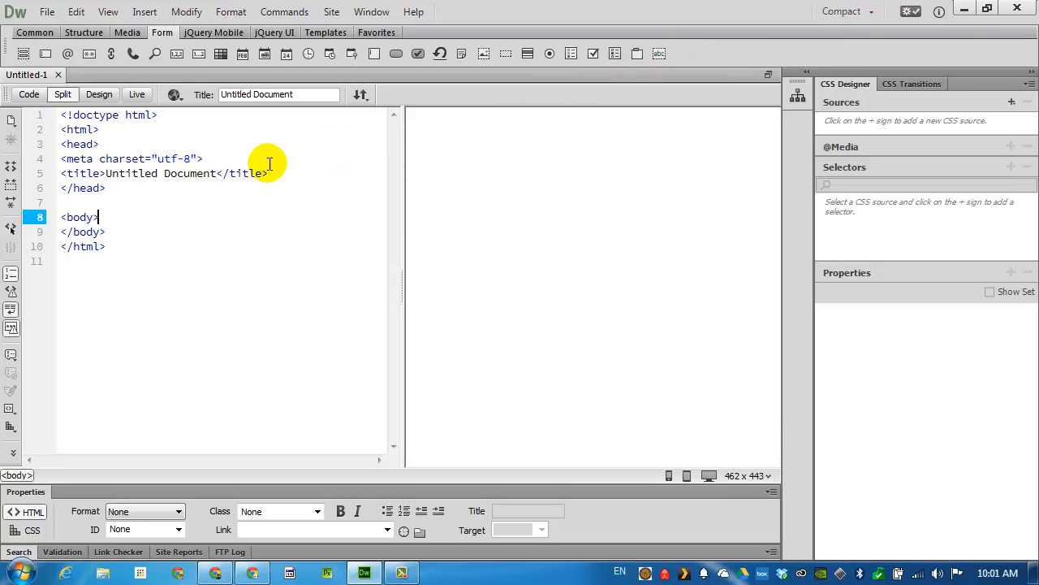
mouse_move(23, 54)
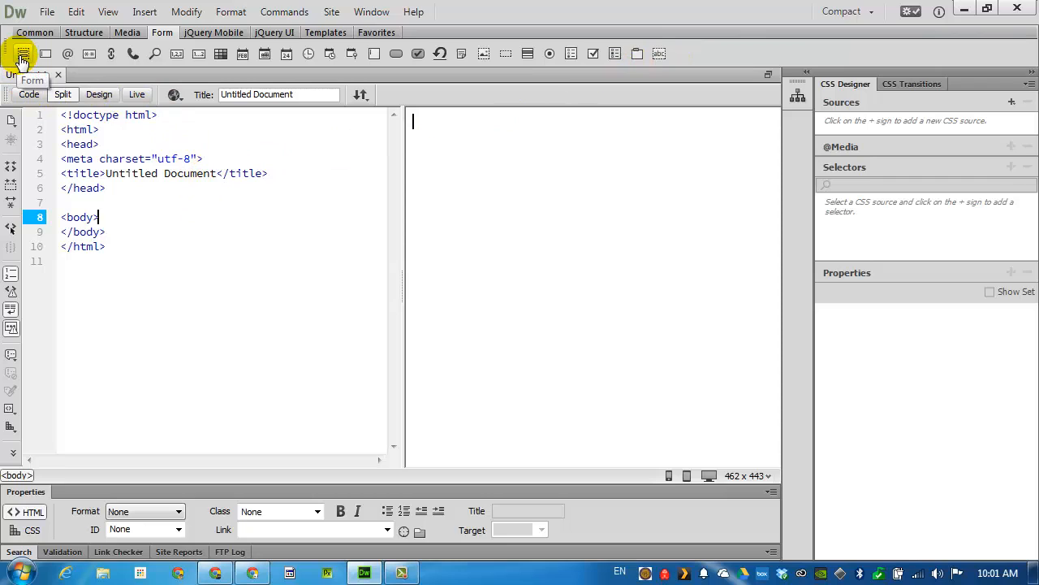
Step: Insert a POST form into the body and rename its ID from form1 to infoForm
left_click(24, 53)
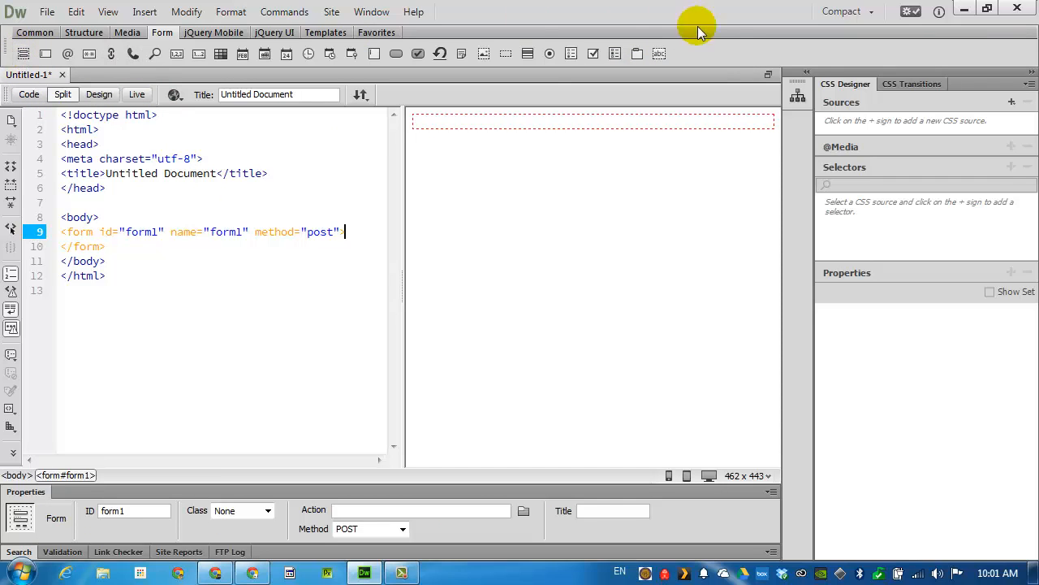
mouse_move(693, 121)
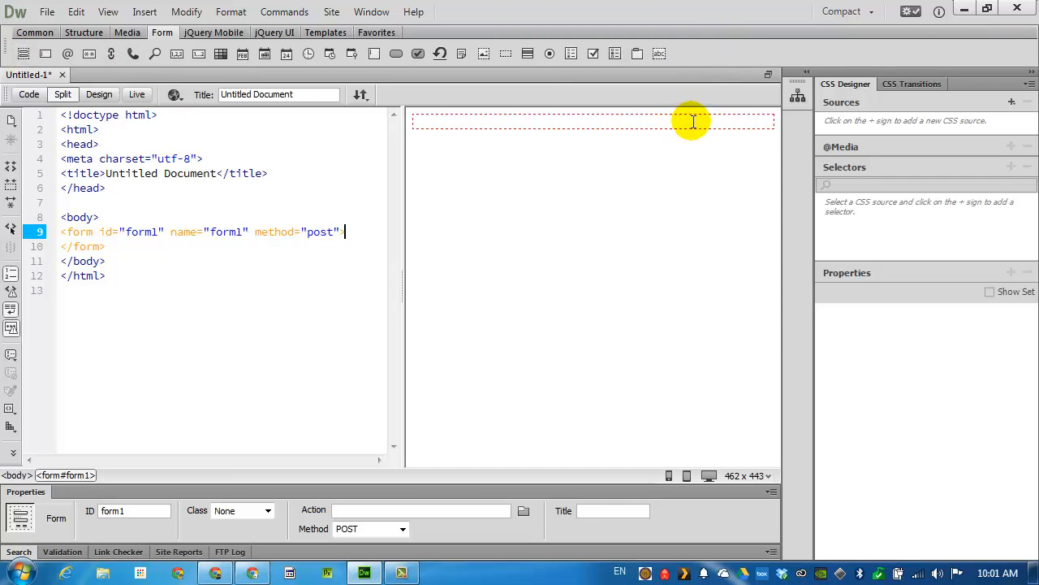
mouse_move(771, 135)
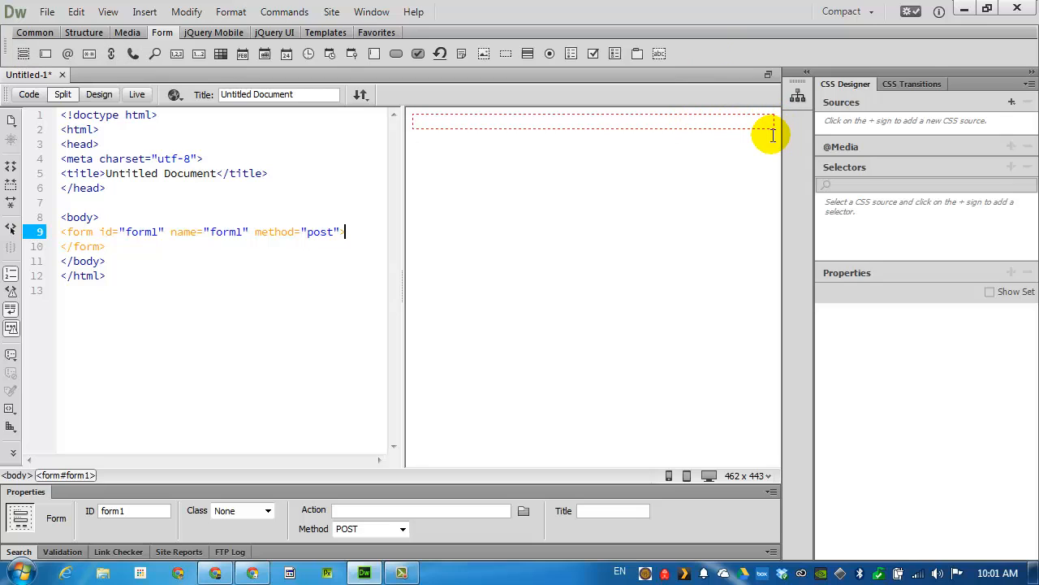
mouse_move(638, 120)
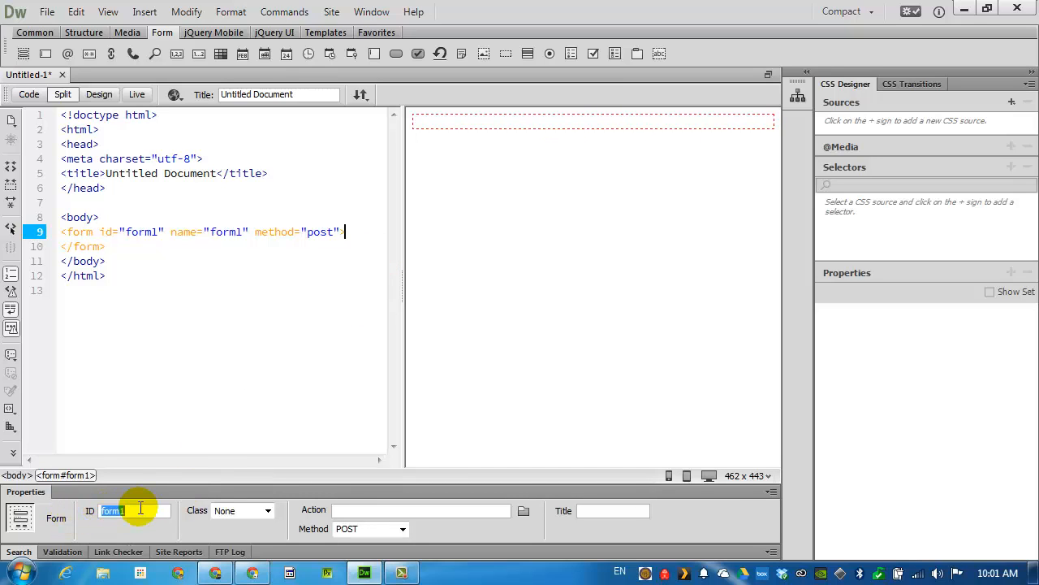
type("info")
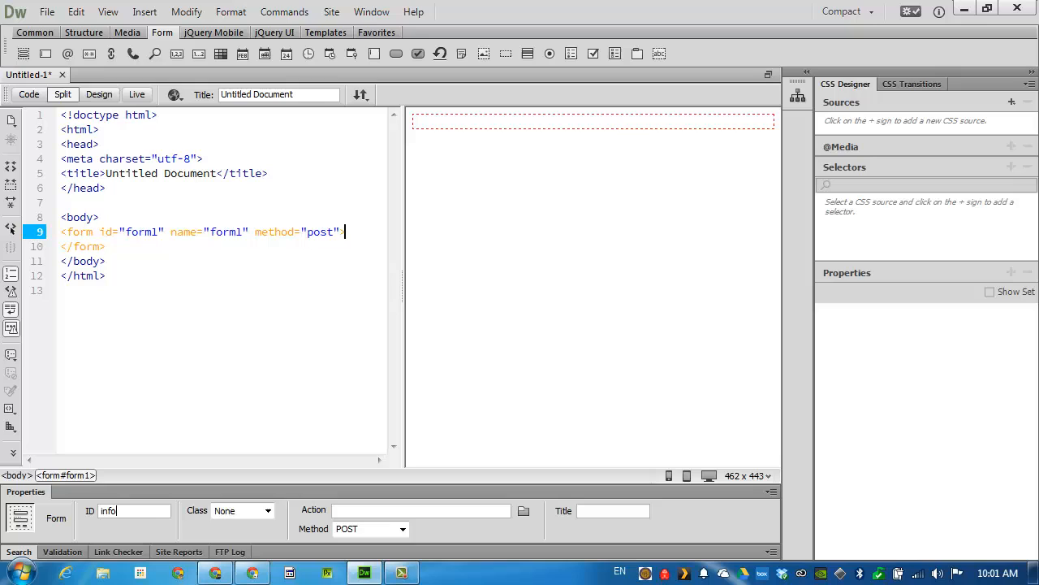
type("infoForm")
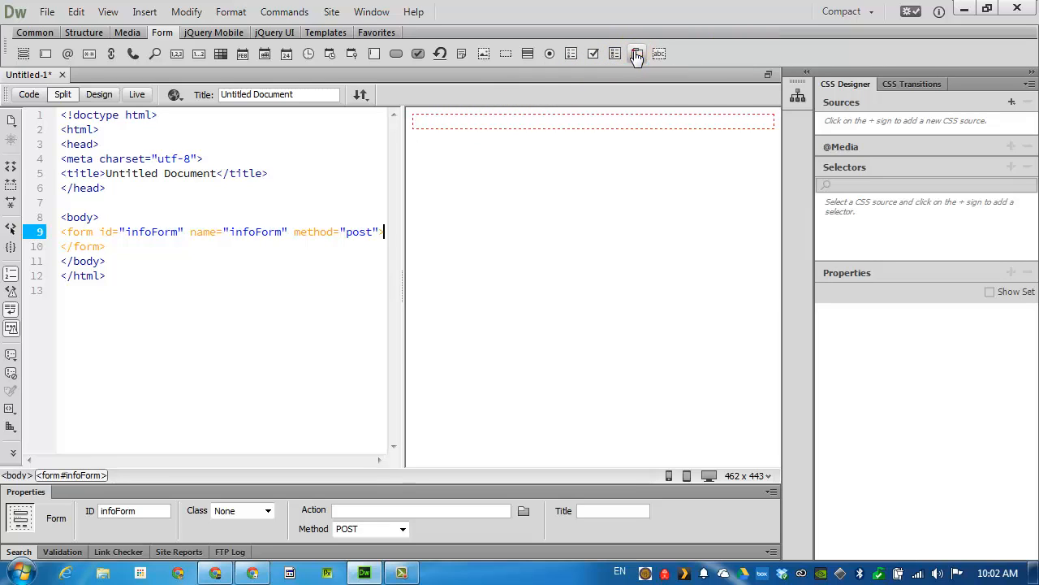
Step: Add a fieldset with legend 'Personal Information' and open a blank line below the legend
left_click(637, 53)
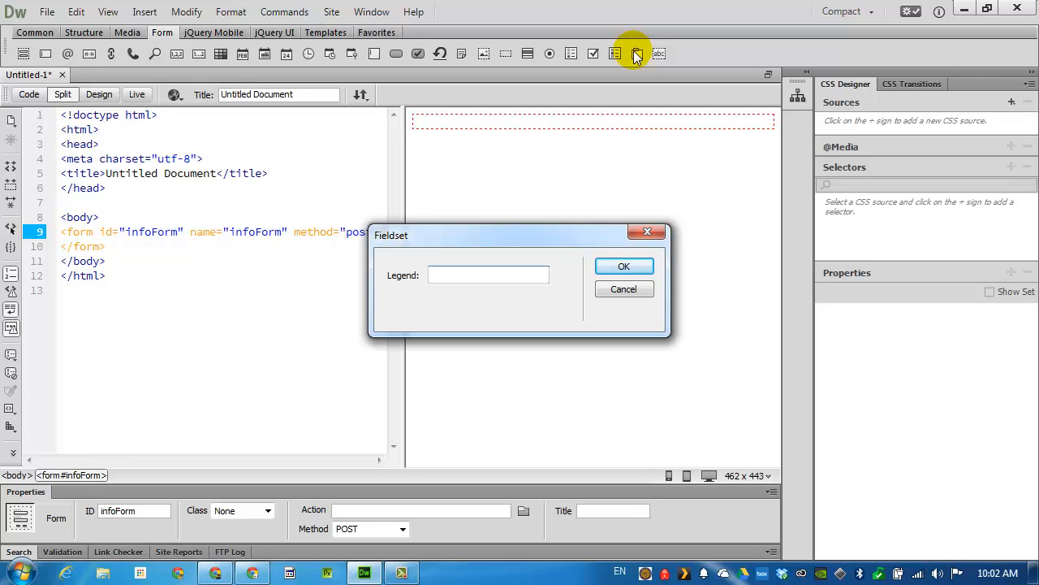
type("Personal Information")
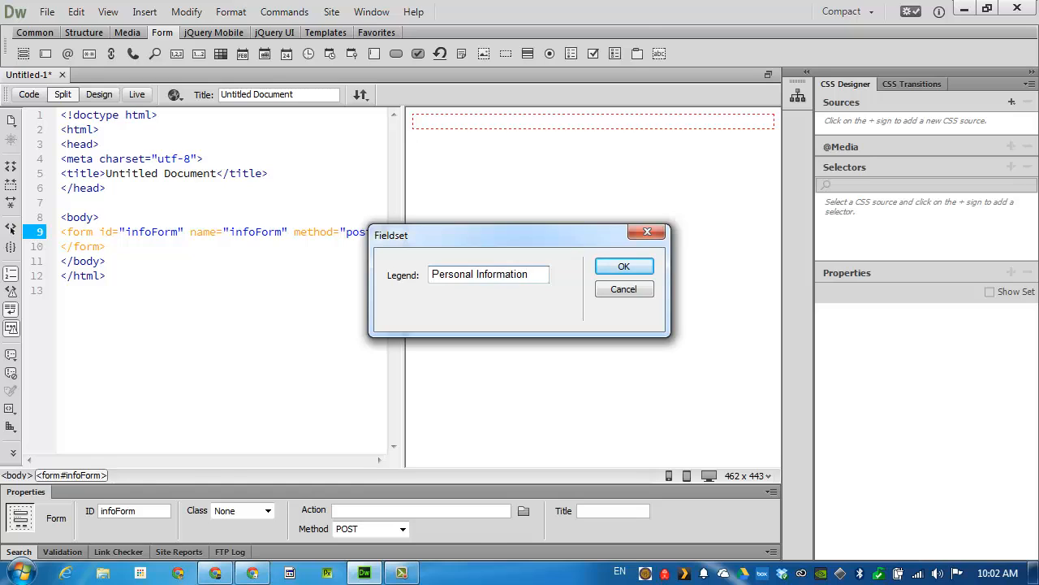
left_click(624, 266)
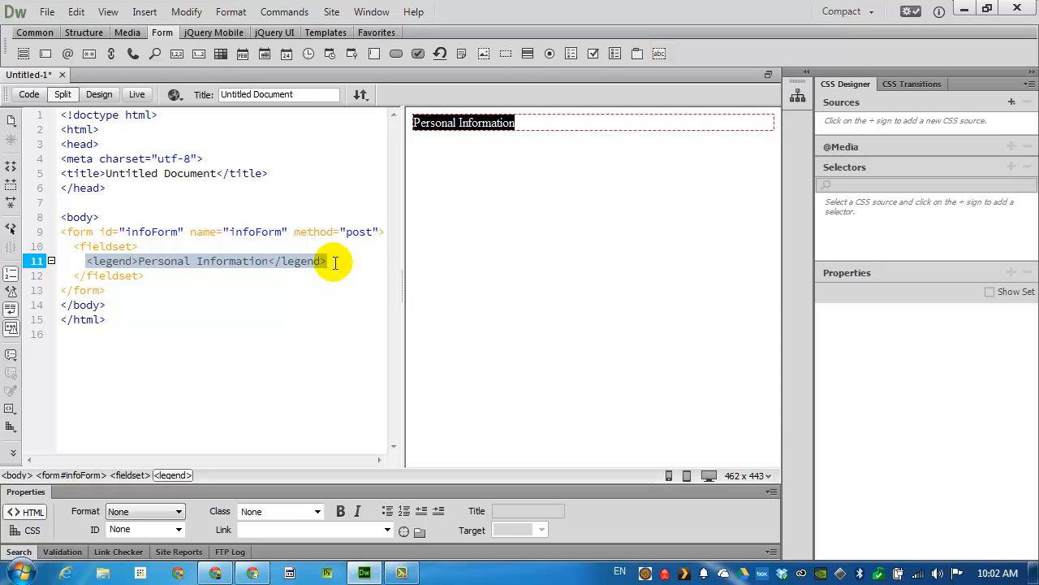
left_click(329, 261)
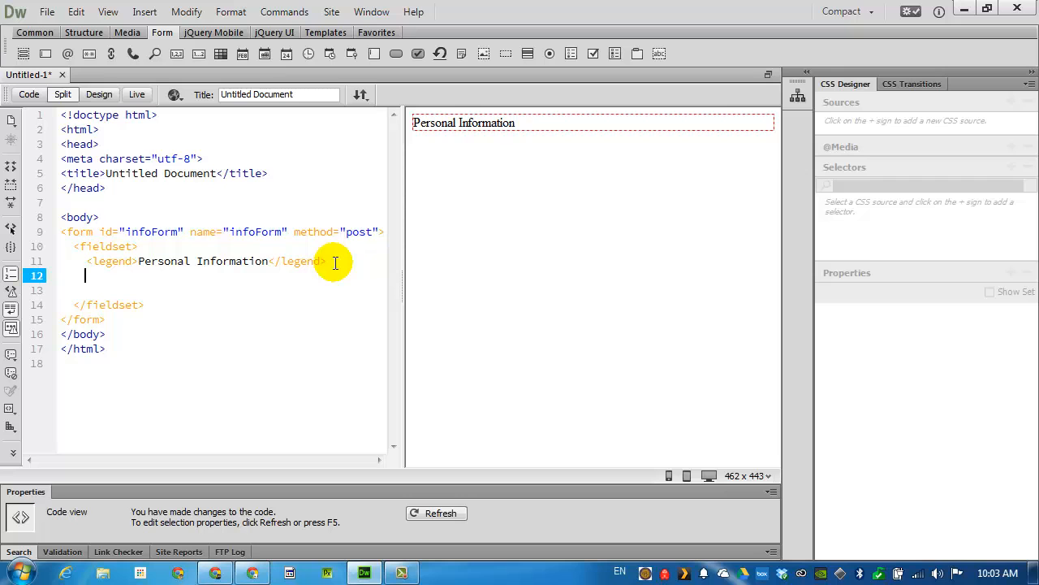
Step: Save the page as myForm.html in the WDSP2014/assignment10 folder
left_click(47, 12)
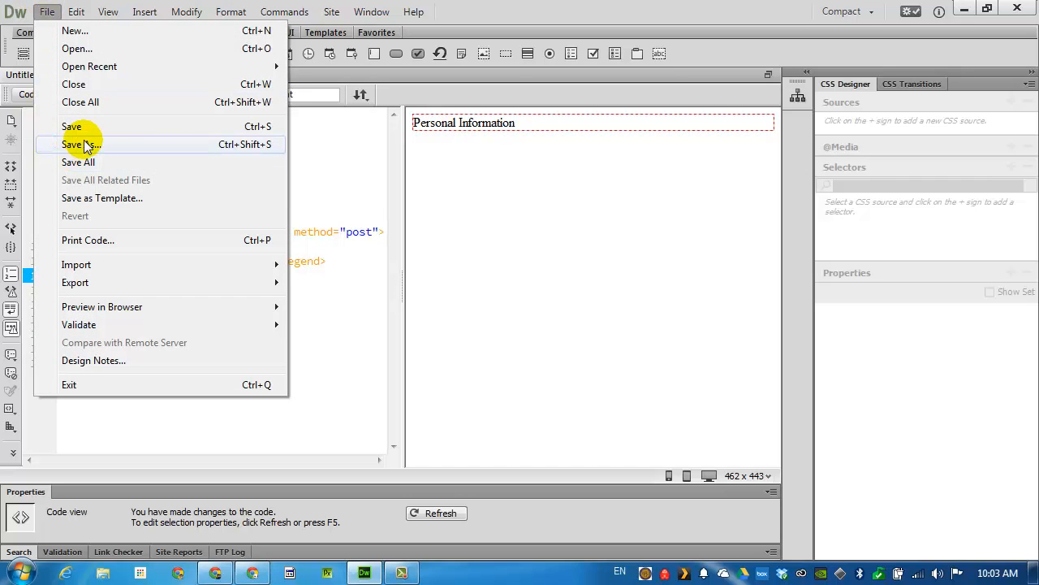
left_click(80, 144)
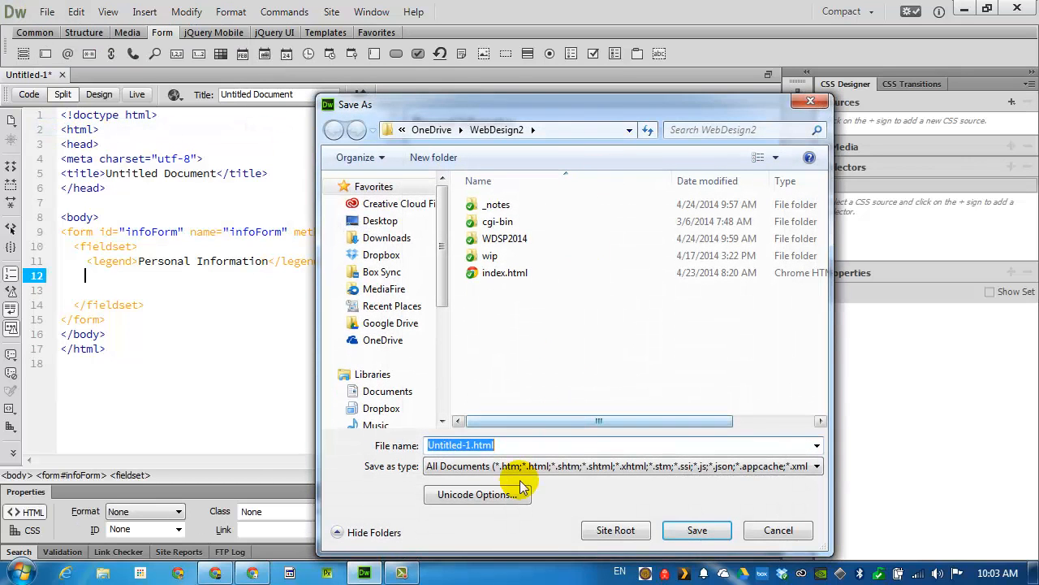
type("myForm")
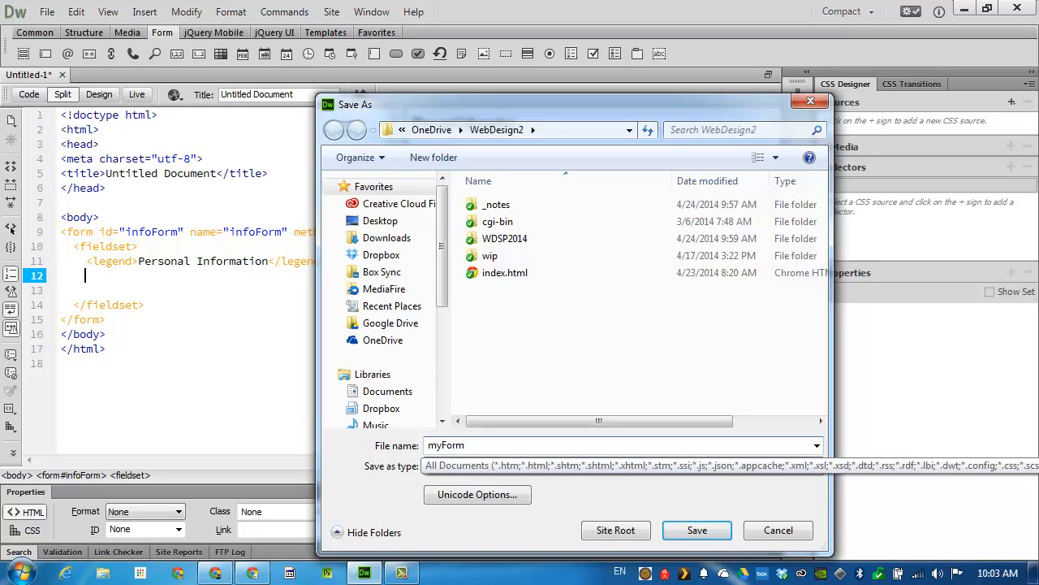
type(".html")
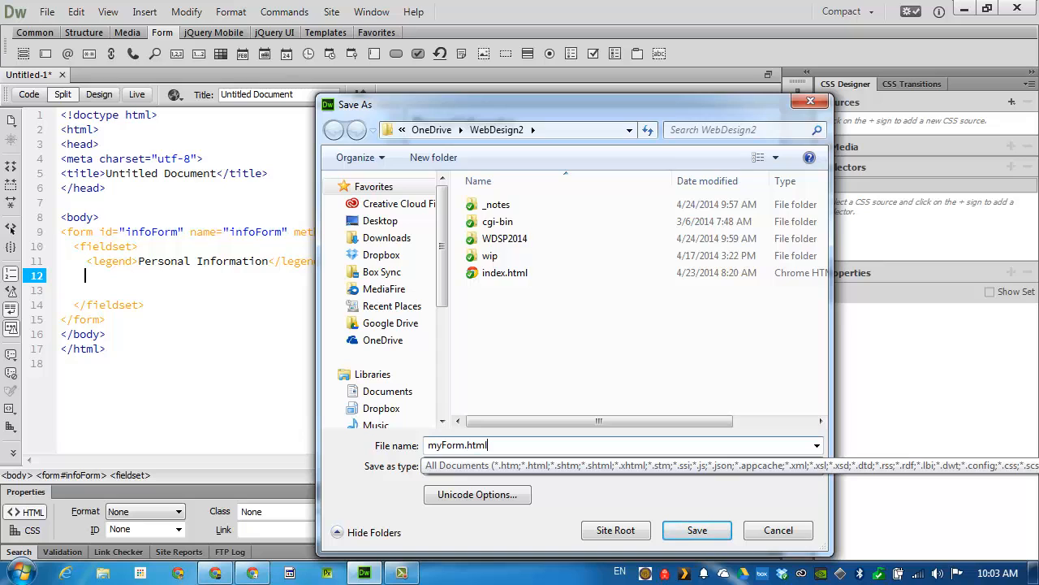
double_click(504, 238)
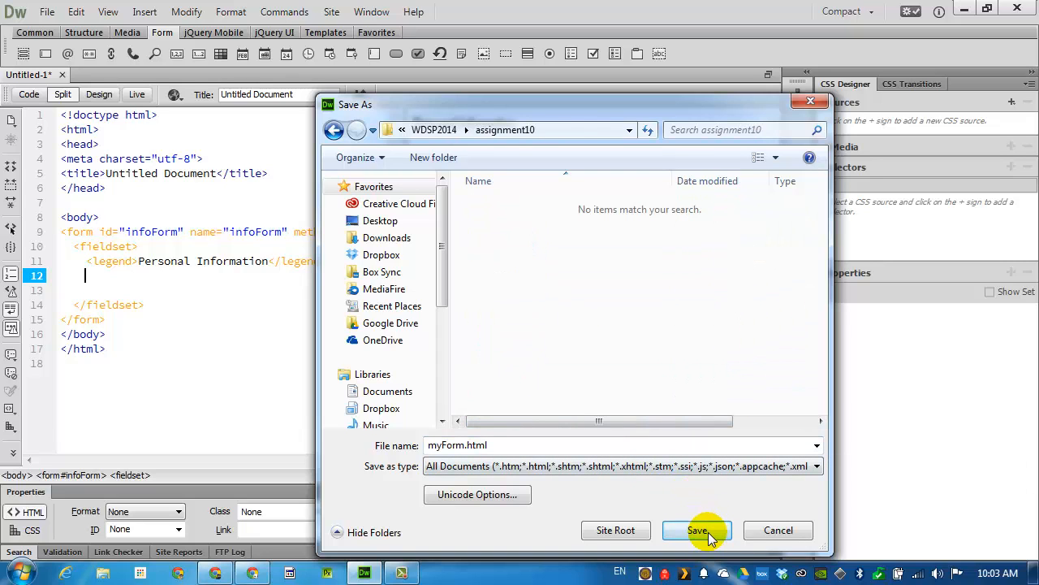
left_click(697, 530)
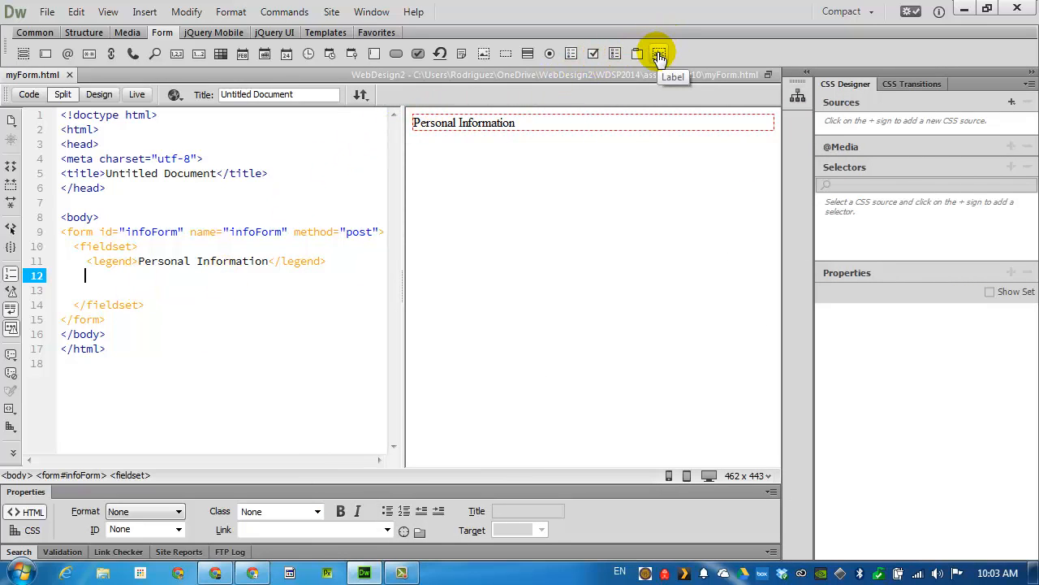
Step: Insert a 'First name:' label beneath the legend and refresh the preview
left_click(659, 53)
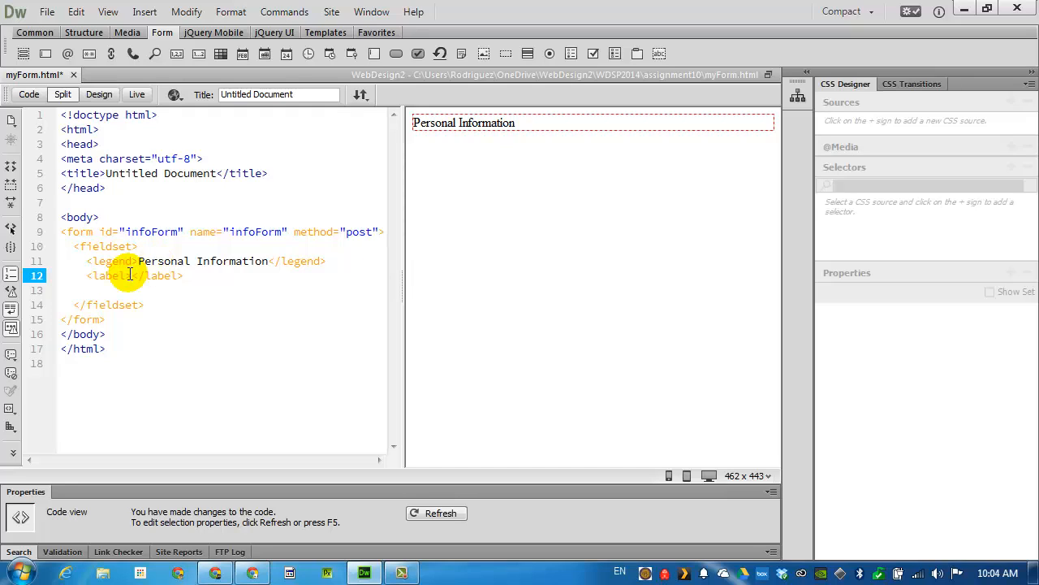
type("First")
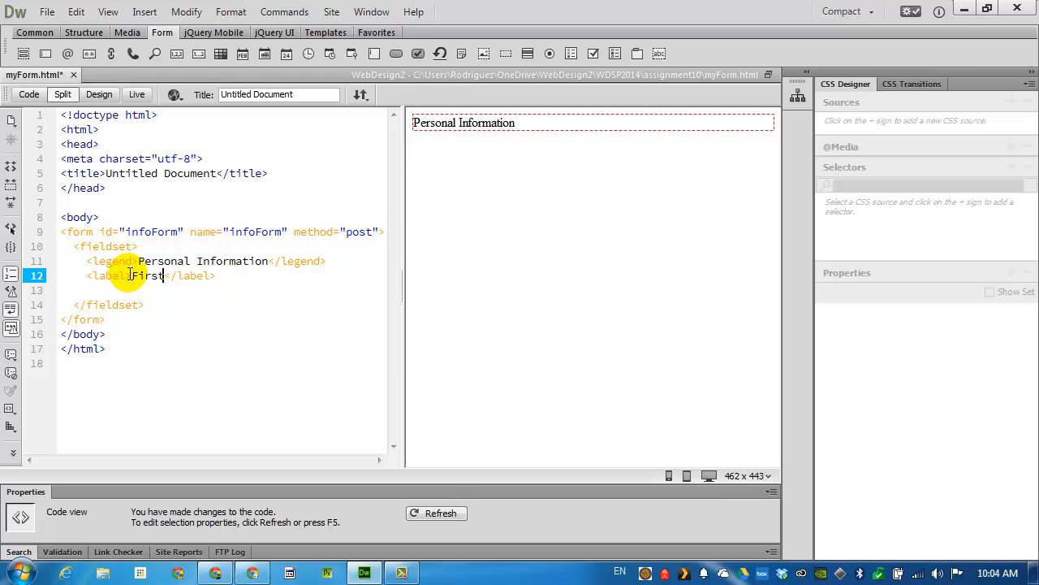
type("name:")
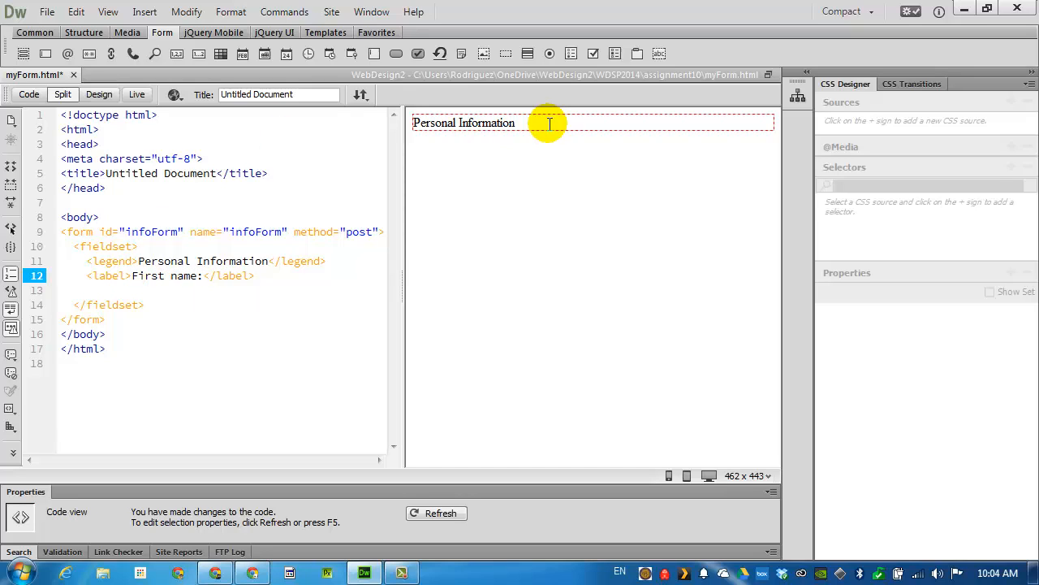
left_click(441, 138)
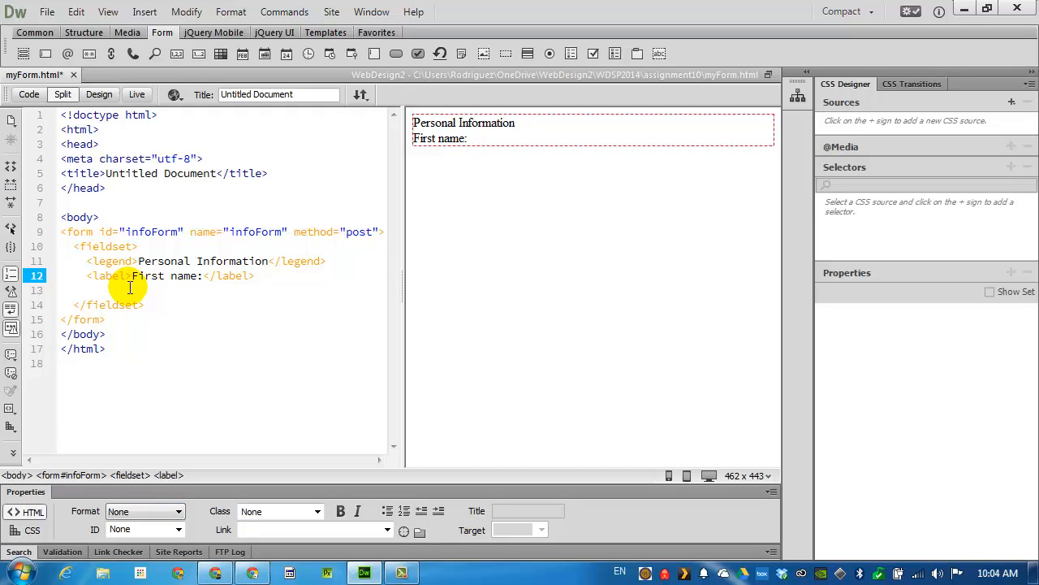
left_click(114, 290)
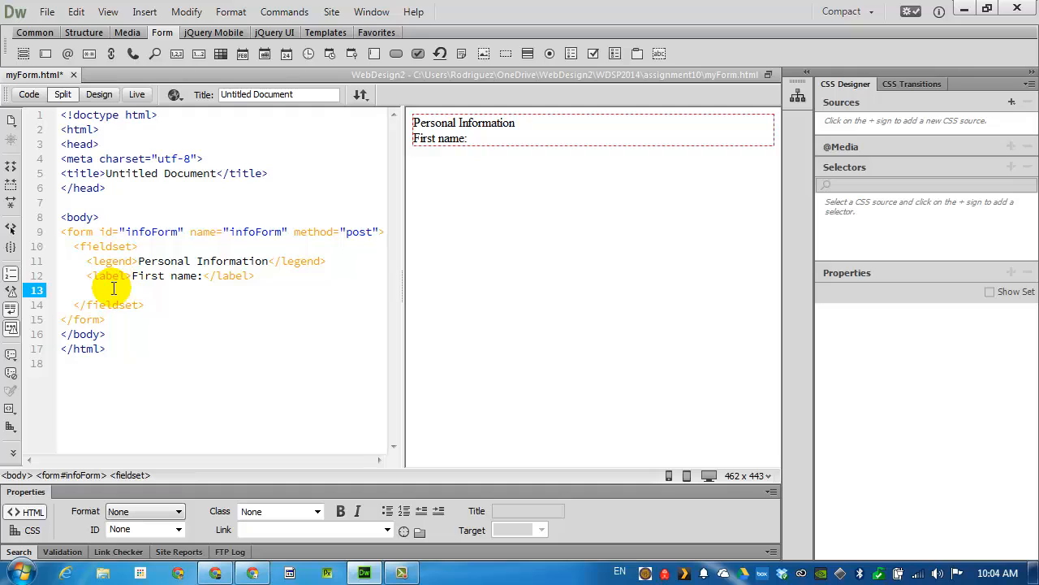
Step: Place a text field after the First name label and name it firstname
left_click(86, 290)
type("<input type=\"text\">")
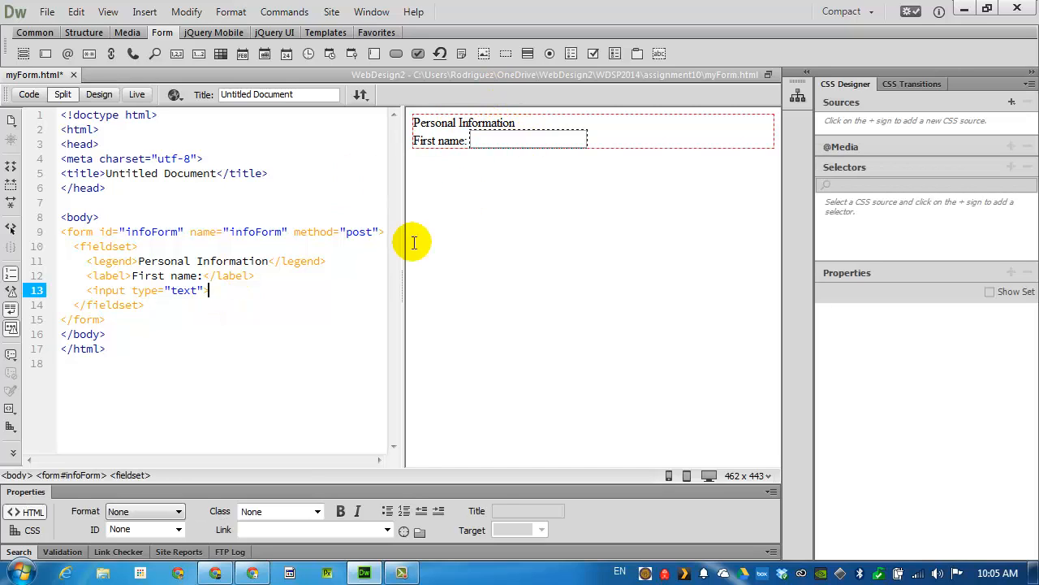
left_click(146, 290)
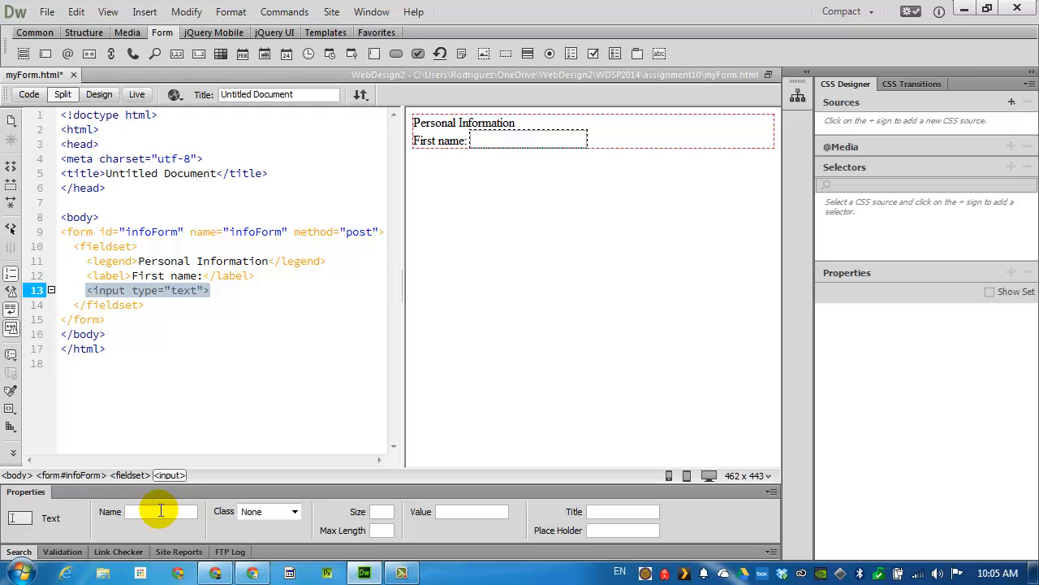
type("firstname")
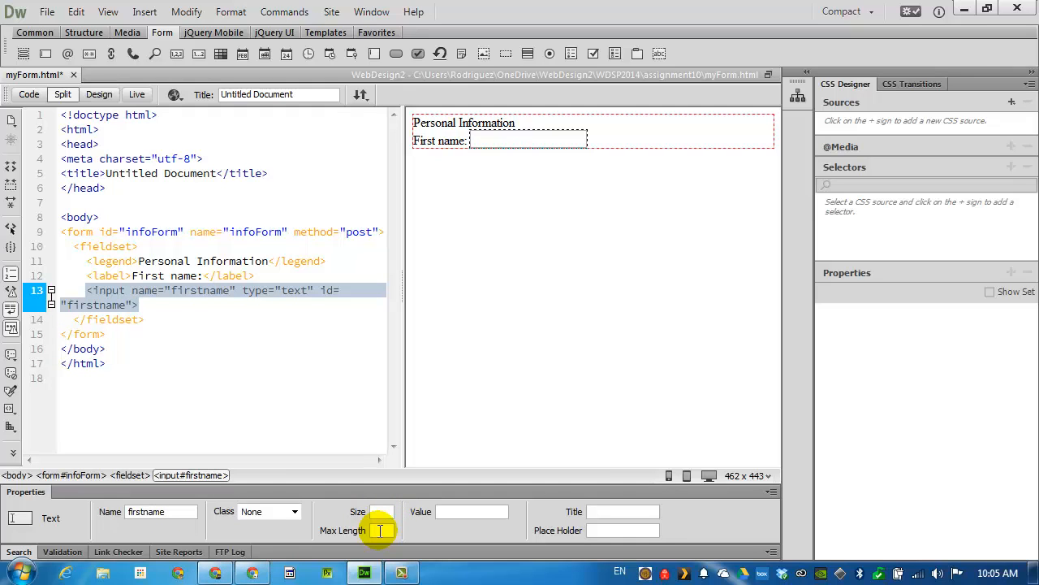
Step: Set the field's max length 15, size 25, and placeholder 'Type your first name here'
left_click(378, 530)
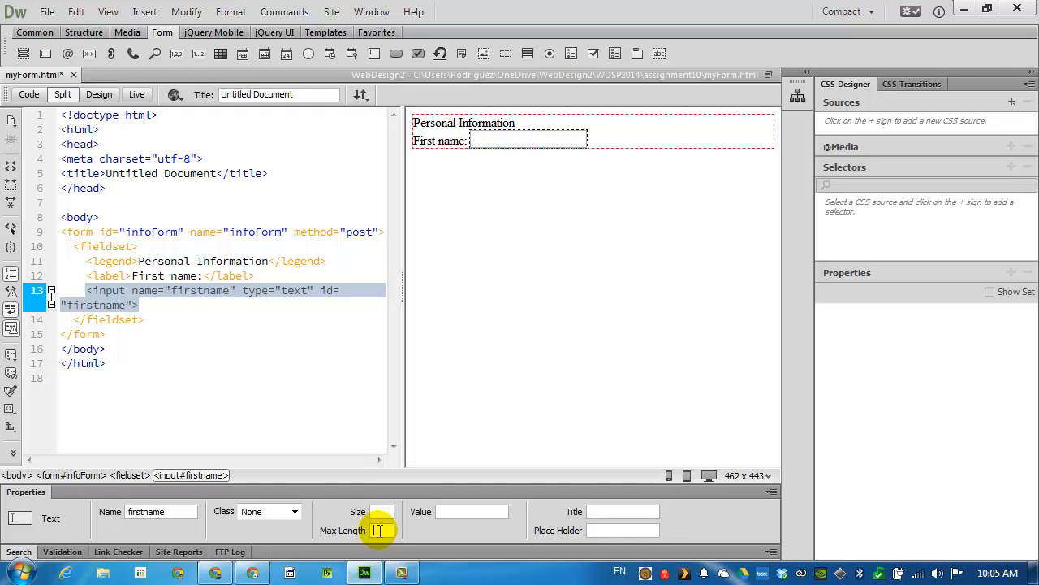
type("1")
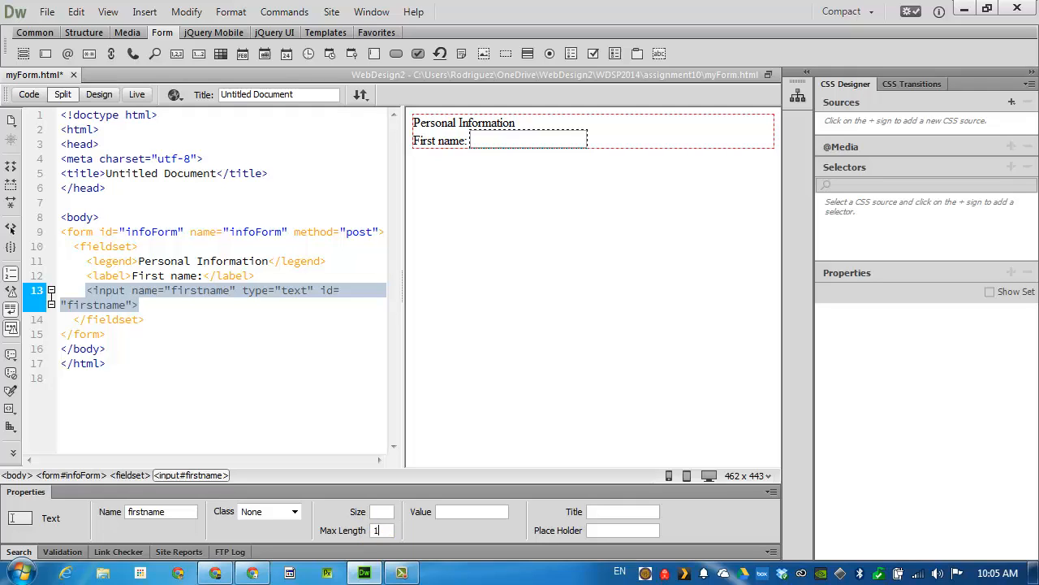
type("15")
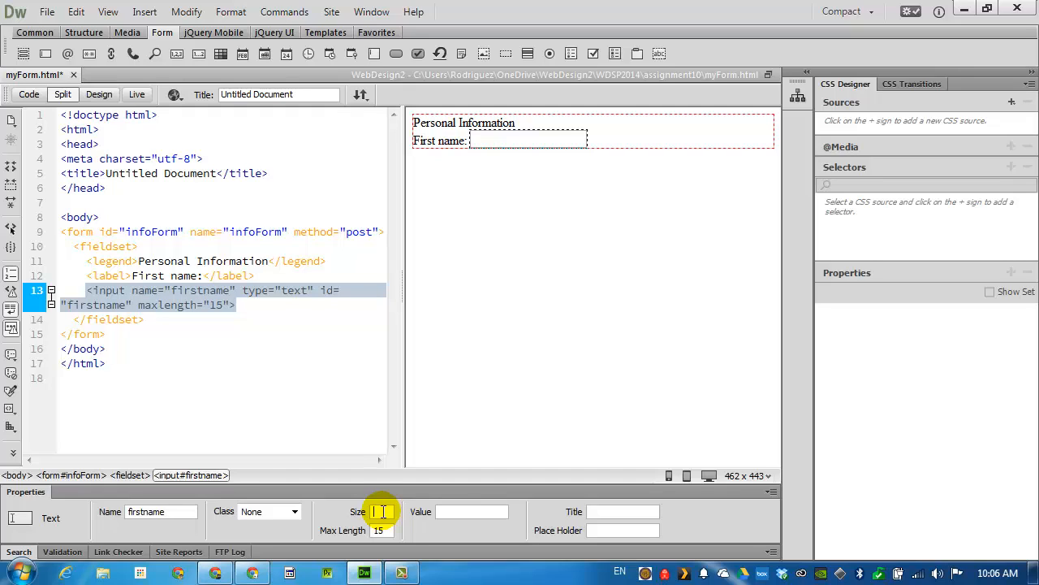
type("25")
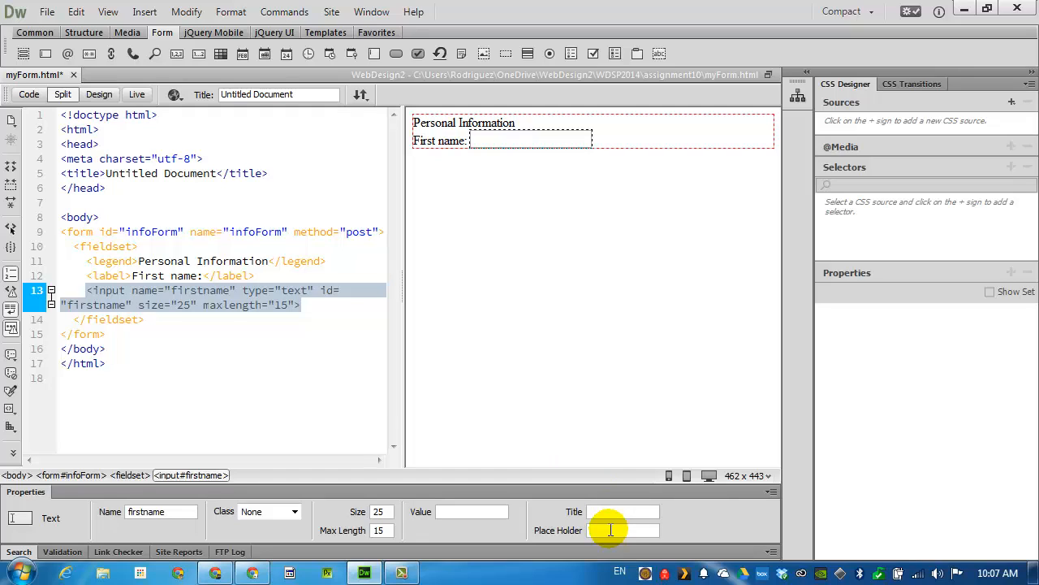
type("Type your first")
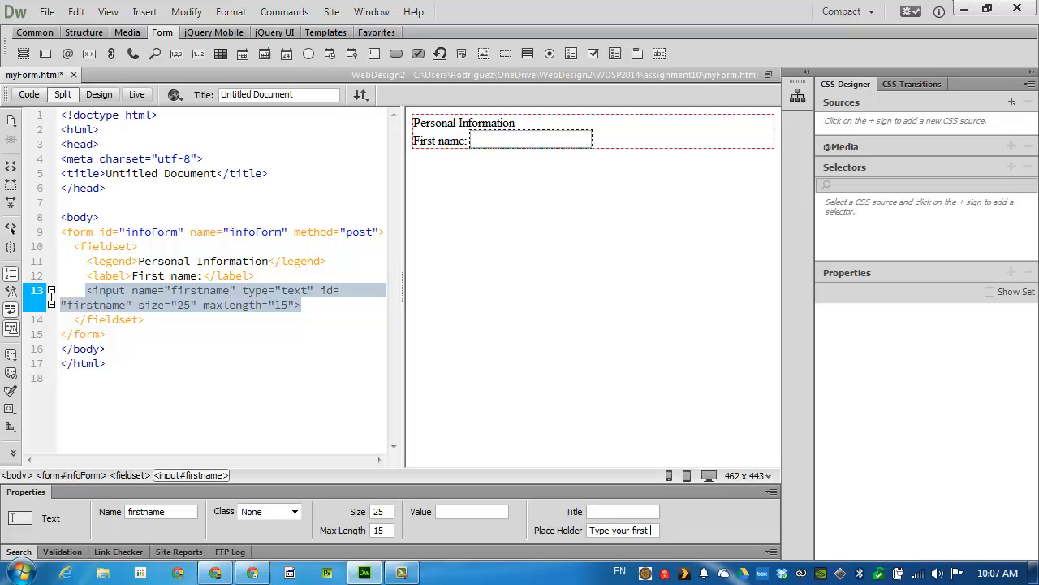
type("Type your first name here")
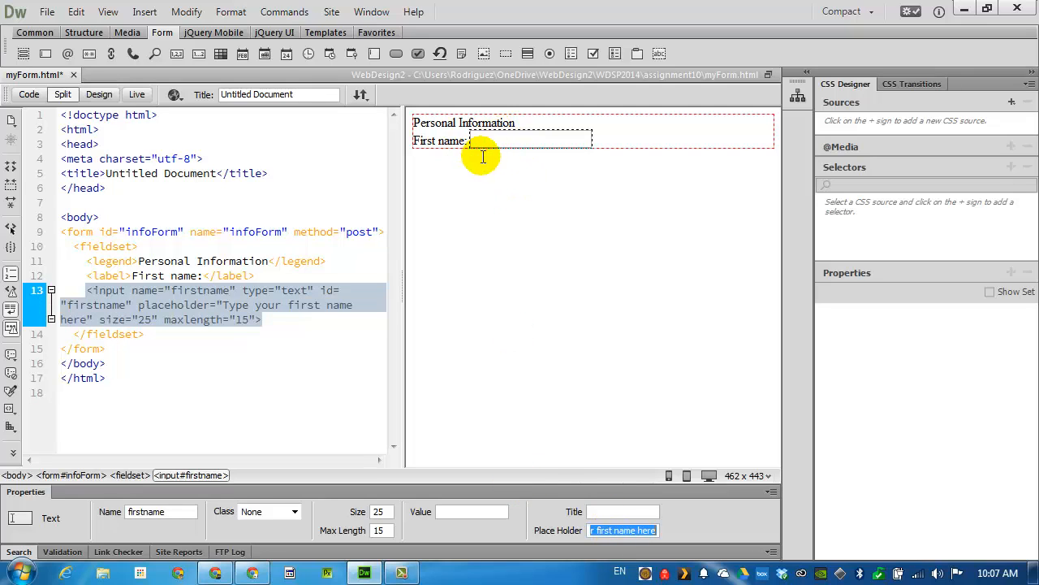
left_click(260, 320)
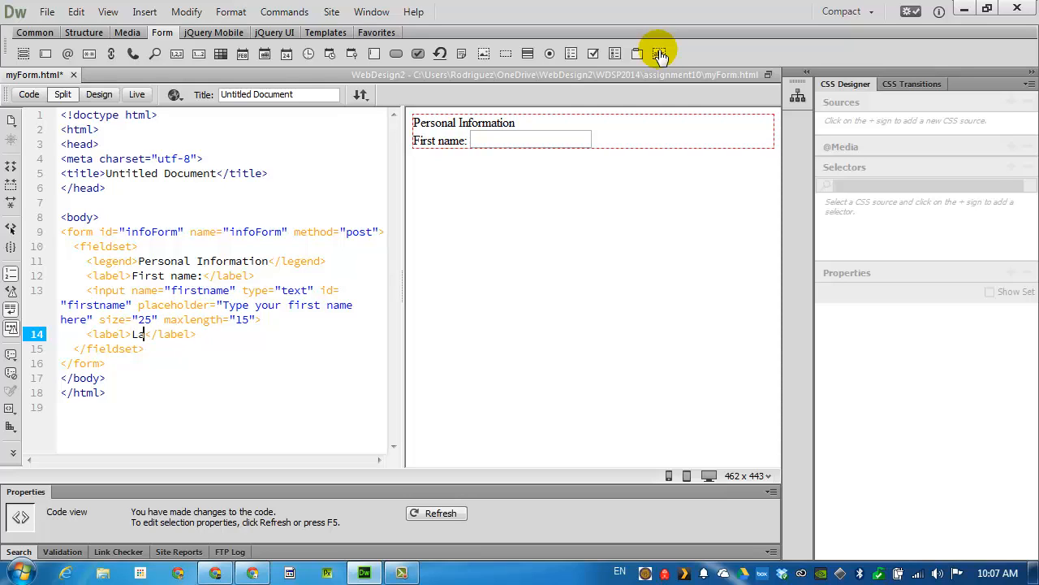
Step: Add 'Last name:' label and lastname field, max length 15, placeholder 'Type your last name here'
type("ast name:")
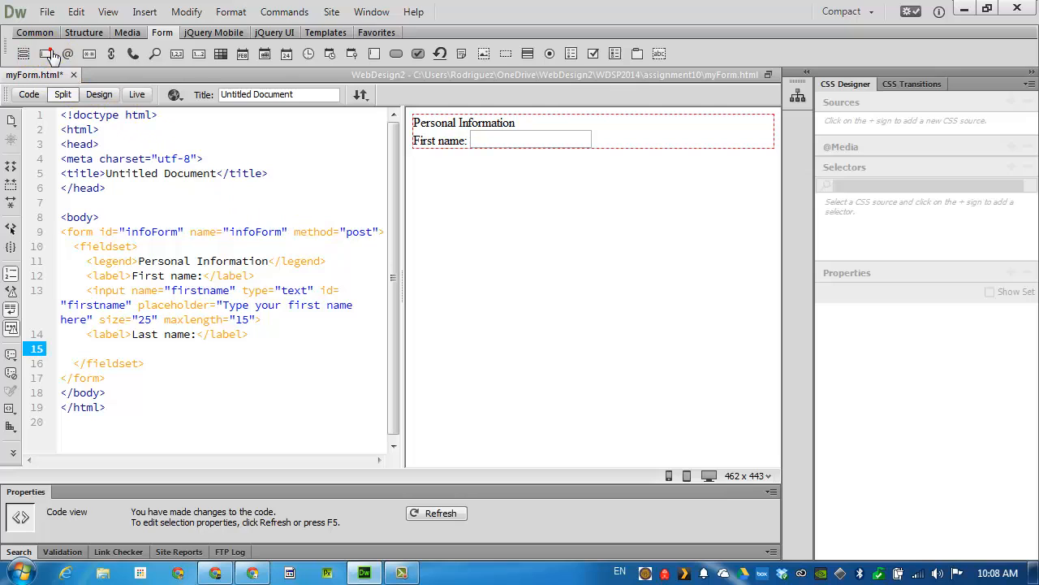
type("<input type=\"text\">")
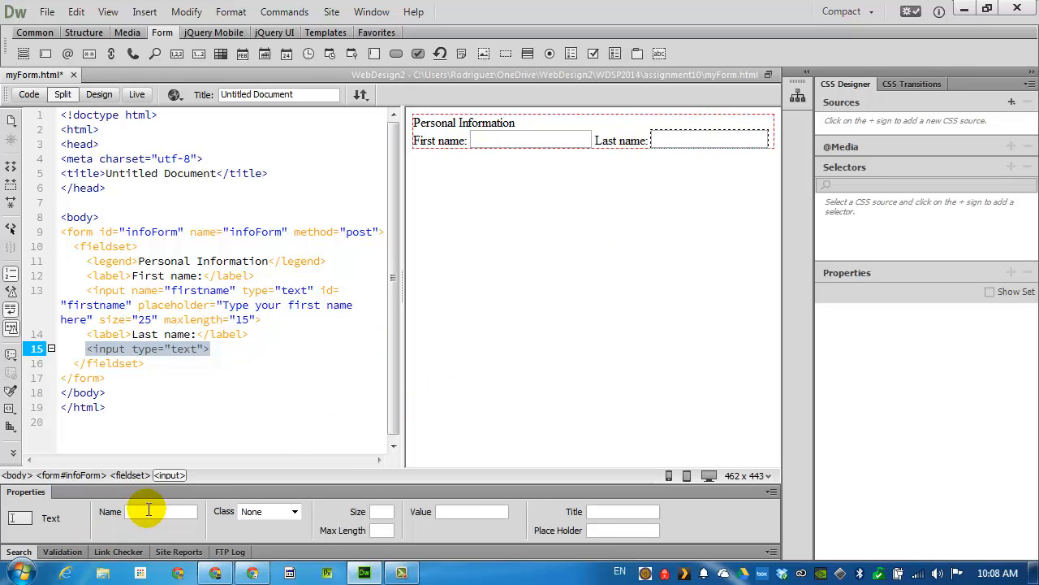
type("lasna")
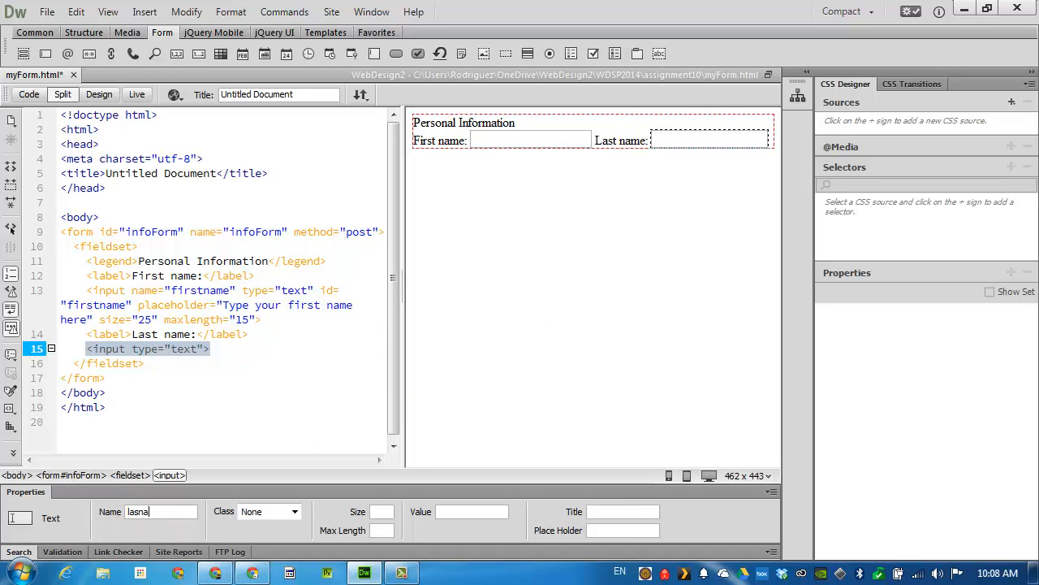
type("lastname")
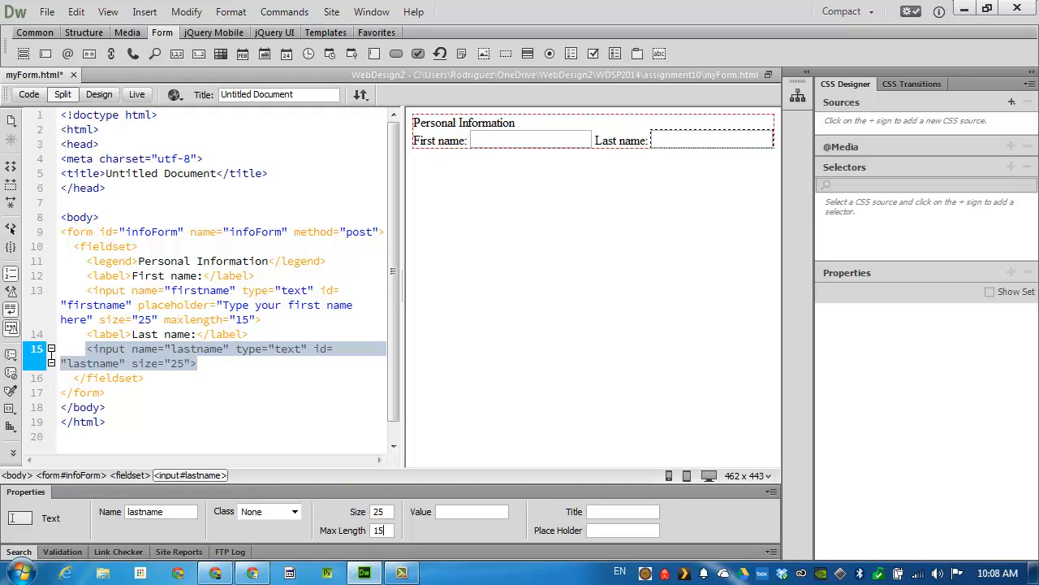
type("15\"")
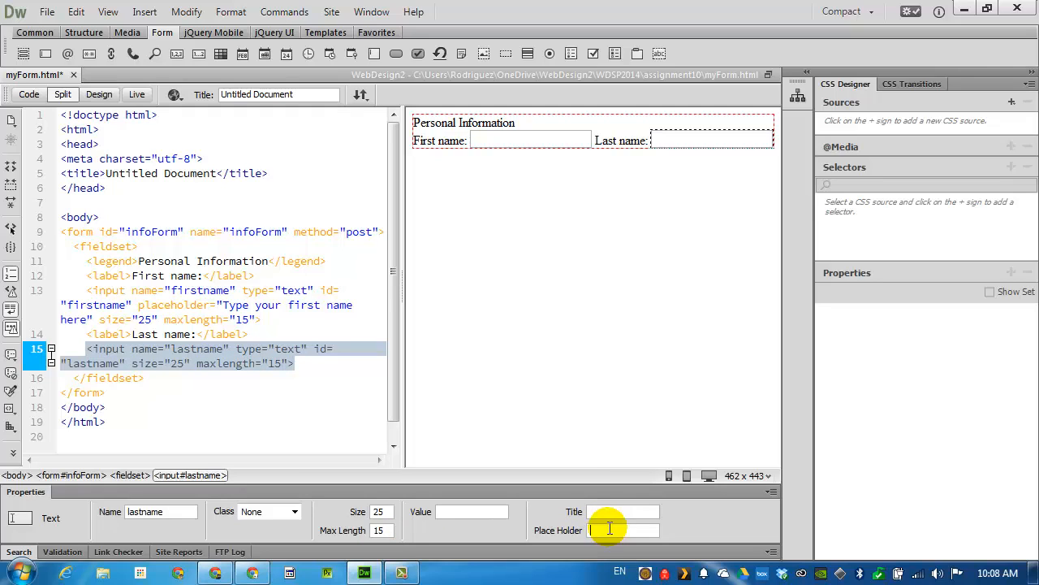
type("Type")
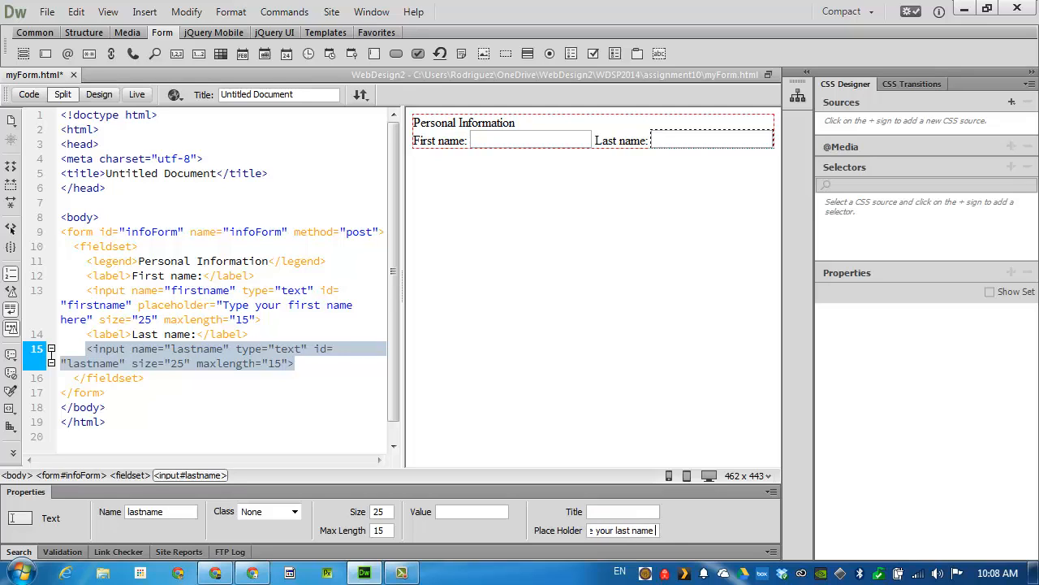
type("Type your last name here")
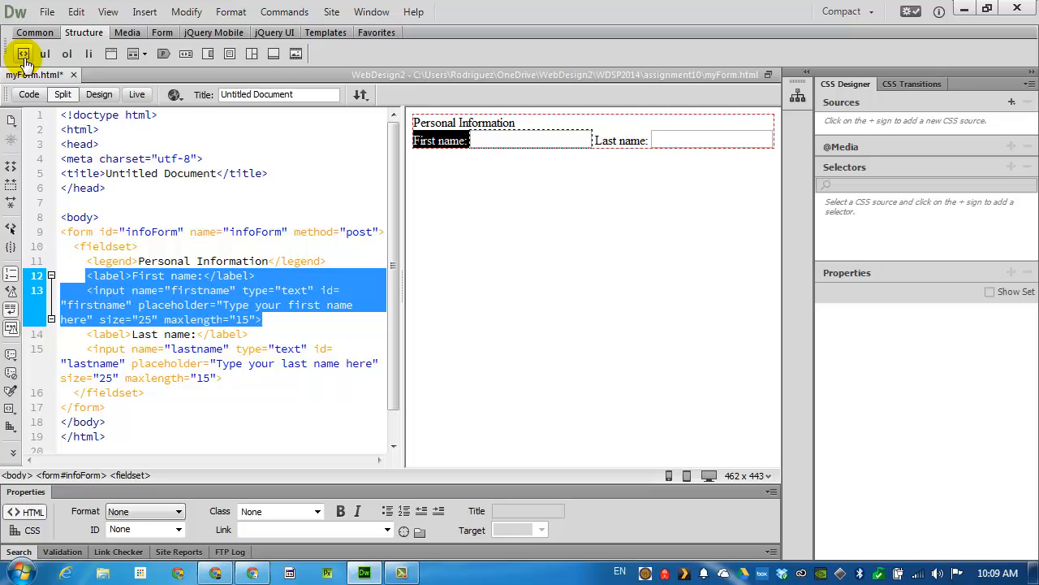
Step: Wrap the first-name and last-name label/field pairs each in its own div
left_click(23, 53)
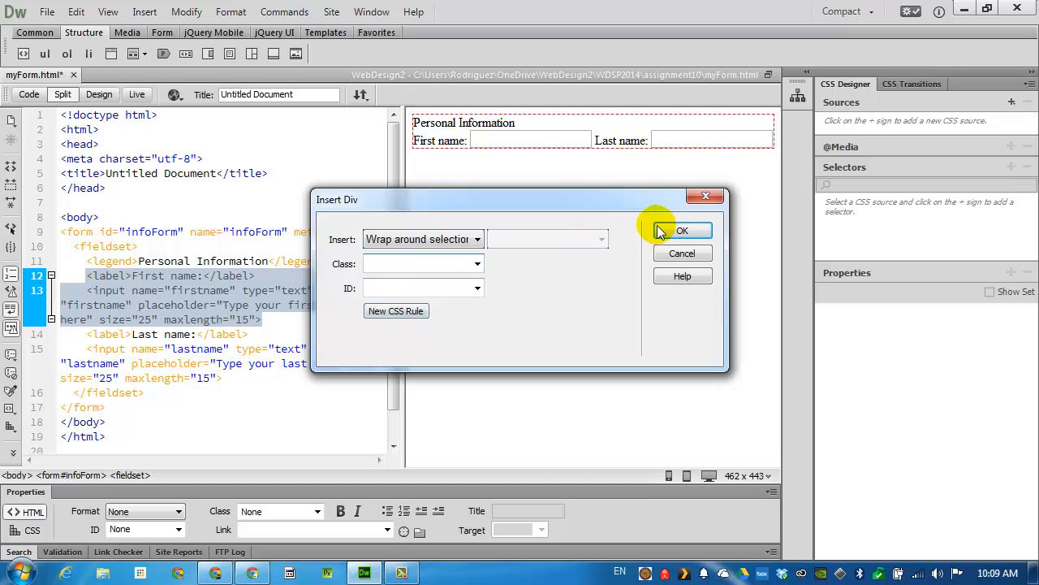
left_click(682, 230)
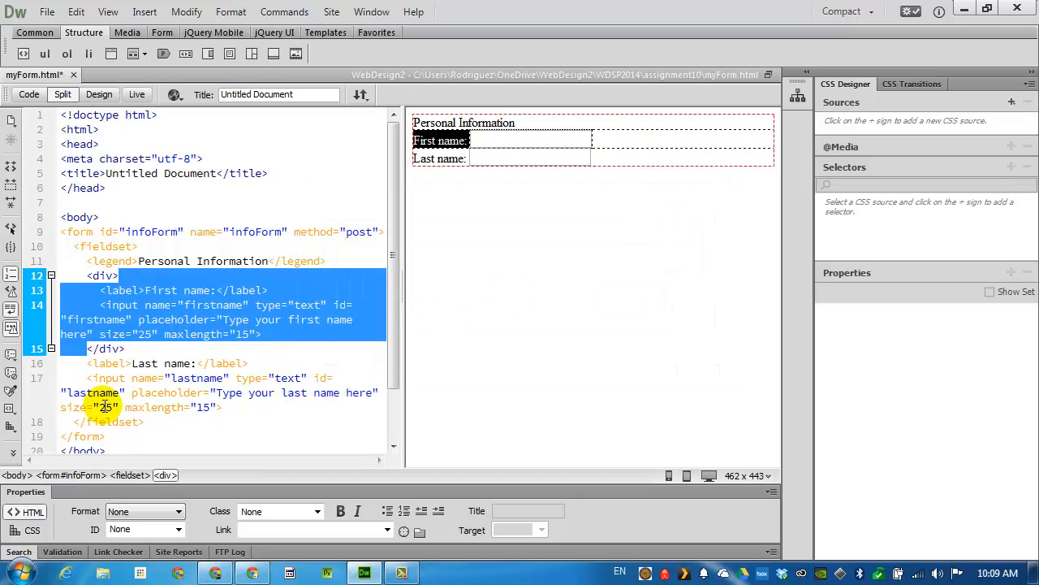
left_click(90, 363)
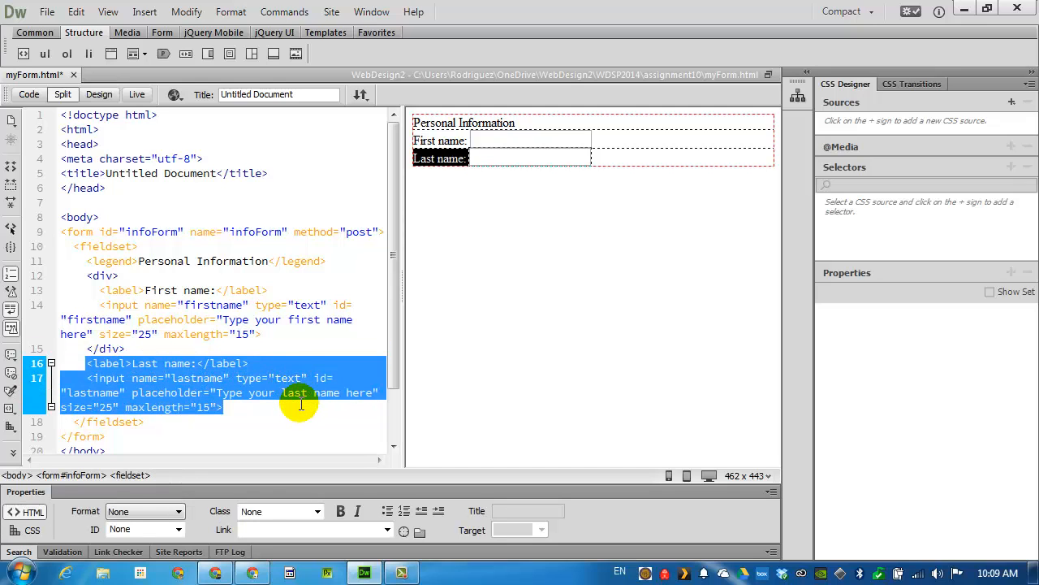
mouse_move(57, 166)
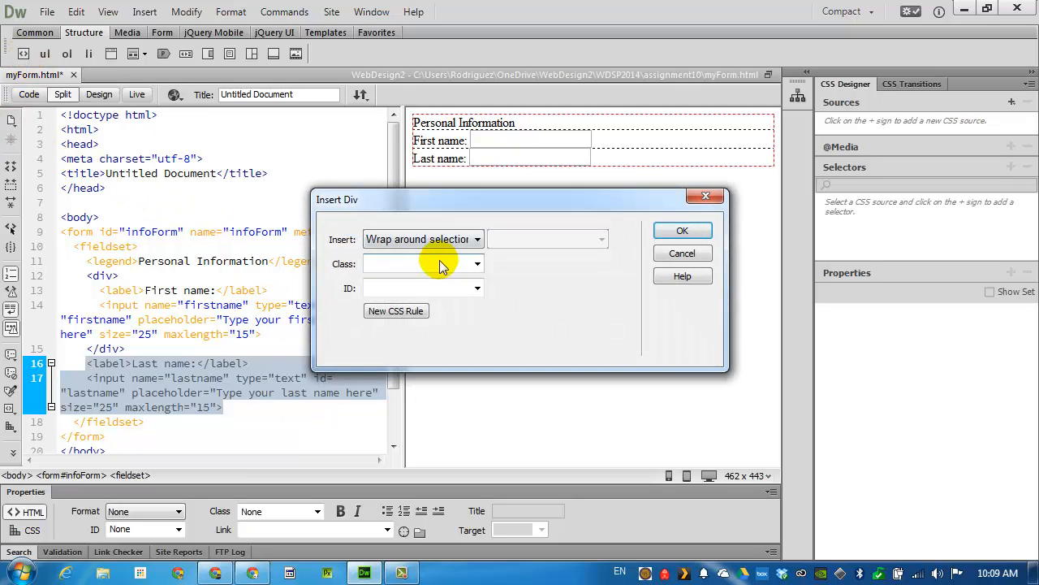
left_click(683, 230)
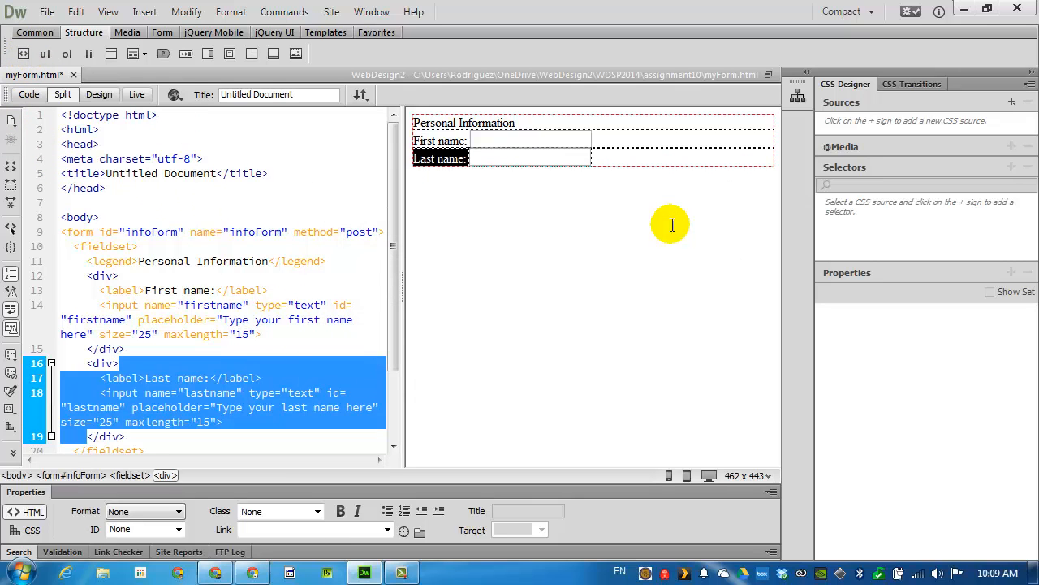
left_click(138, 436)
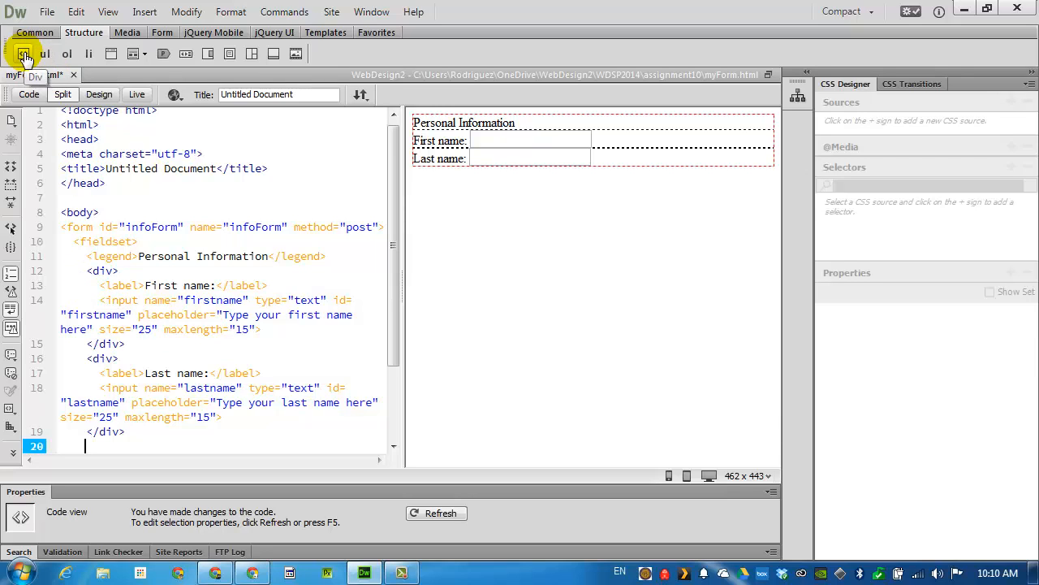
Step: Add a third empty div containing an 'e-mail' label and a text input
left_click(24, 53)
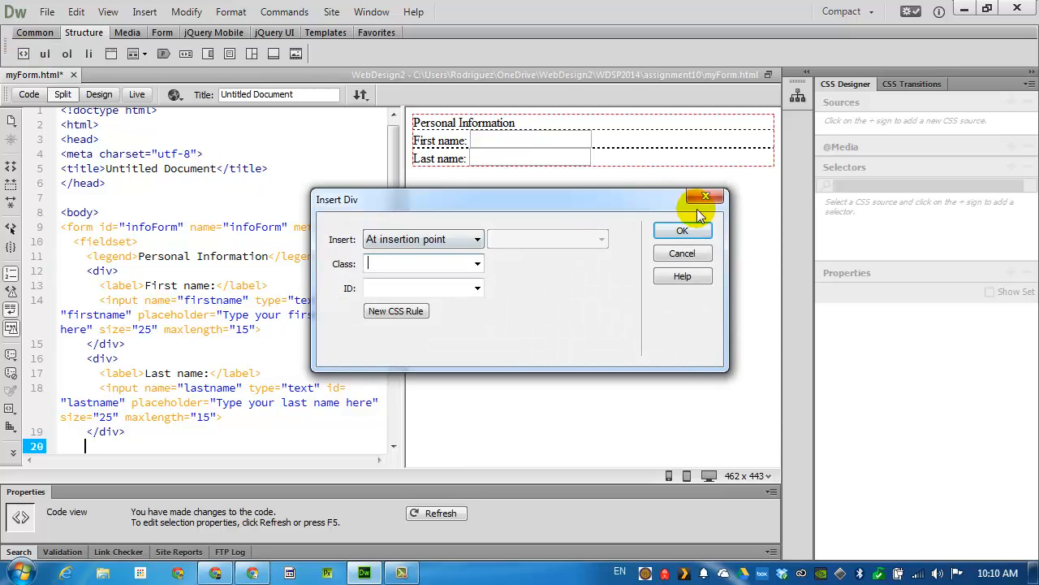
left_click(682, 230)
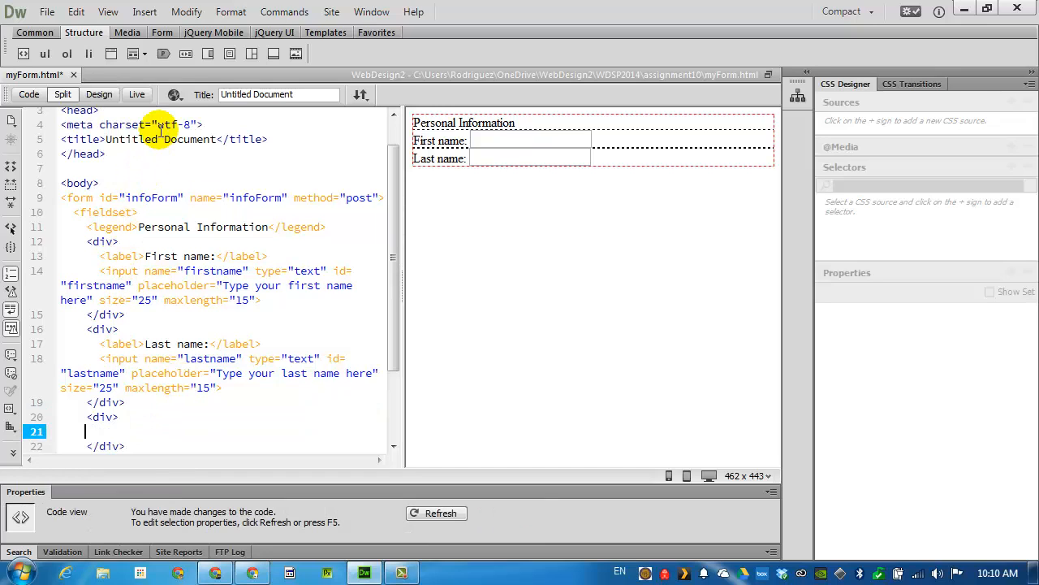
left_click(163, 32)
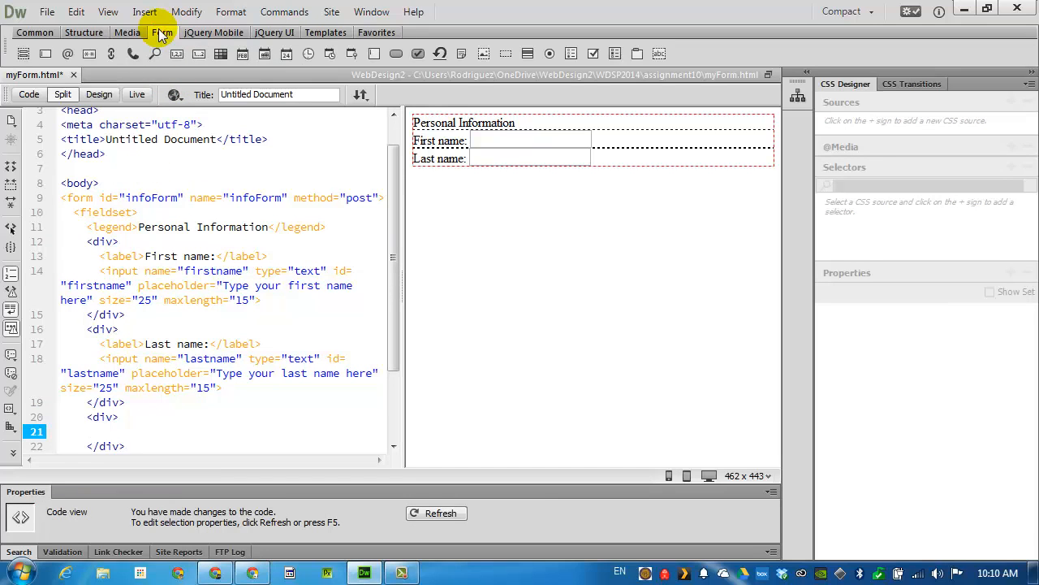
left_click(89, 432)
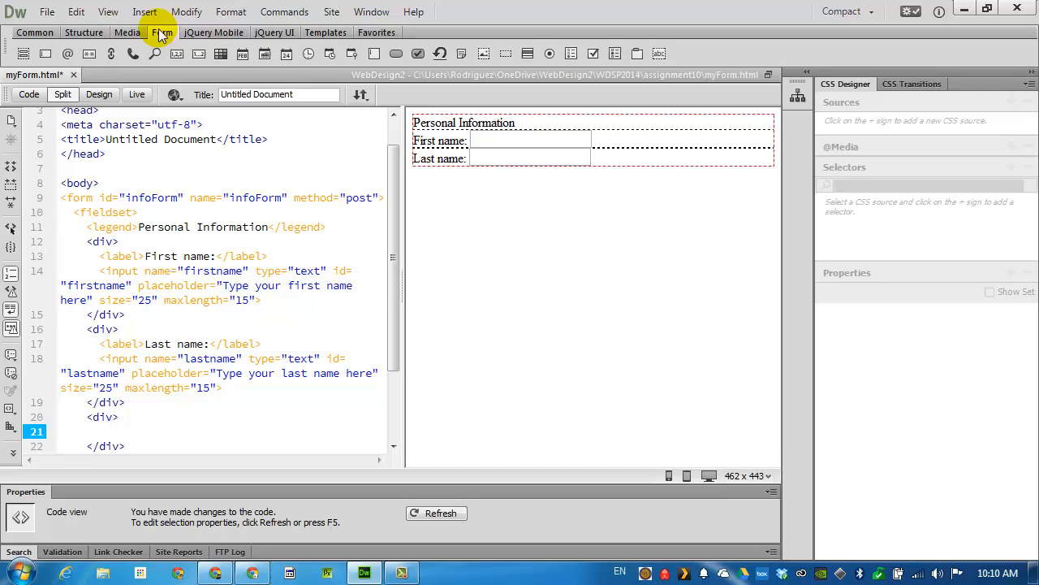
left_click(658, 54)
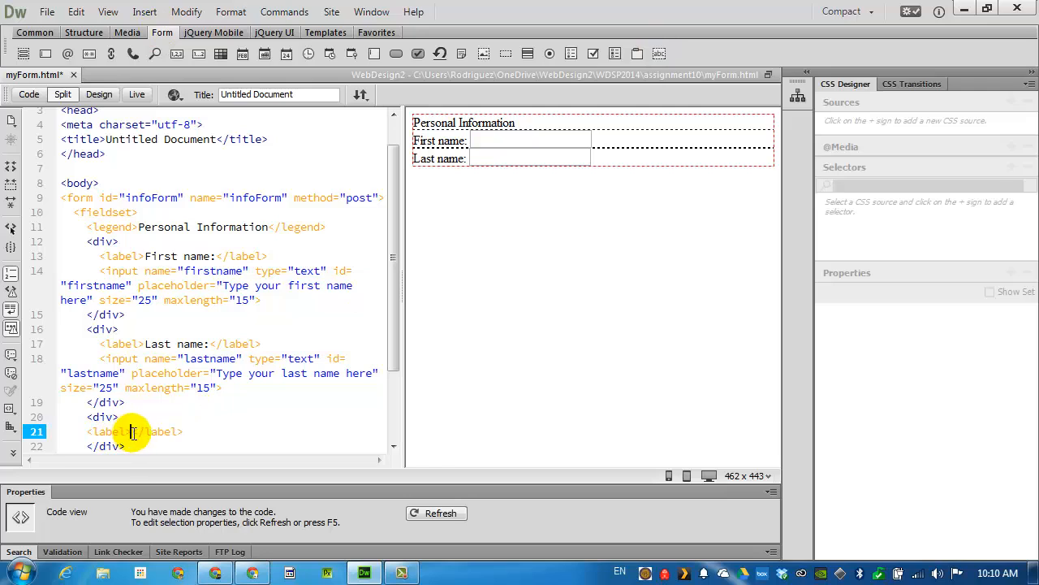
type("e-")
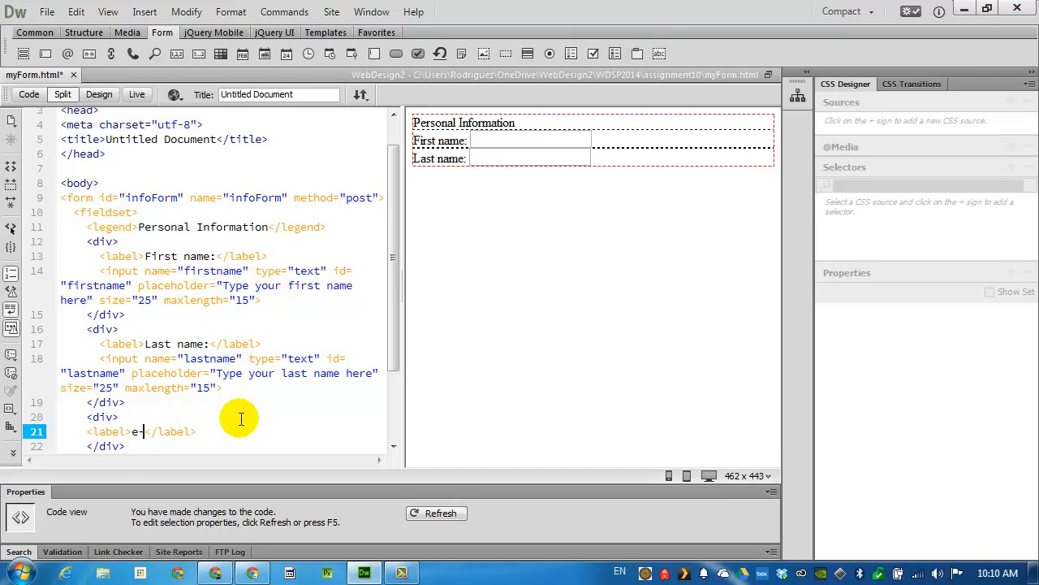
type("mail")
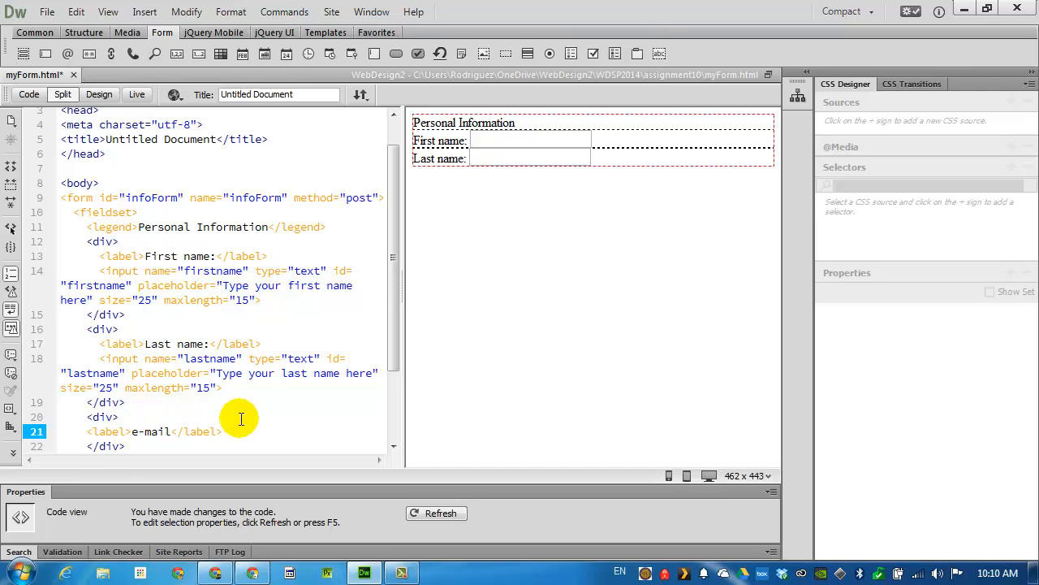
mouse_move(261, 431)
type(":")
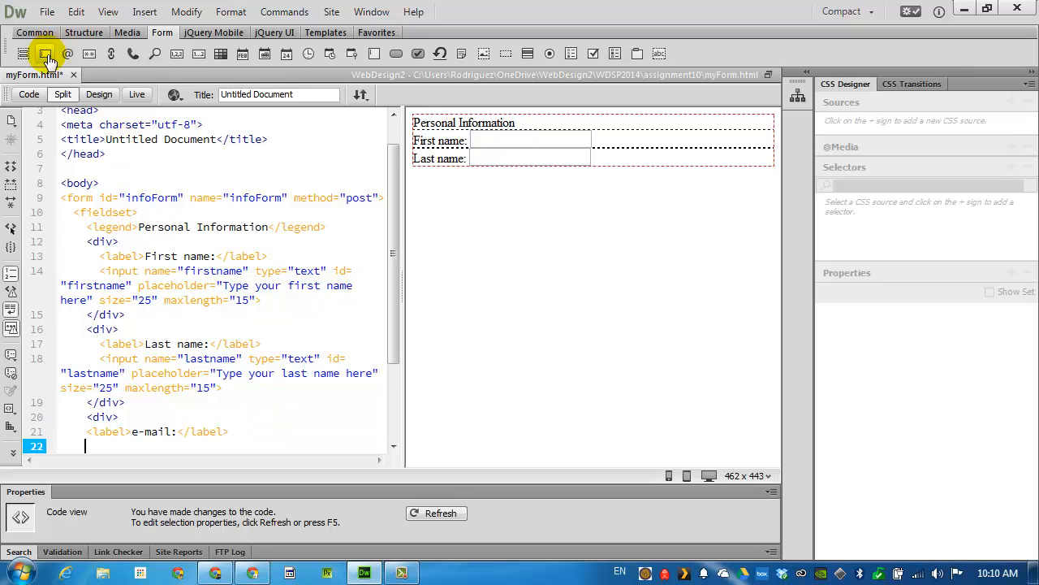
type("<input type=\"text\">")
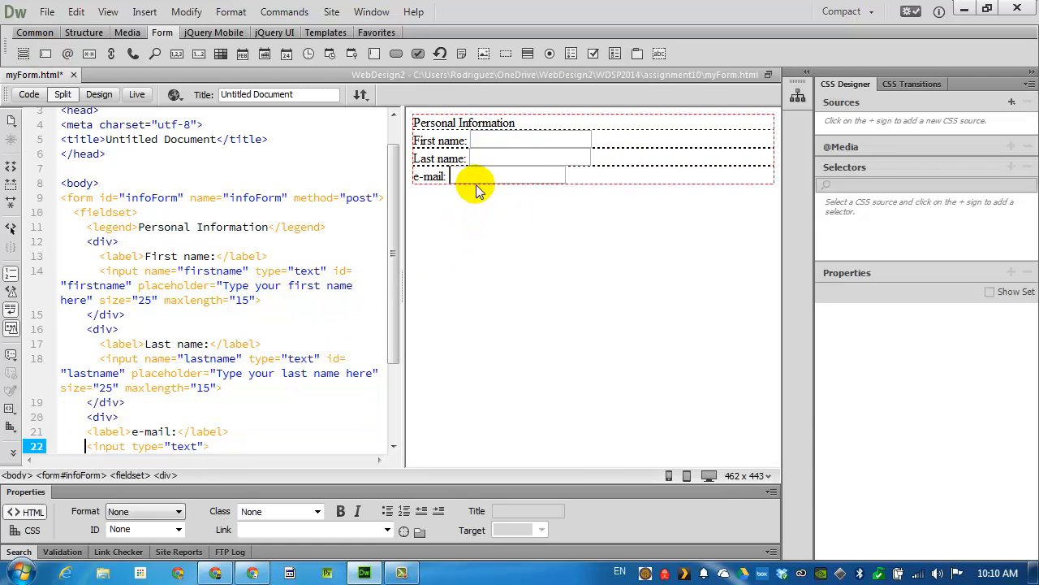
Step: Name the e-mail field email, set size 25, and enter its placeholder text
left_click(508, 176)
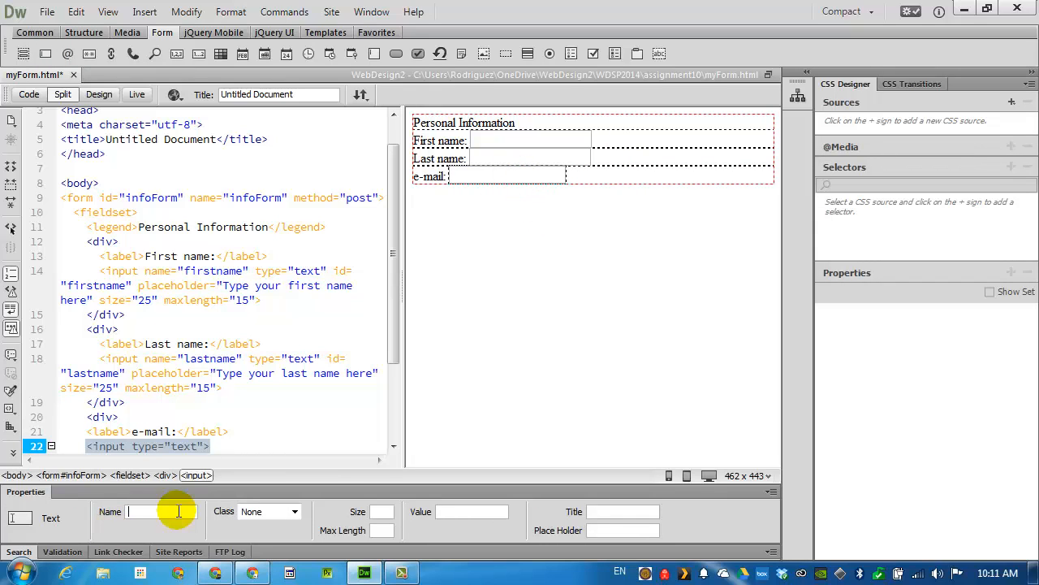
type("email")
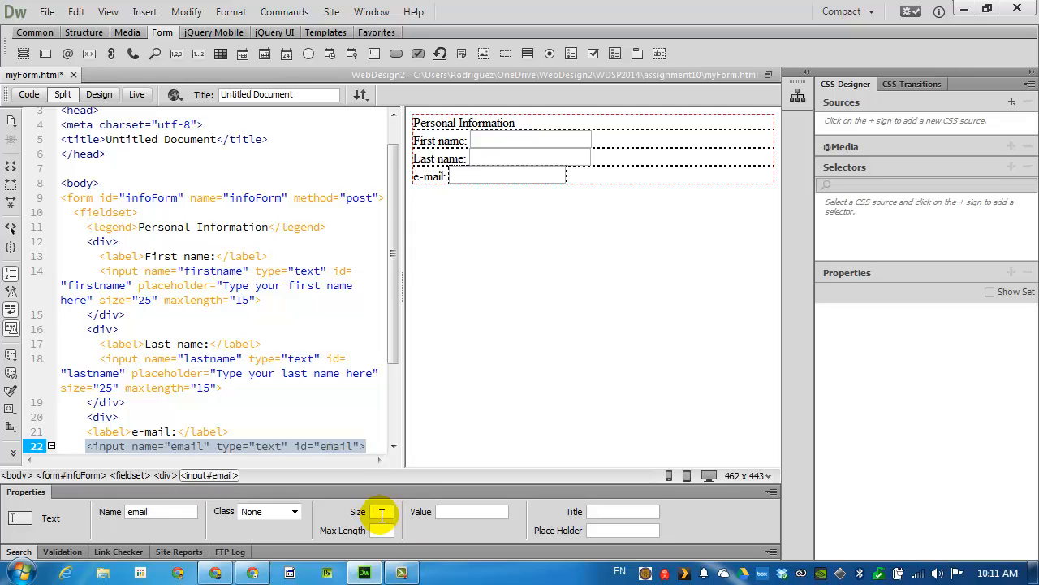
type("25")
left_click(382, 530)
type("15")
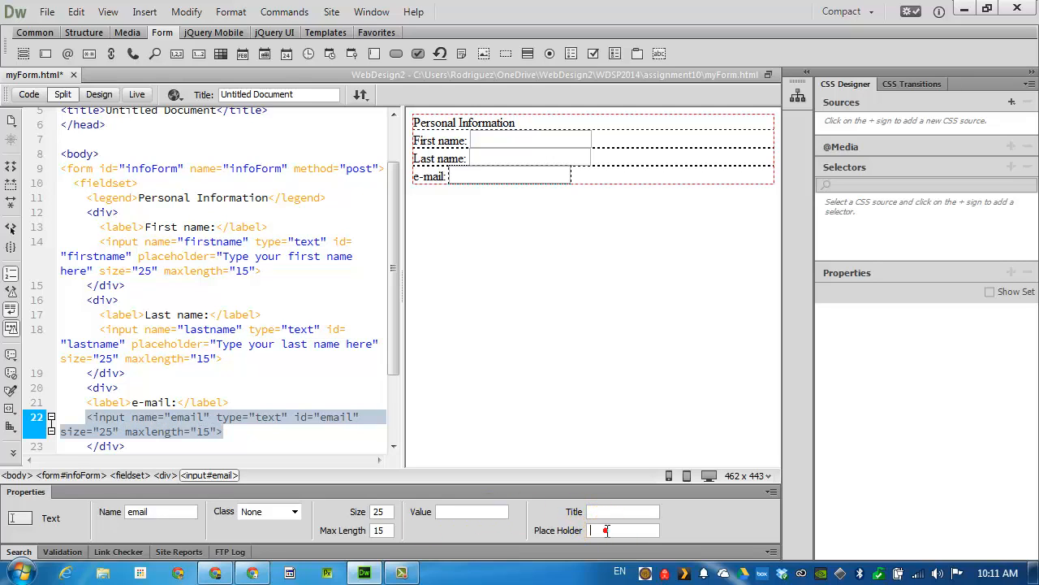
type("Your")
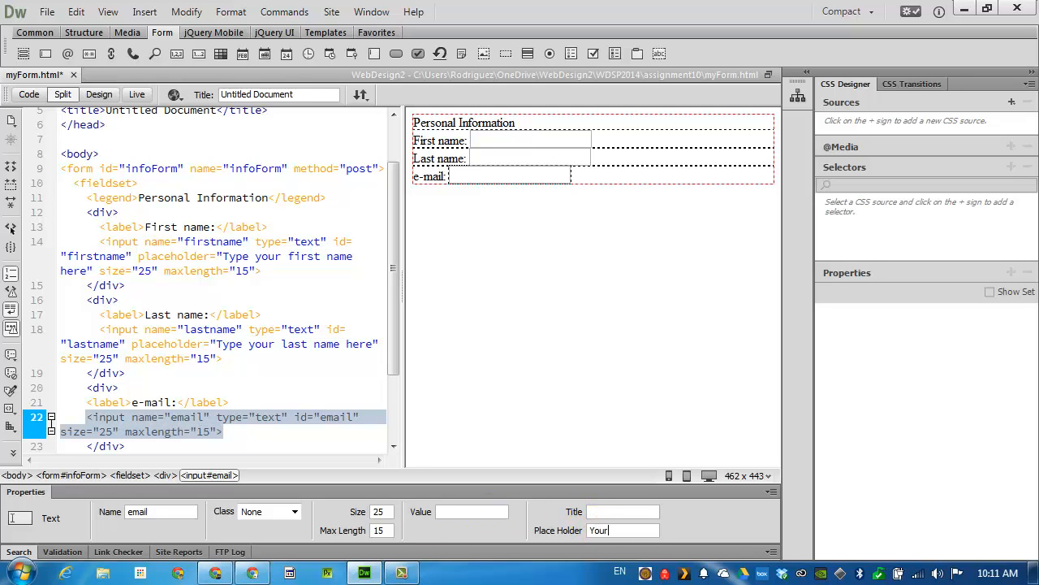
type("Type y")
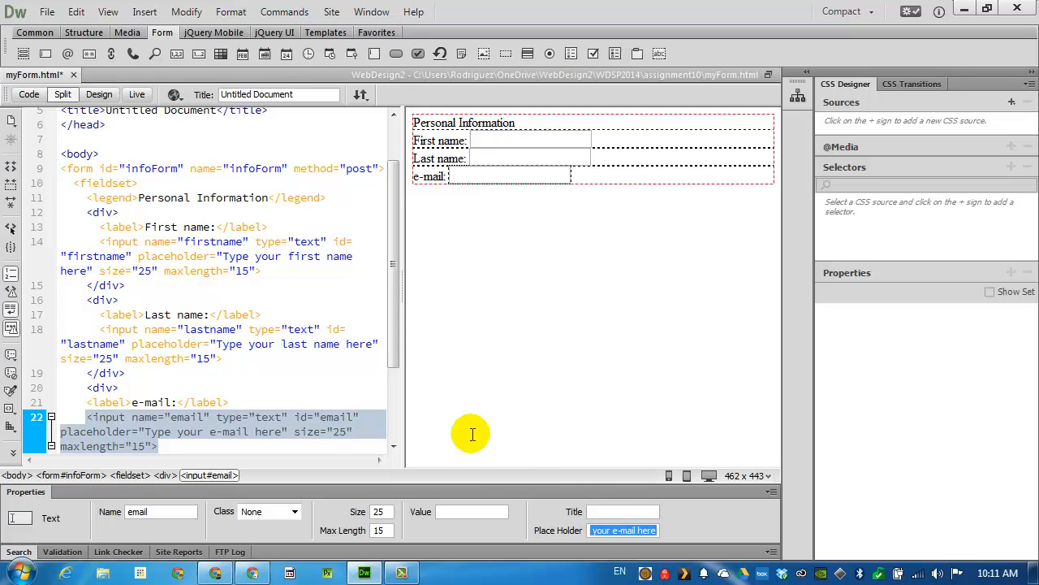
mouse_move(227, 447)
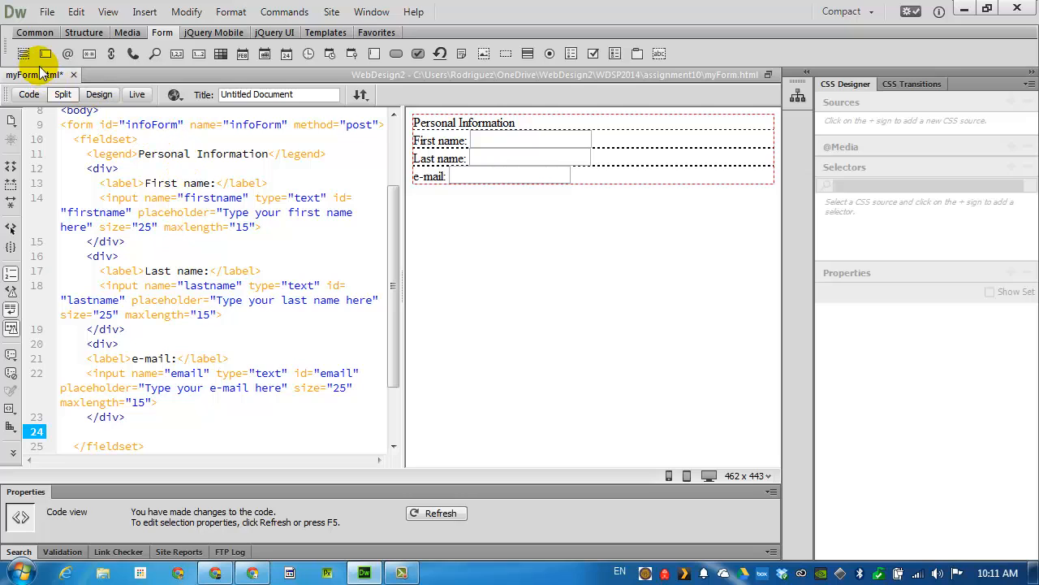
Step: Insert a new div row containing a 'Comments:' label
left_click(23, 53)
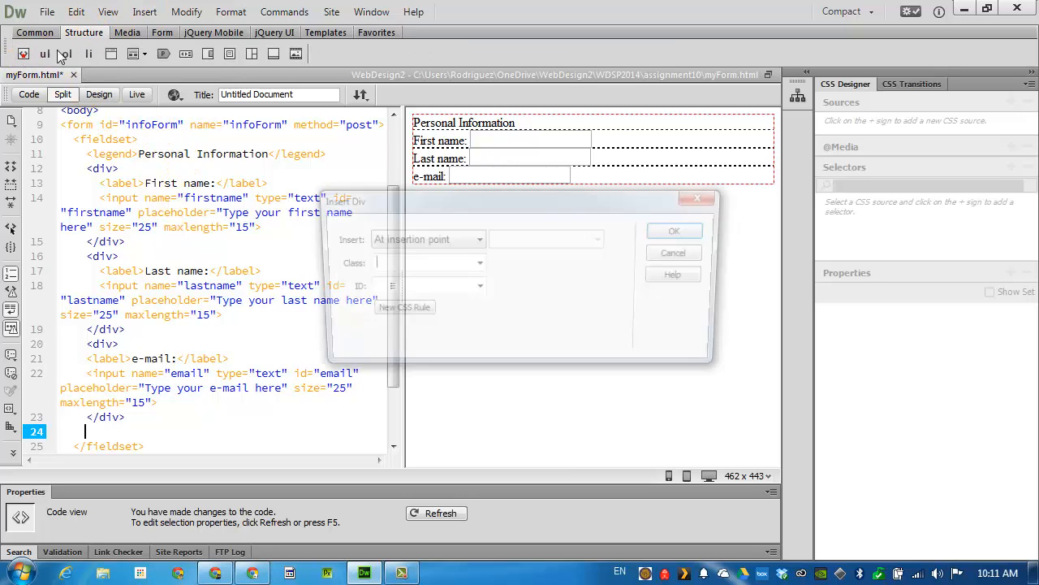
left_click(674, 231)
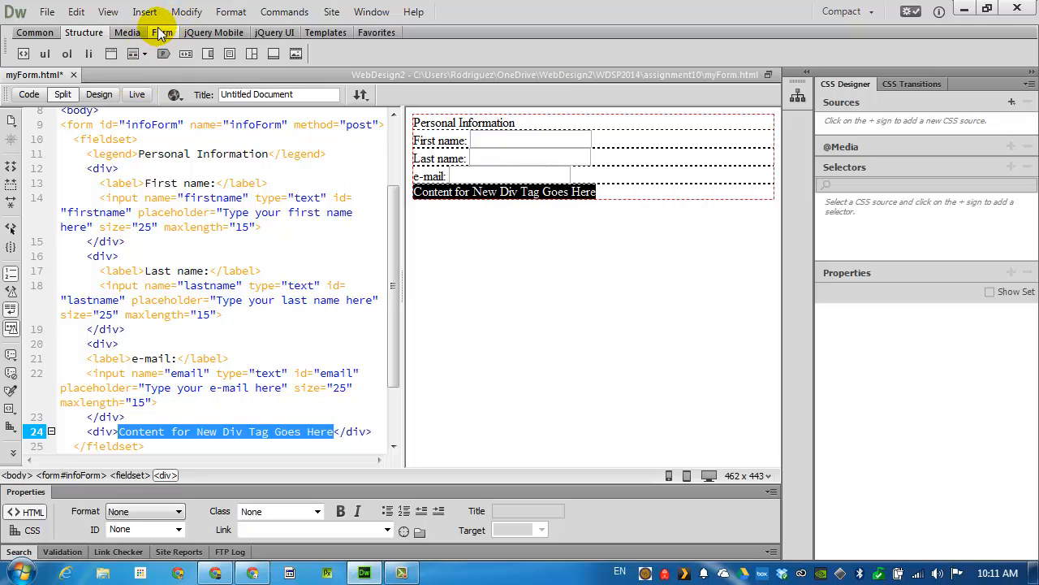
left_click(162, 32)
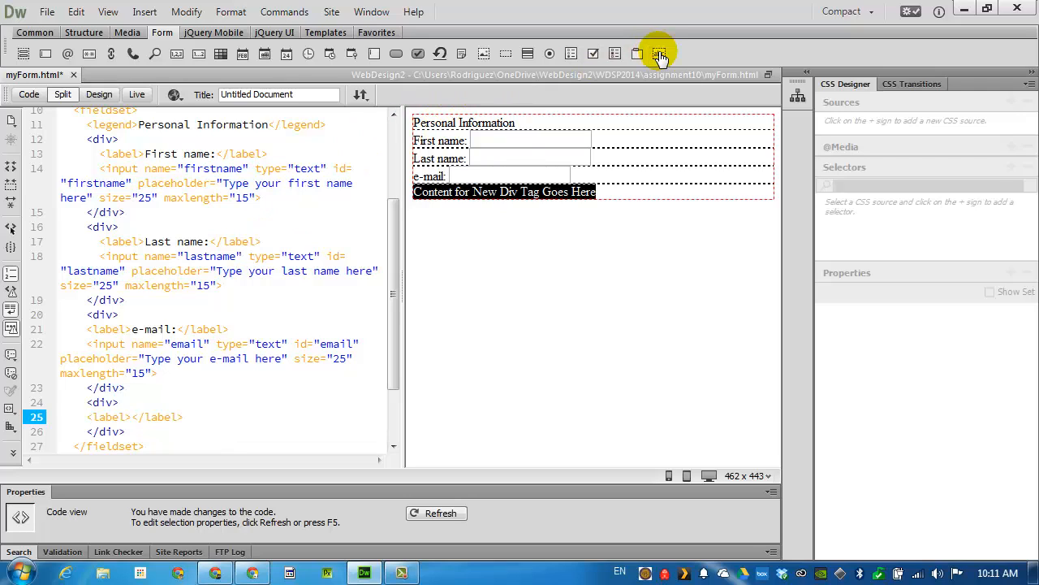
type("Comments:")
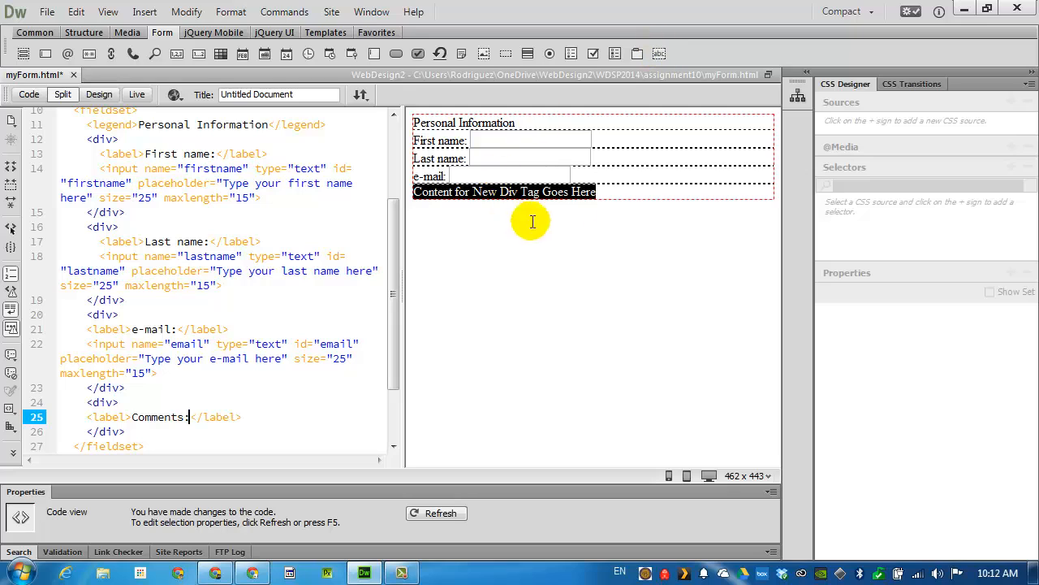
mouse_move(265, 411)
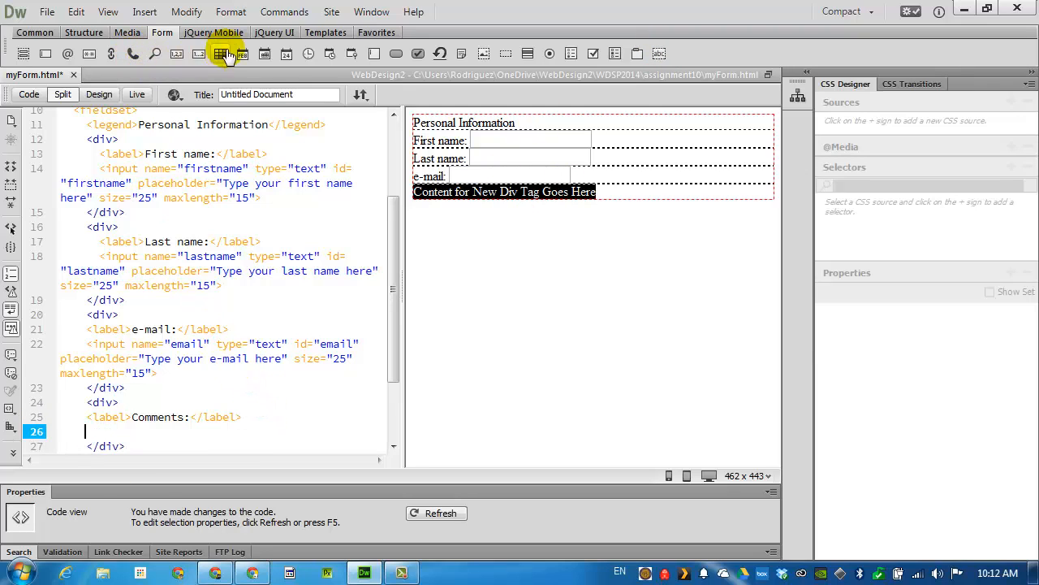
mouse_move(375, 54)
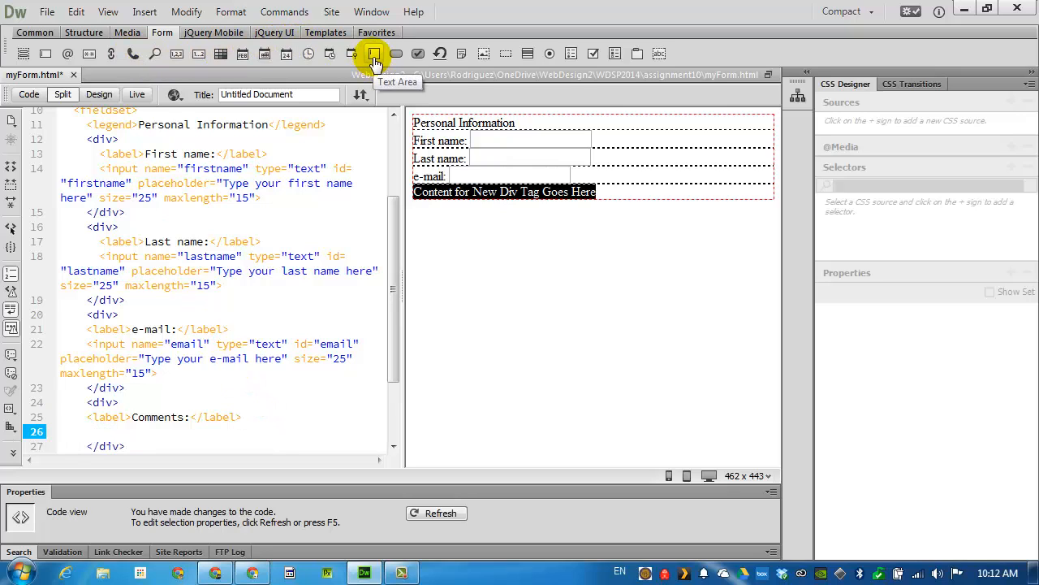
Step: Add a text area named comments with 5 rows
left_click(374, 53)
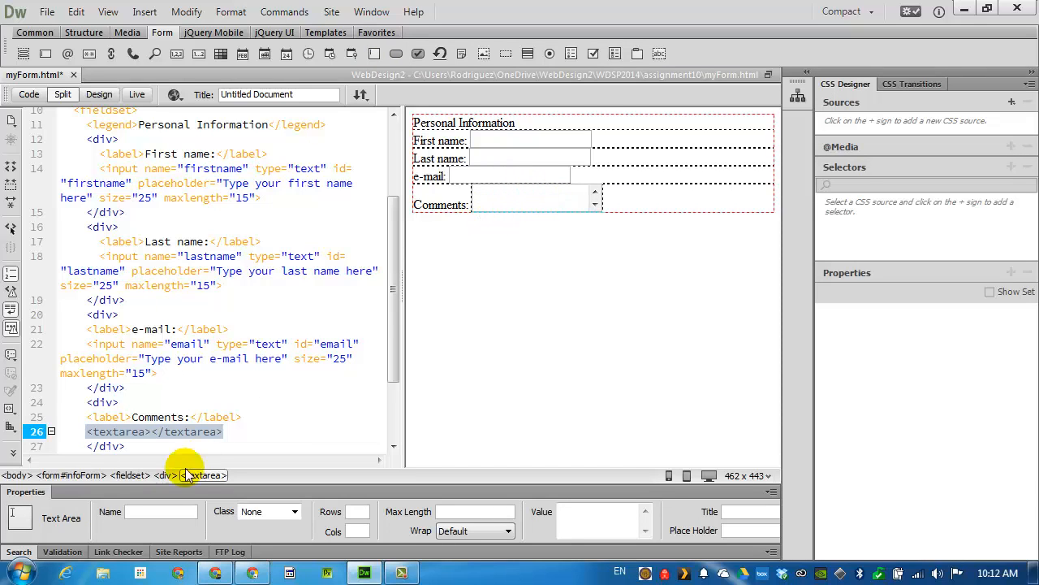
type("comments")
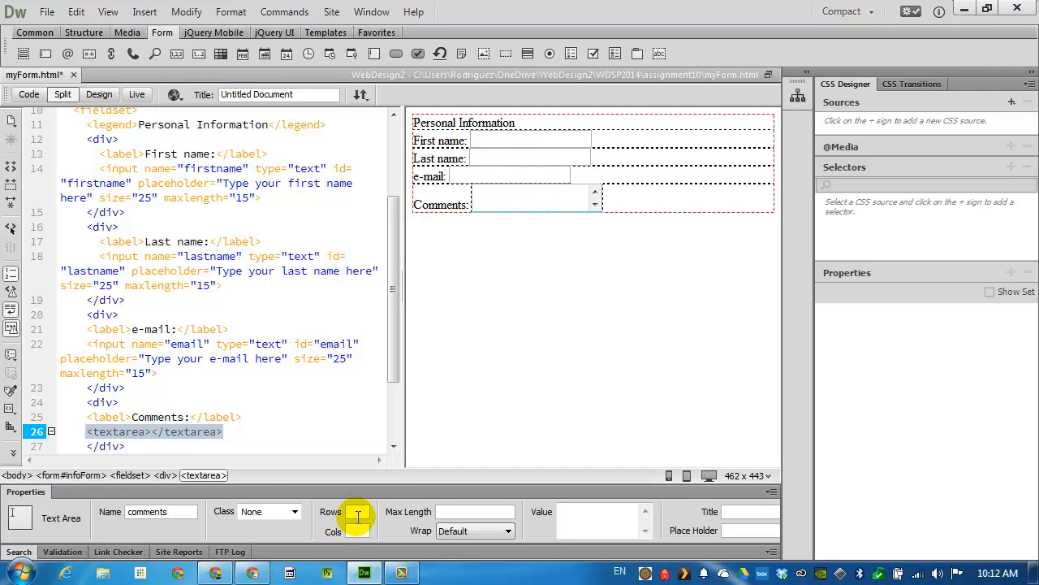
type("5")
left_click(750, 531)
type("Type your comments here")
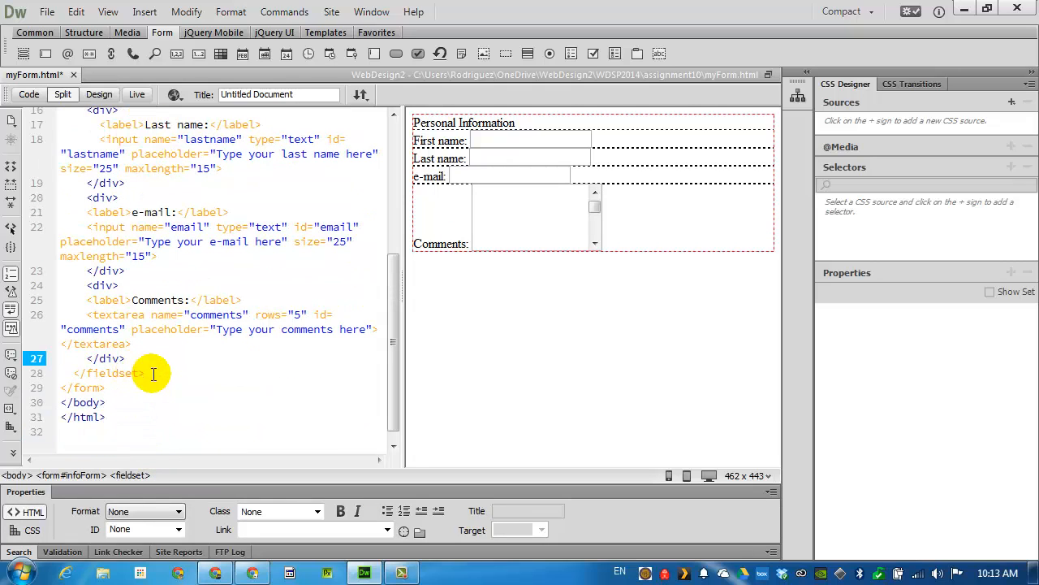
Step: Insert Submit and Reset buttons immediately after the closing fieldset tag
left_click(144, 373)
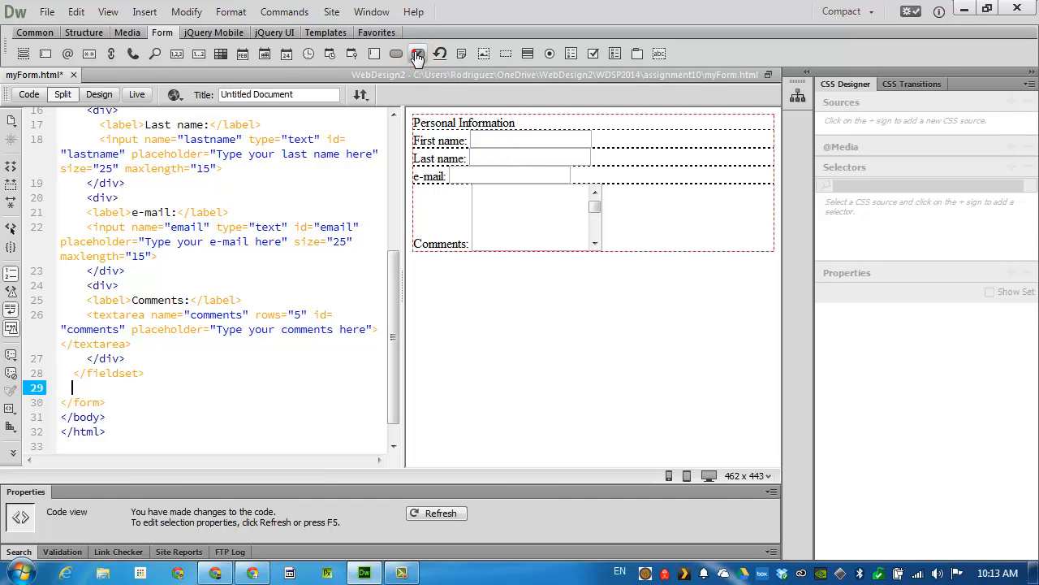
left_click(418, 54)
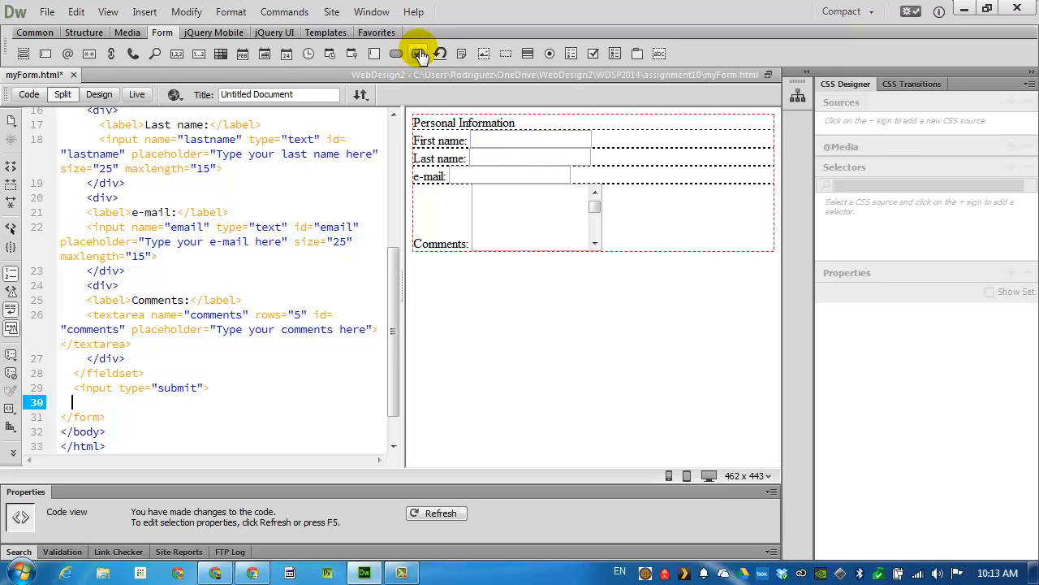
mouse_move(440, 53)
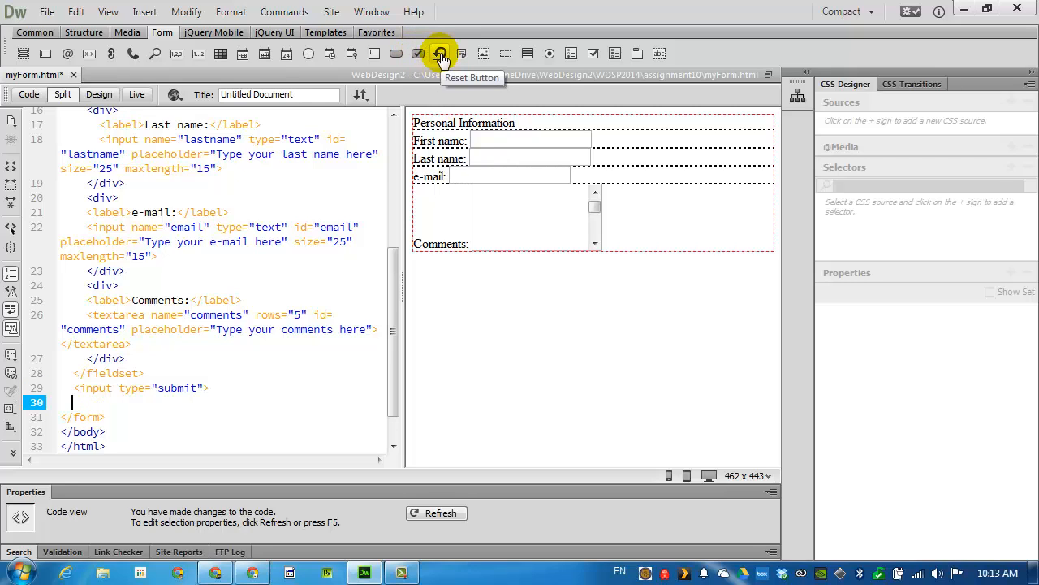
left_click(440, 52)
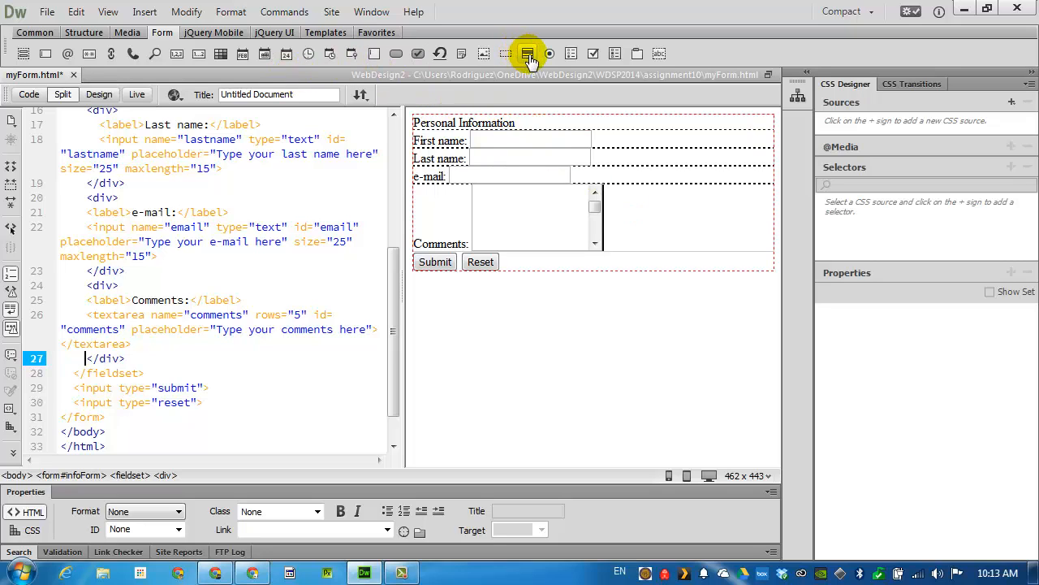
mouse_move(341, 61)
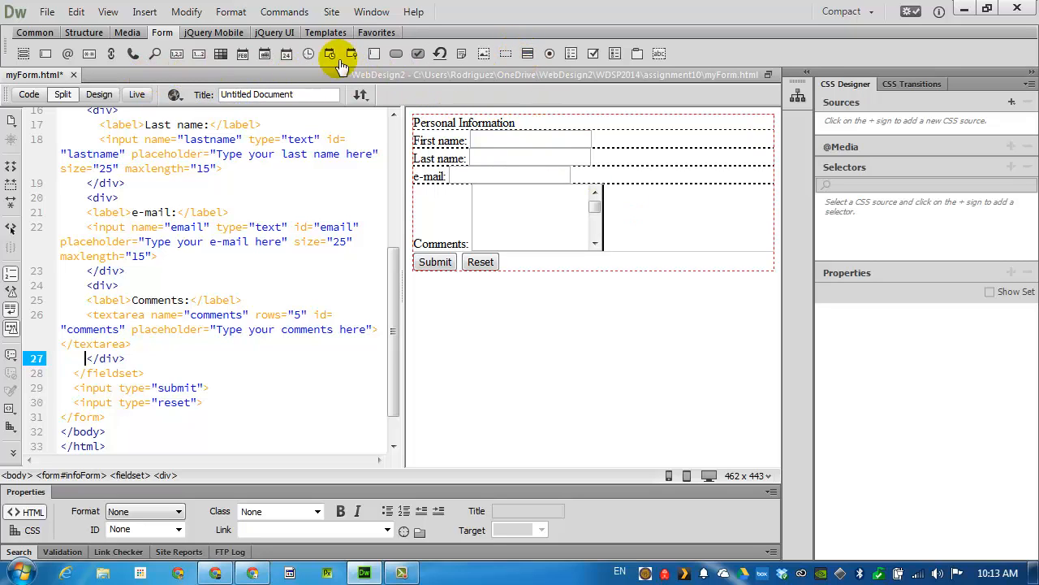
Step: Put myForm.html to the server, saving all modified files
left_click(360, 94)
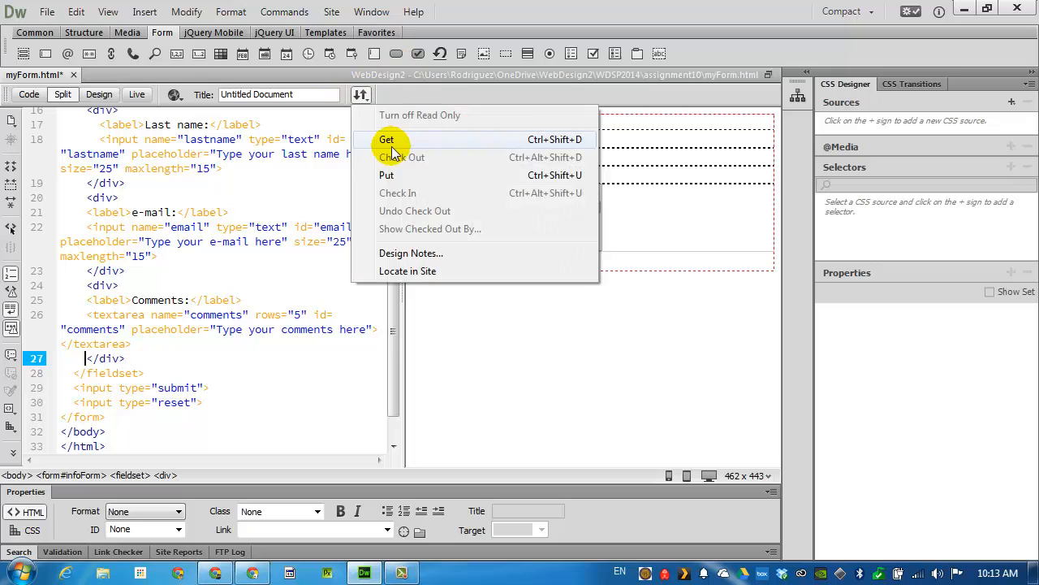
left_click(387, 139)
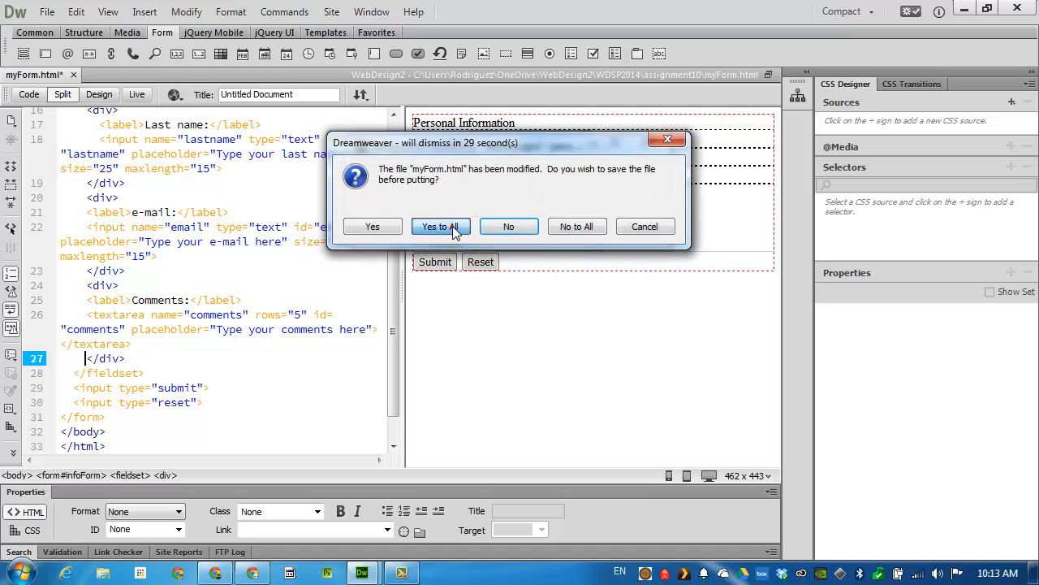
left_click(440, 227)
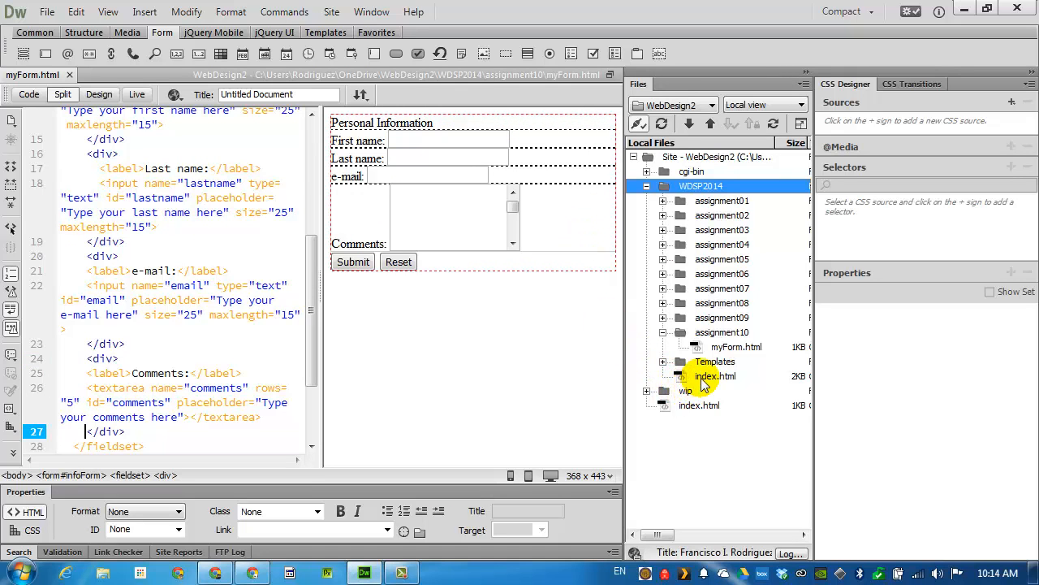
Step: Add an Assignment 10 entry on index.html linking to myForm.html
double_click(715, 375)
type("Assignment")
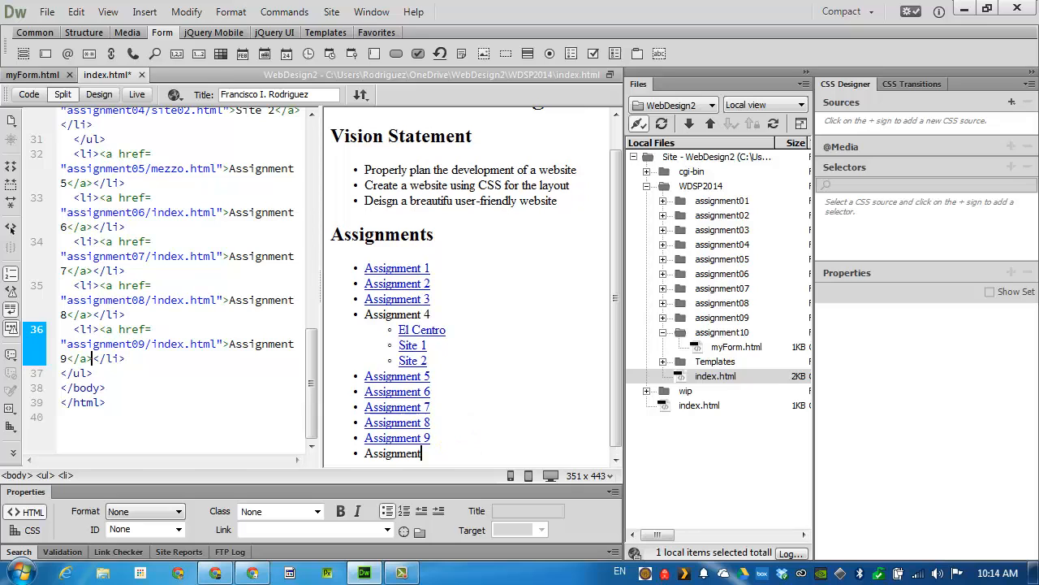
type("10</li>")
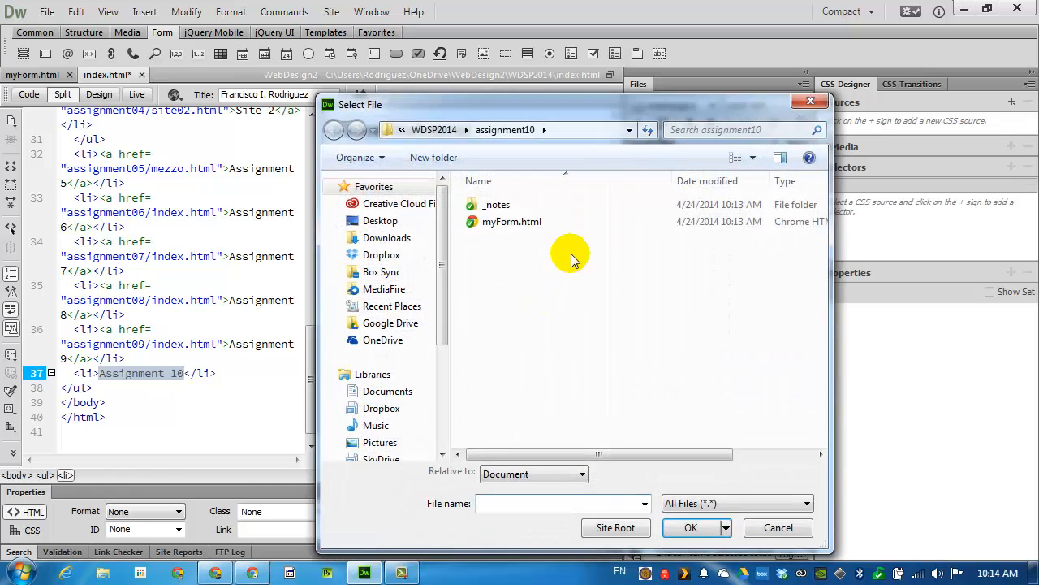
left_click(512, 221)
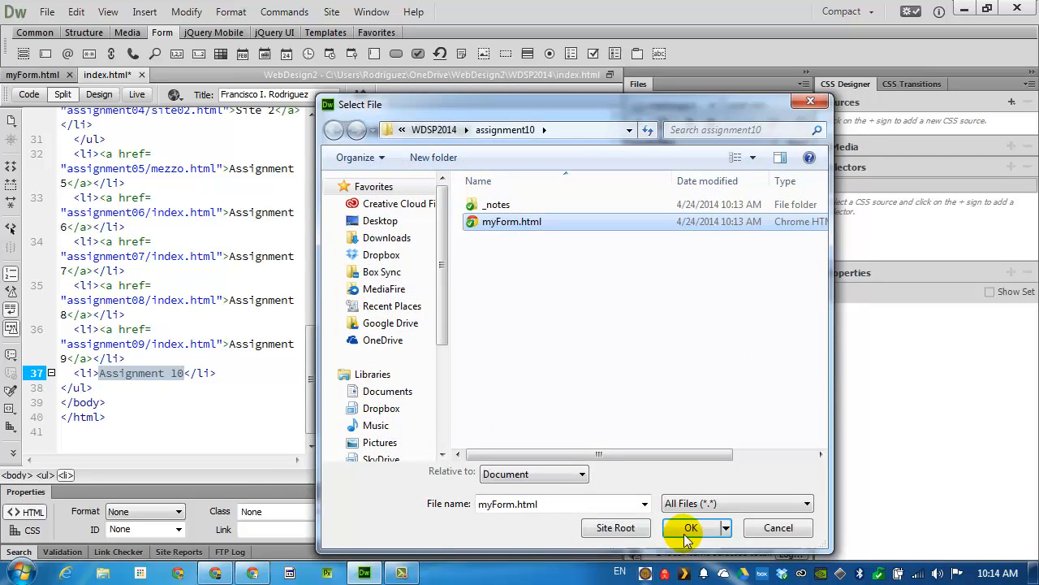
left_click(690, 527)
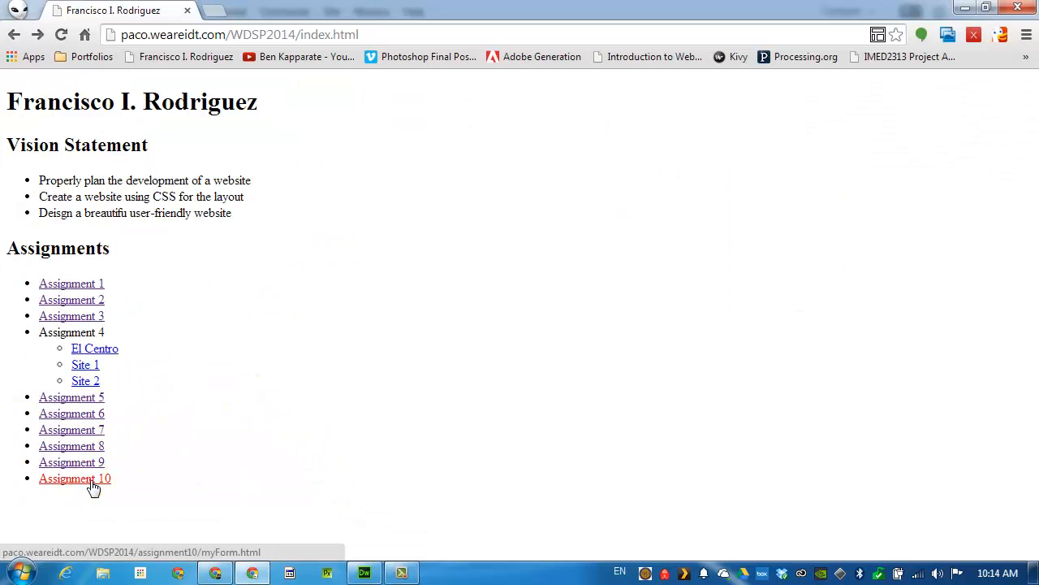
Step: Follow the Assignment 10 link in Chrome to load the live myForm.html
left_click(74, 477)
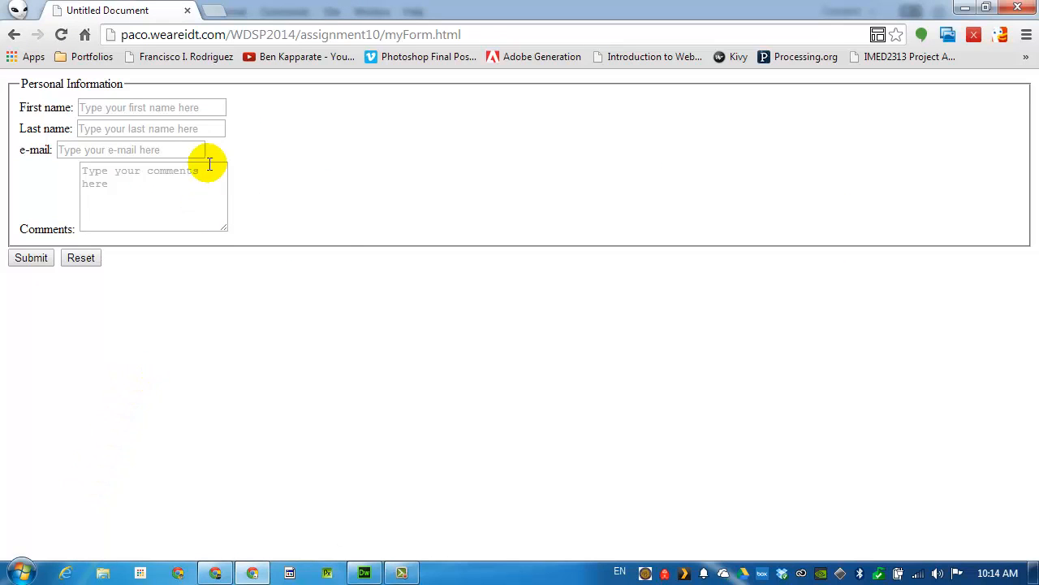
mouse_move(497, 268)
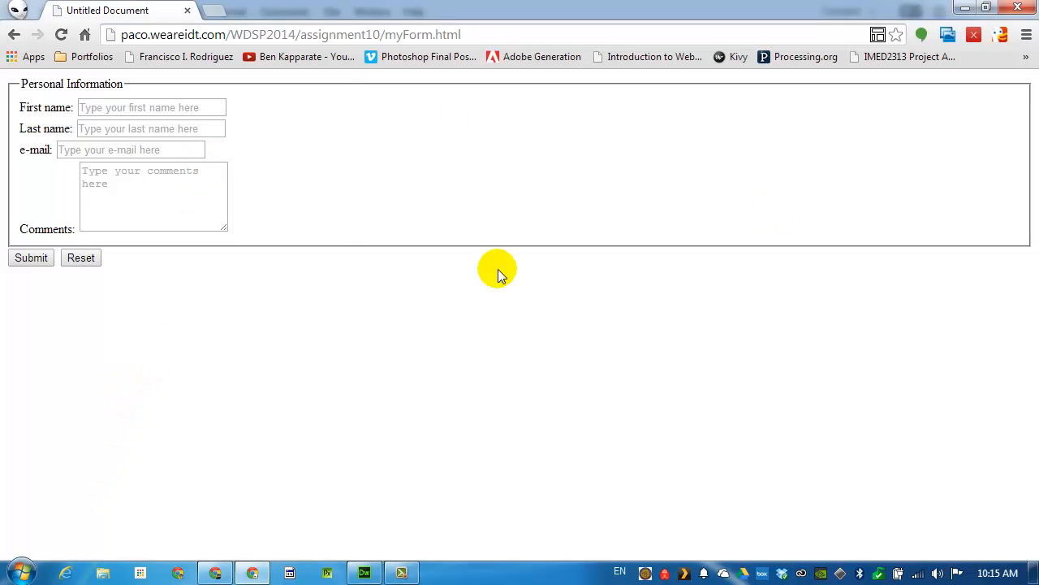
mouse_move(361, 214)
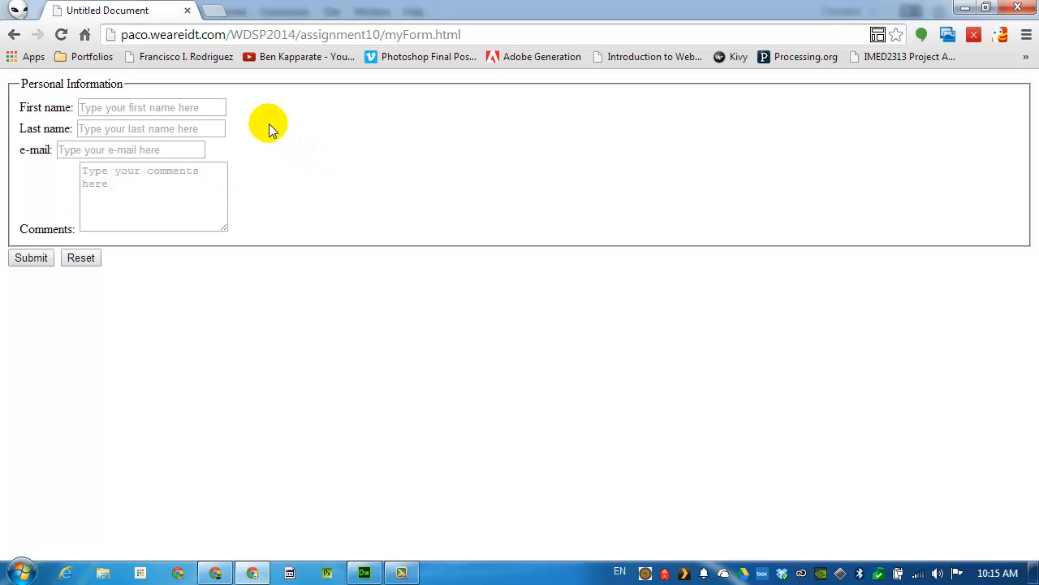
left_click(151, 107)
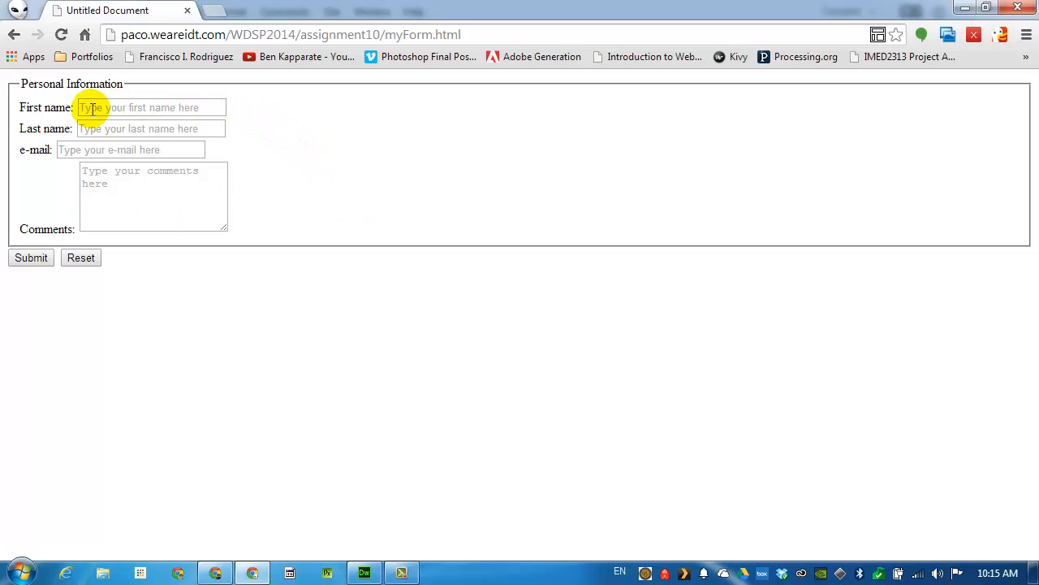
Step: Fill the form with first name Joe, last name Blow, an email, and 'My comments'
left_click(106, 107)
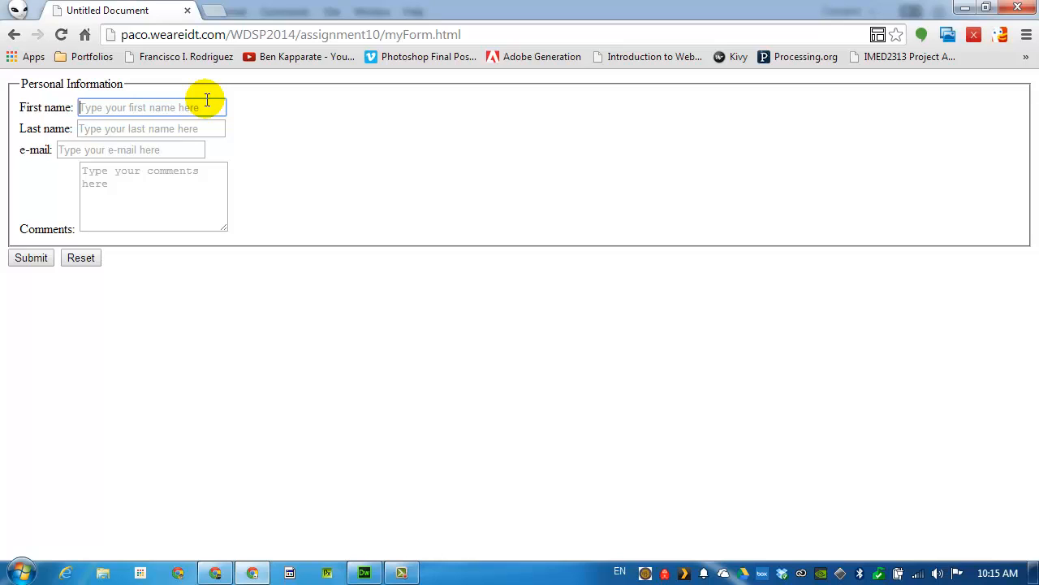
type("Joe")
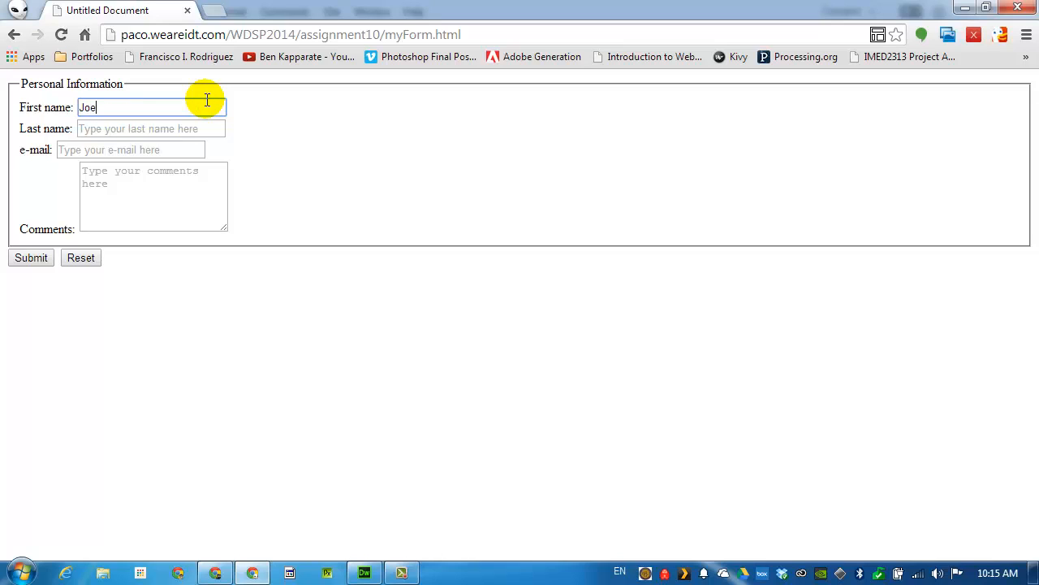
left_click(151, 128)
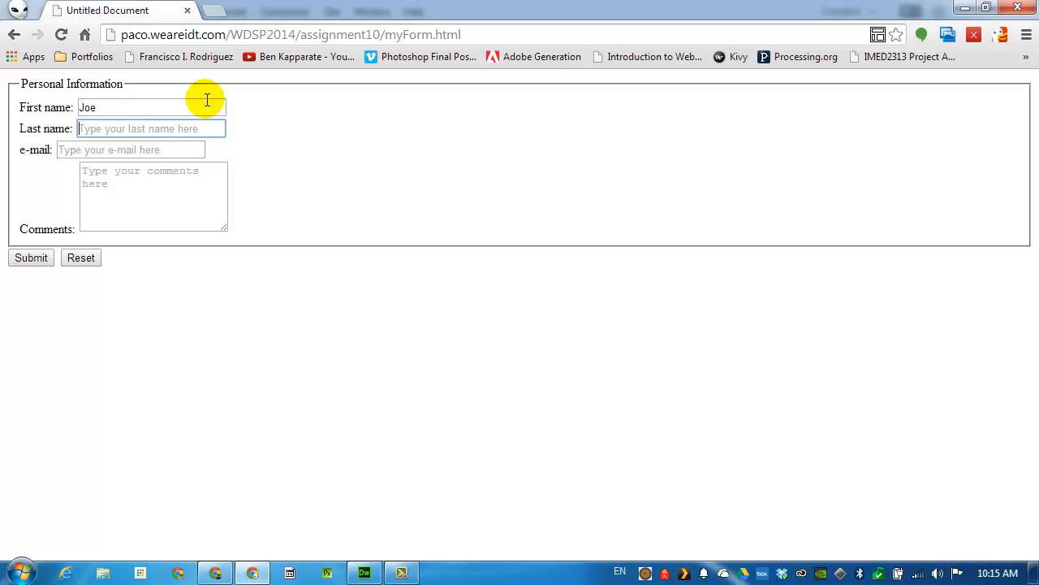
type("Blow")
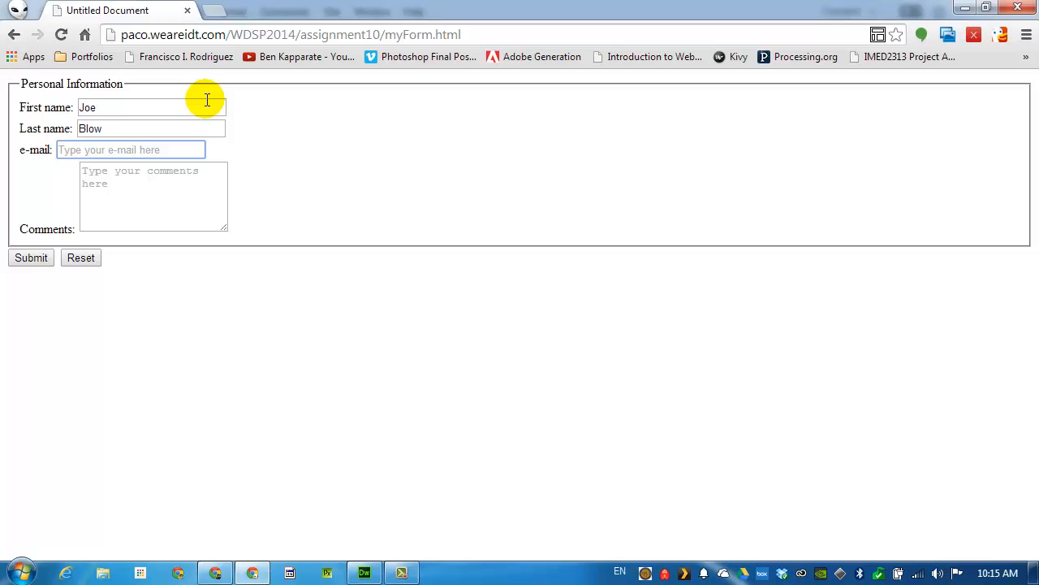
type("my em")
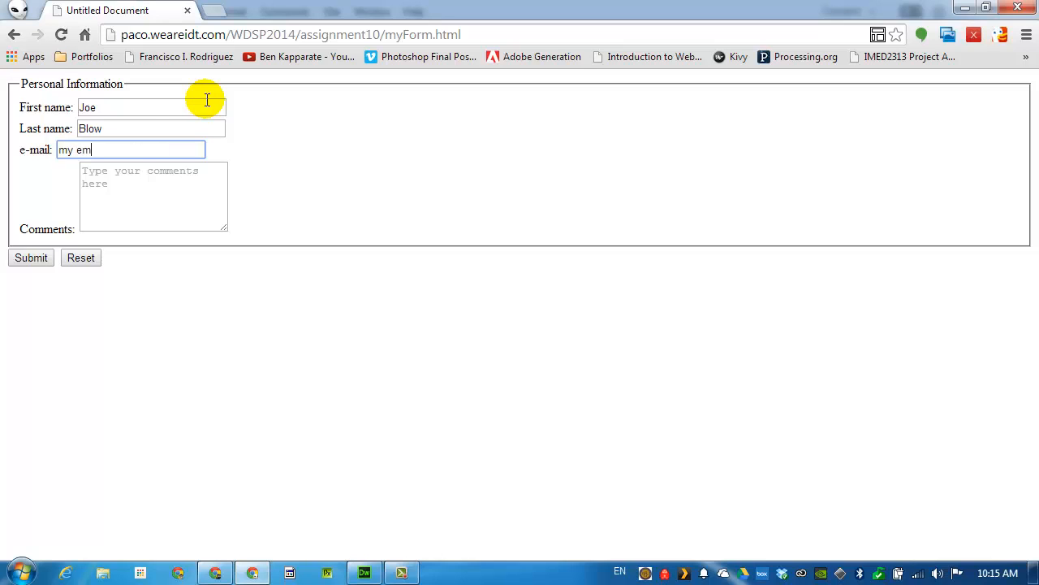
type("My com")
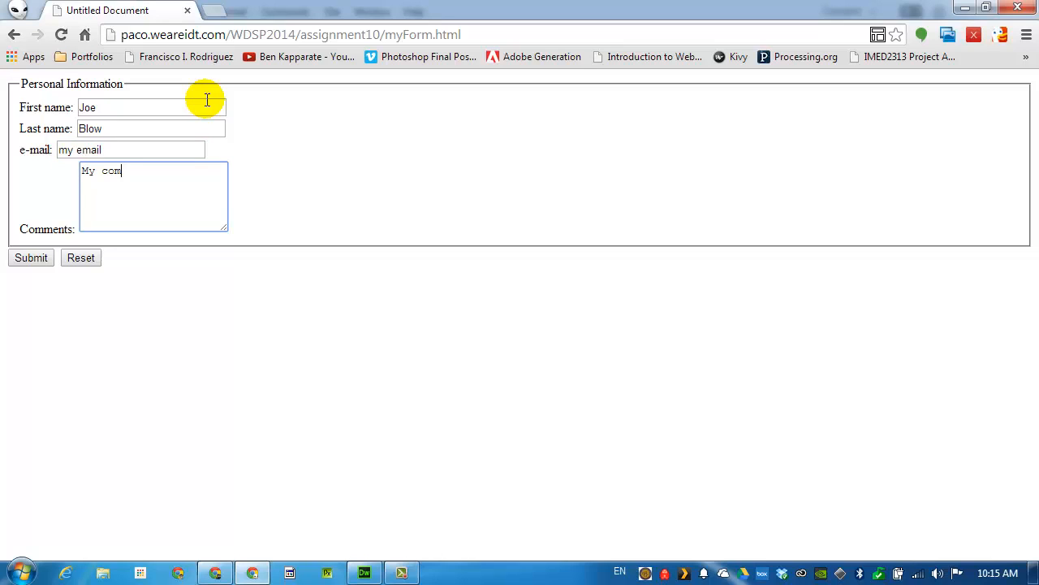
type("ments")
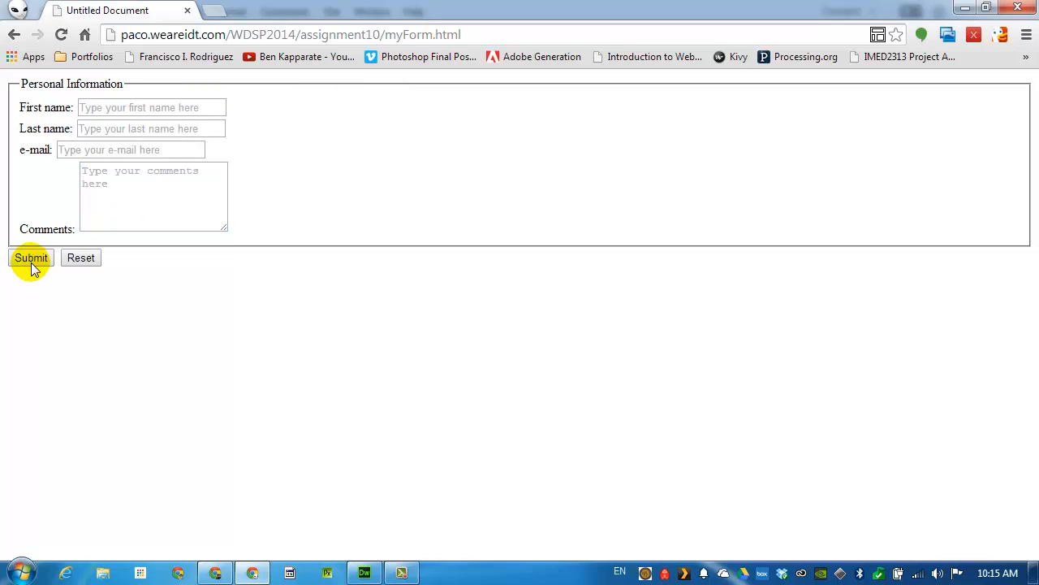
mouse_move(258, 126)
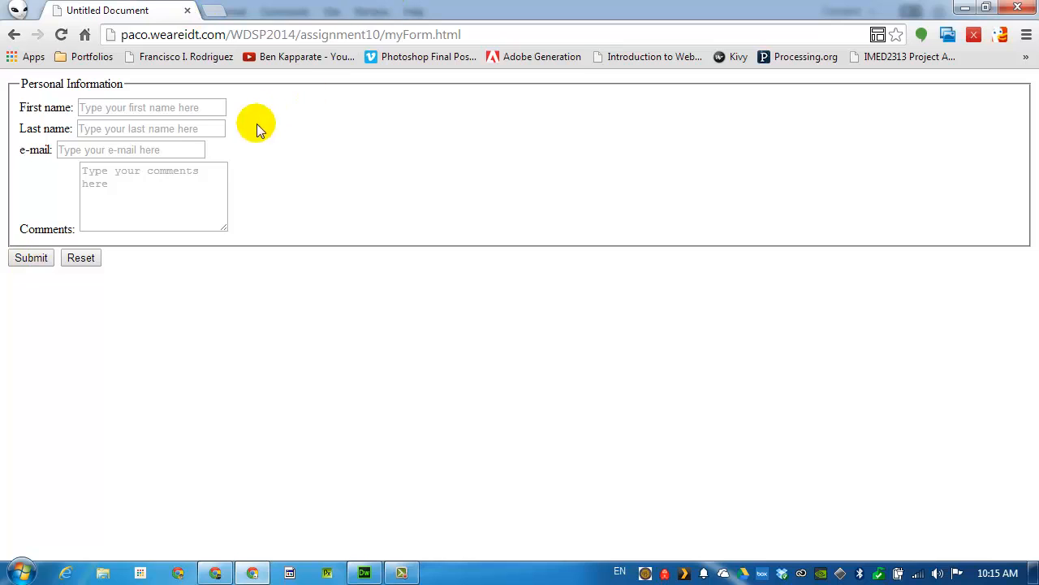
mouse_move(366, 543)
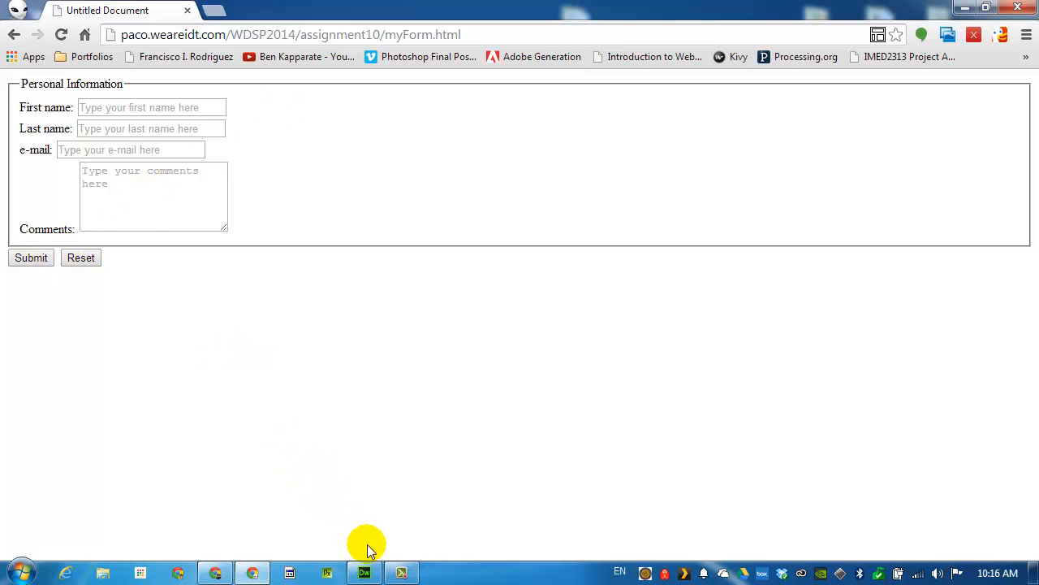
Step: Create a new styles.css stylesheet from CSS Designer Sources, linked to myForm.html
left_click(364, 572)
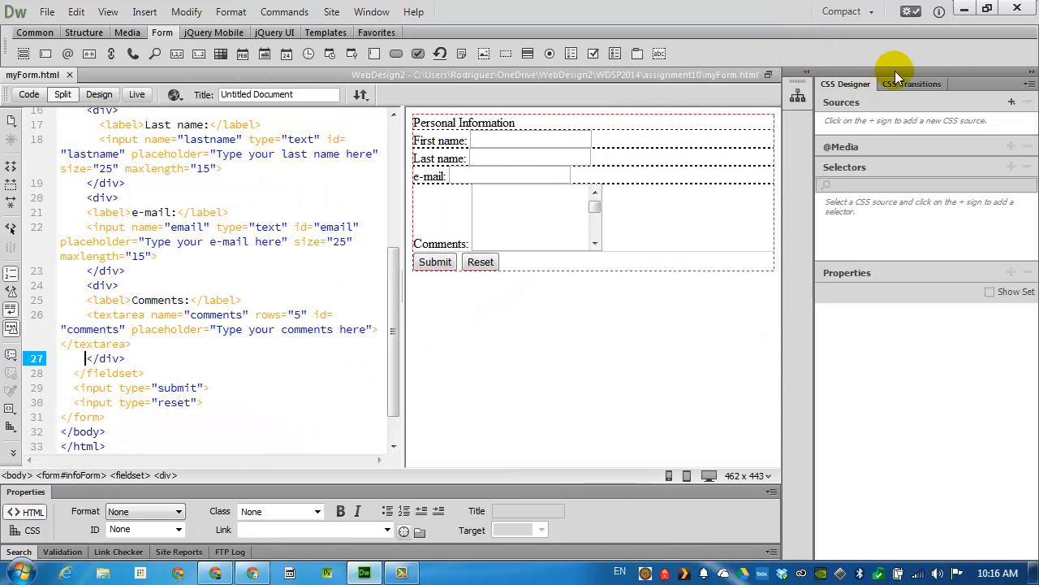
left_click(1012, 102)
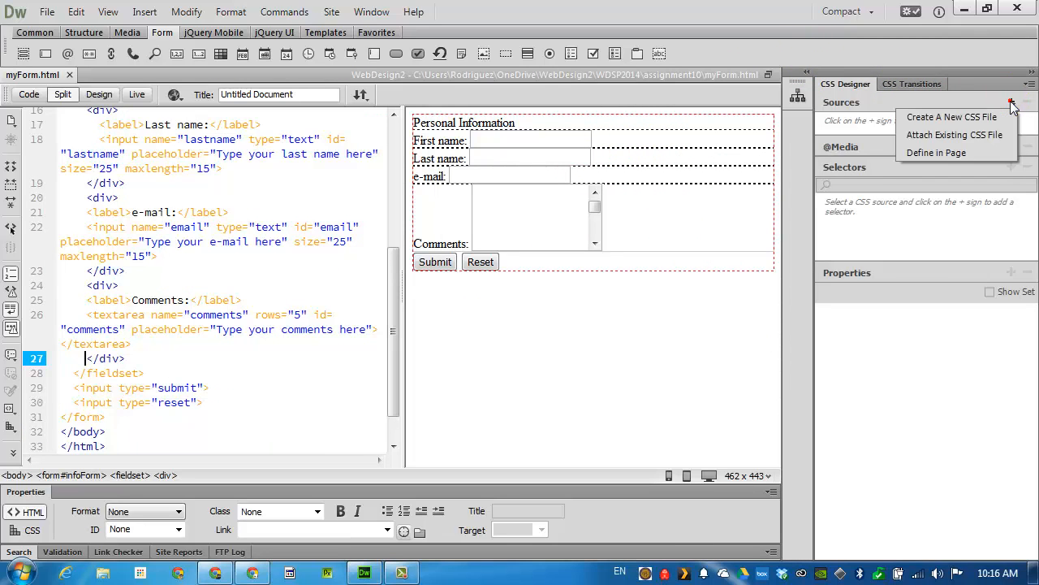
left_click(951, 117)
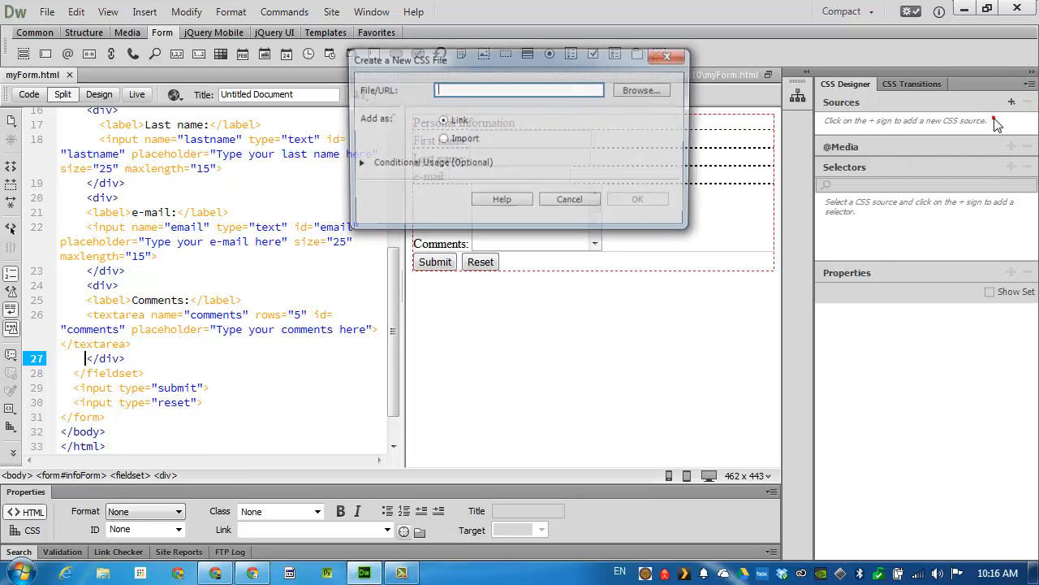
type("styl")
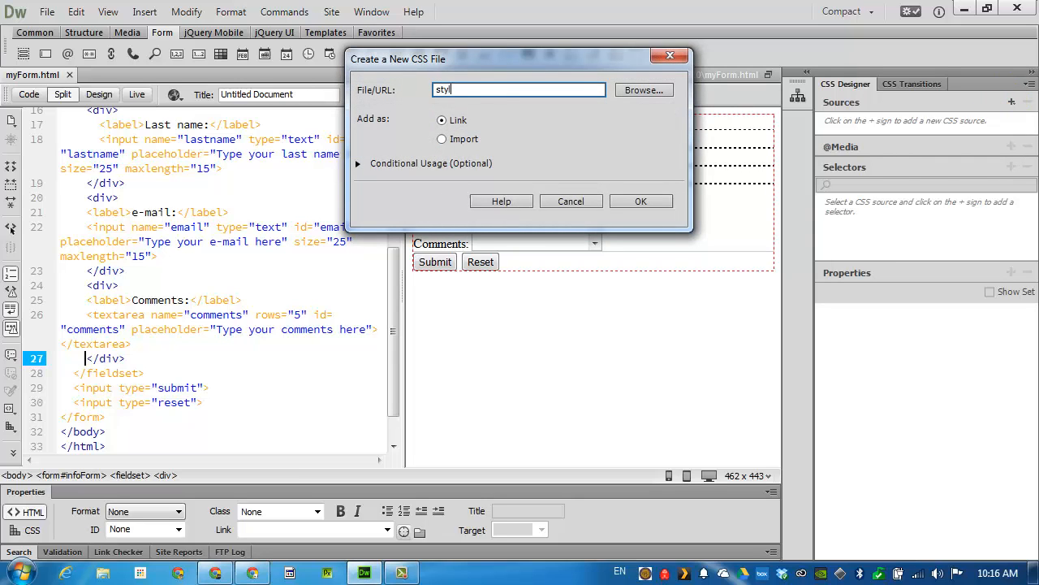
left_click(641, 201)
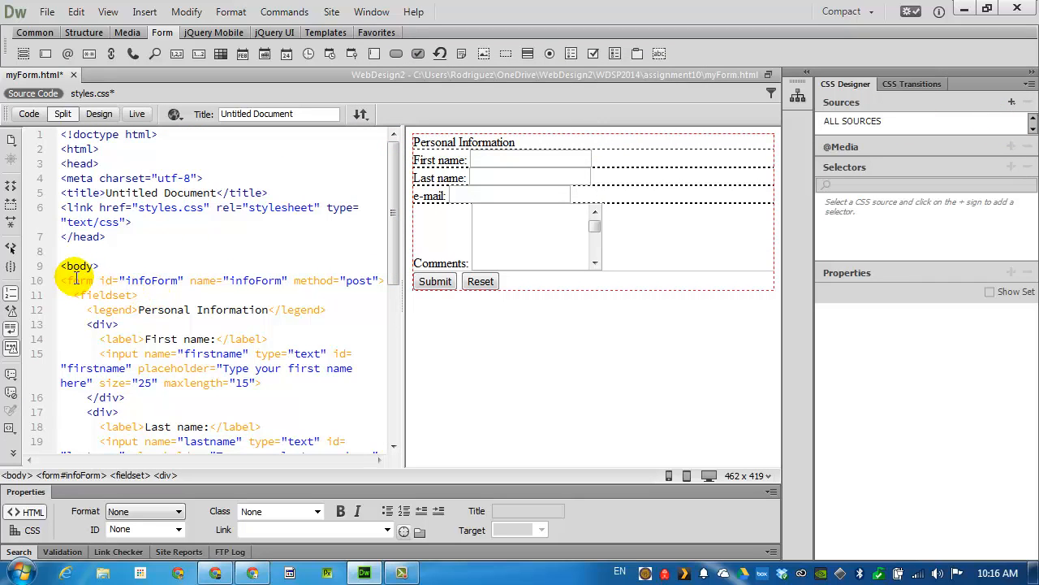
Step: Select the form tag and add an #infoForm selector to styles.css
left_click(77, 280)
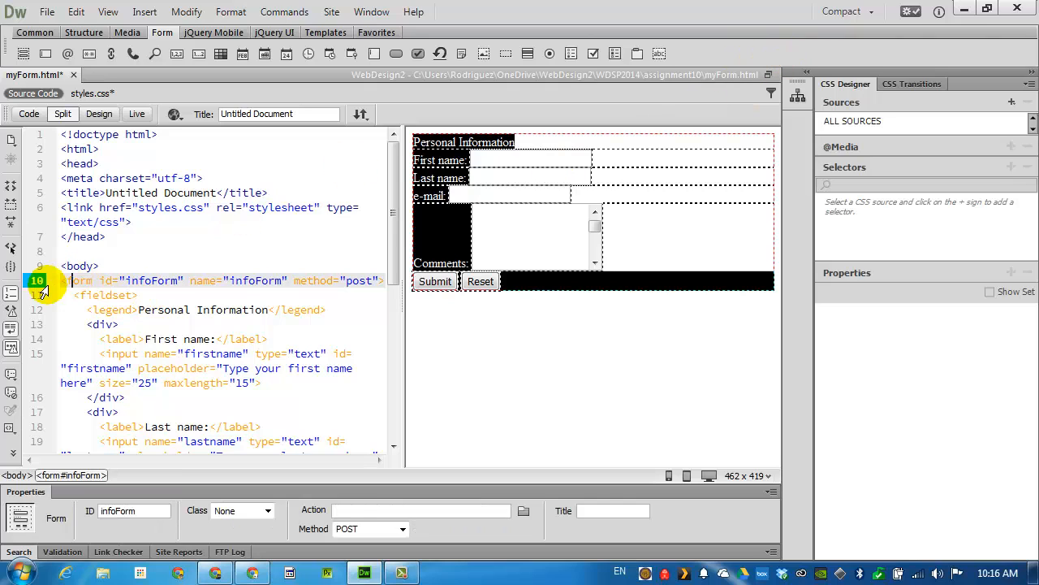
left_click(151, 280)
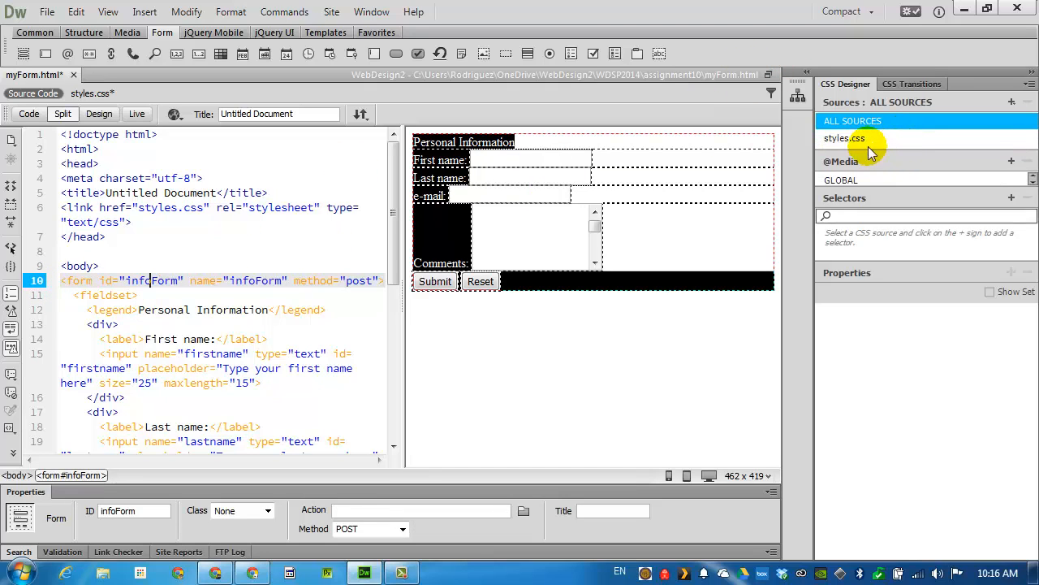
left_click(845, 138)
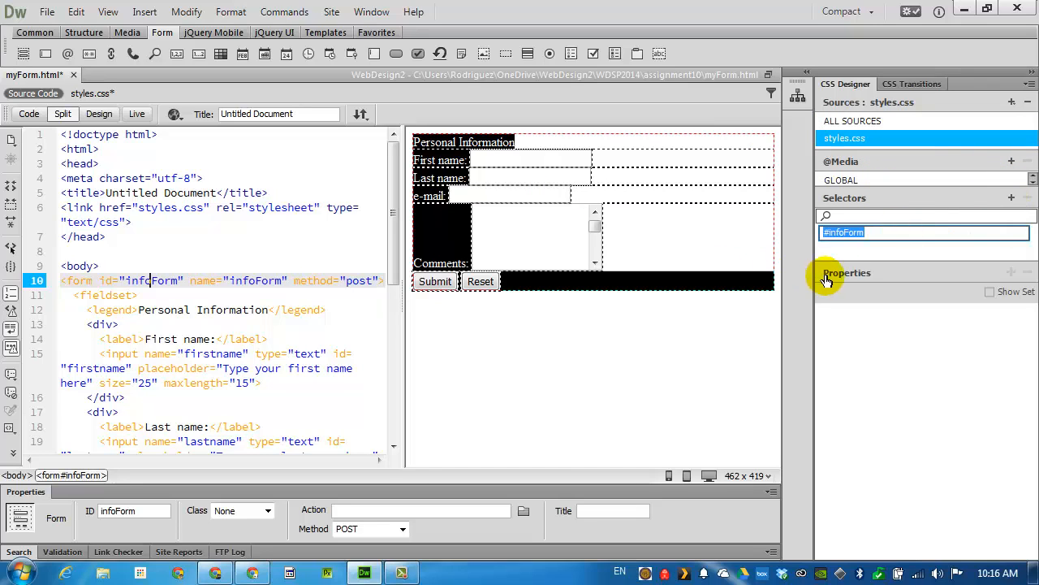
left_click(827, 276)
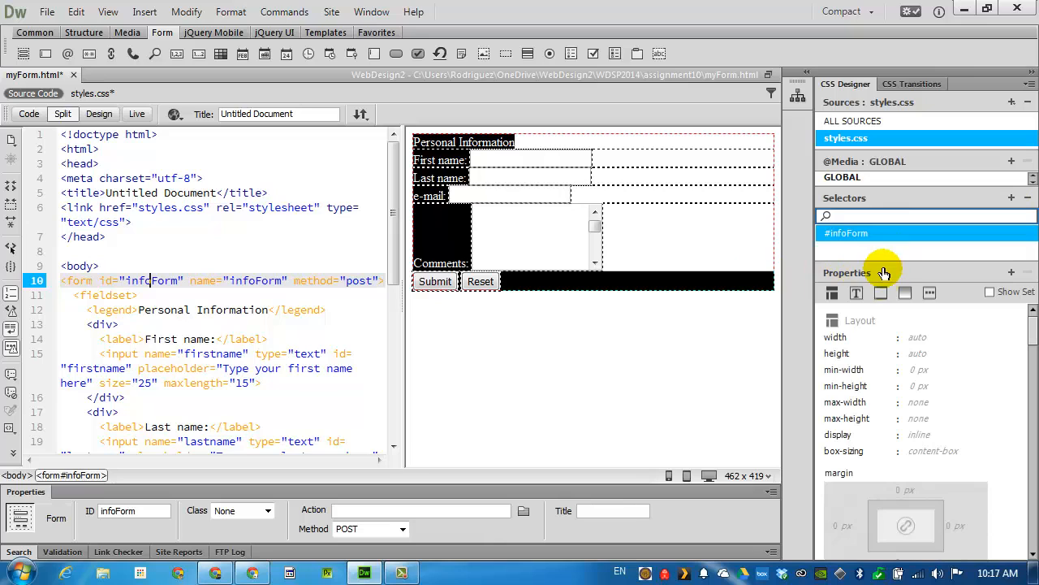
scroll("down", 3)
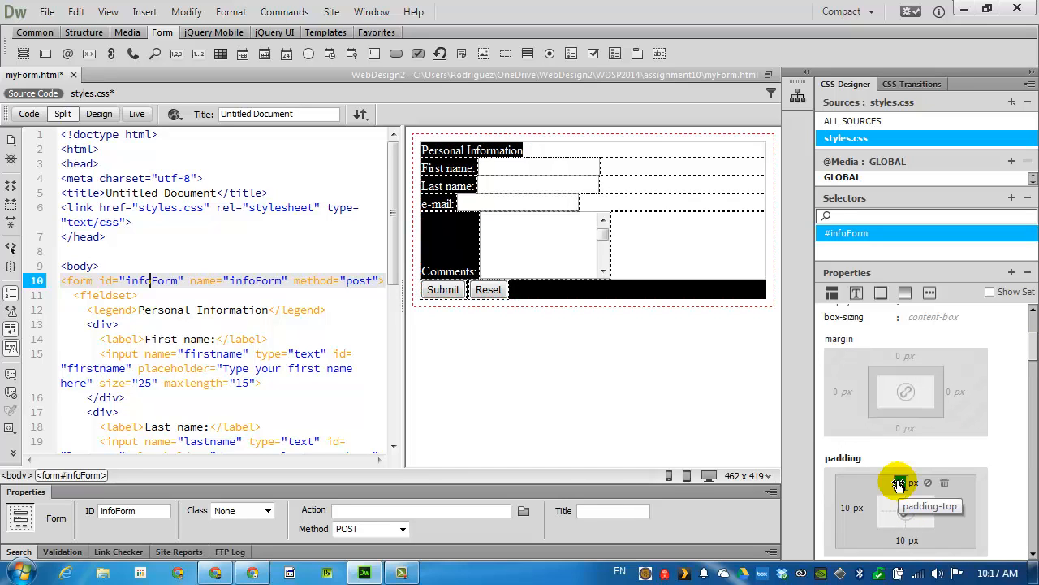
Step: Set the #infoForm font-family to Verdana, Arial, sans-serif
left_click(856, 293)
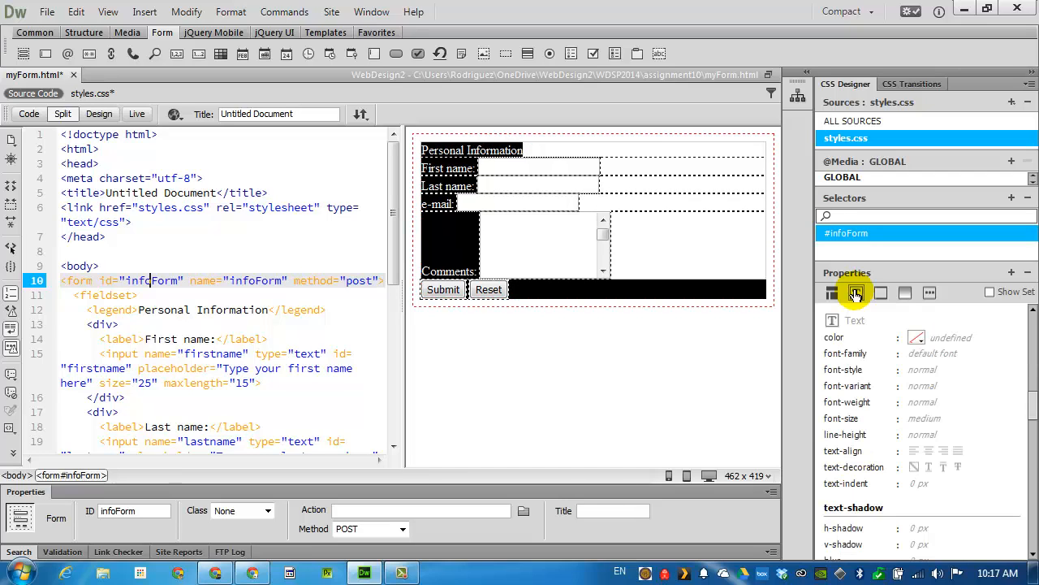
left_click(932, 352)
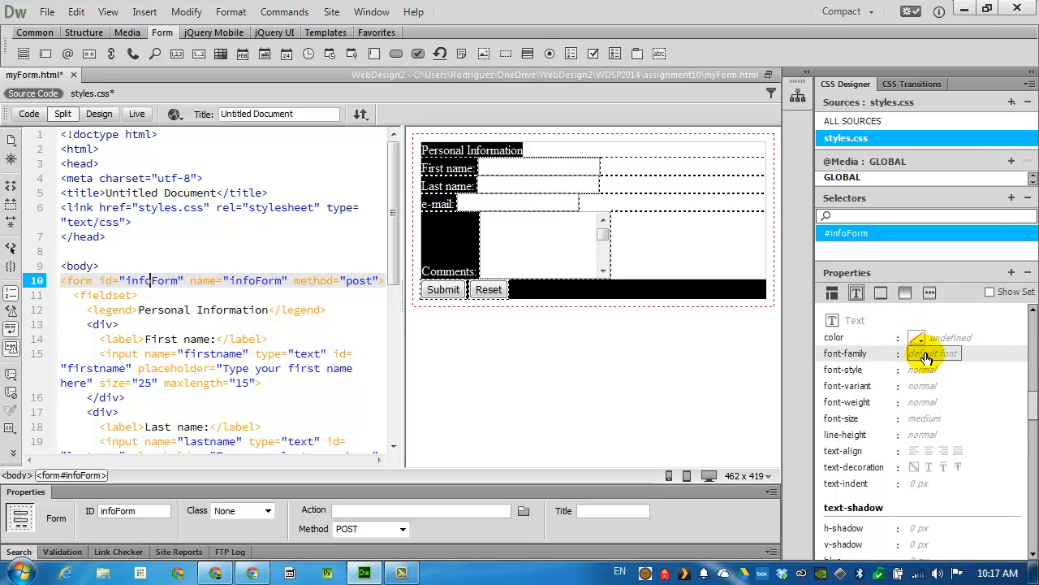
left_click(933, 352)
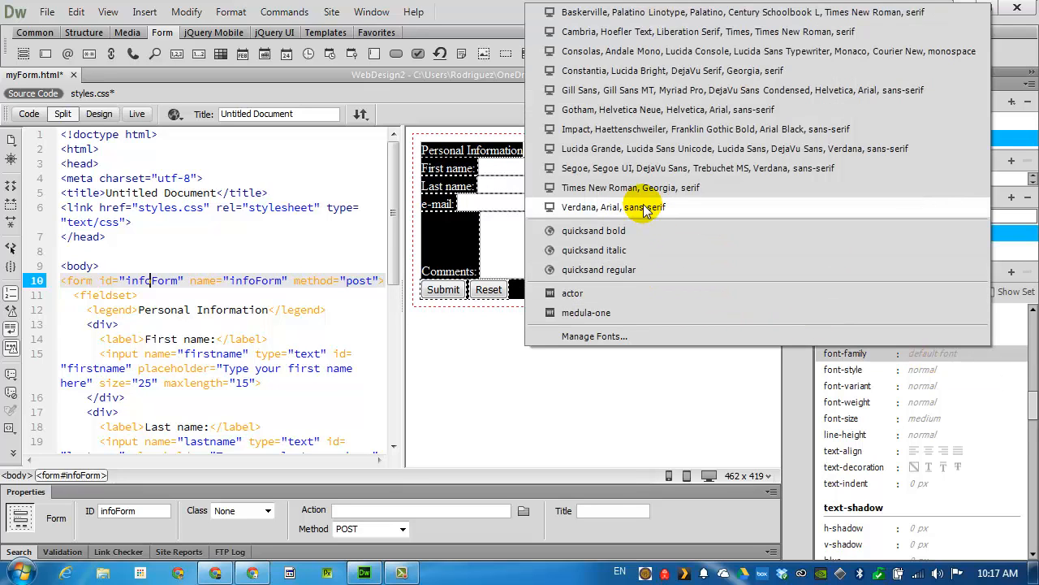
left_click(621, 207)
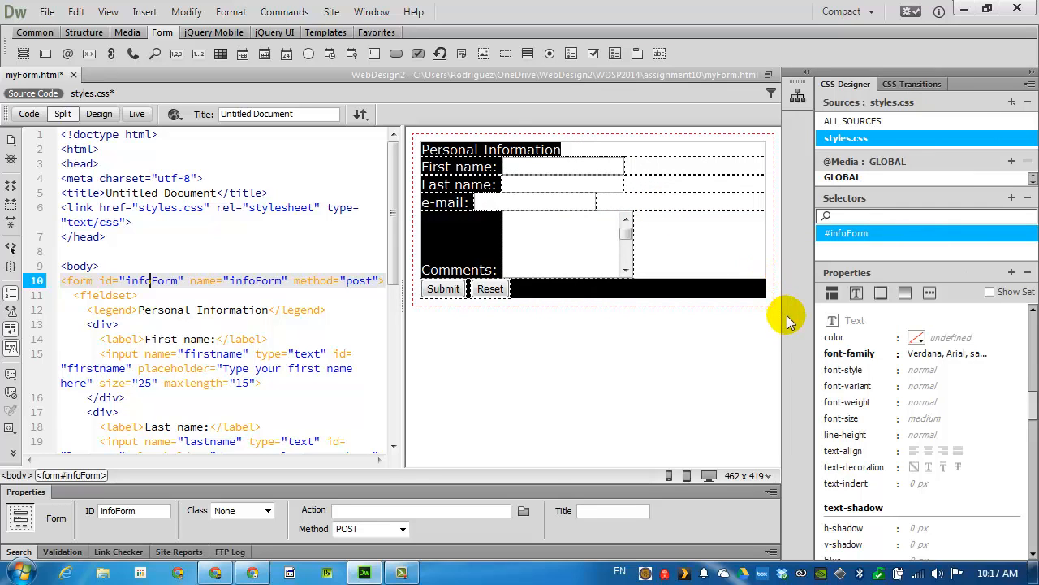
left_click(905, 292)
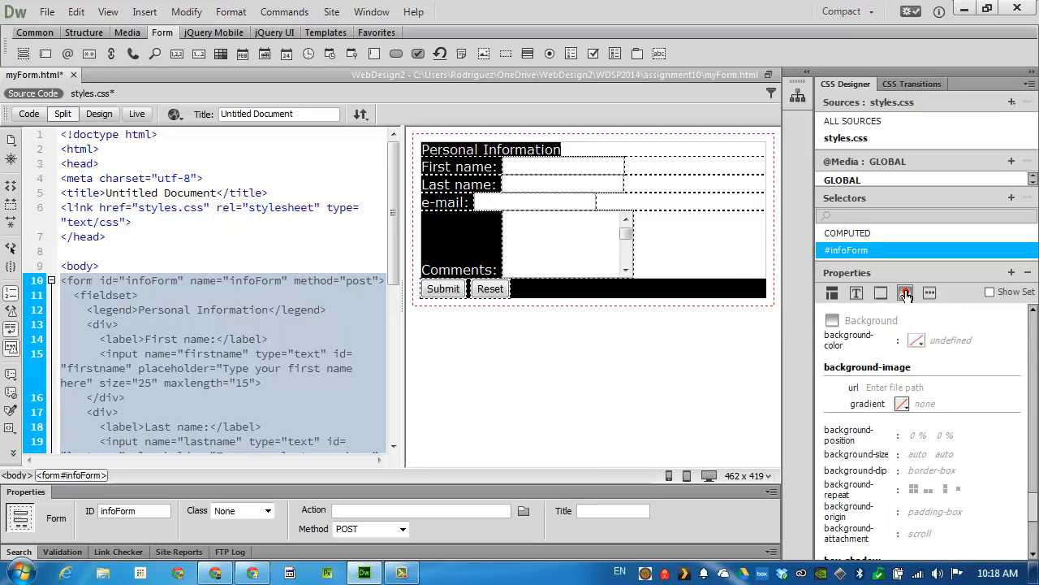
Step: Give #infoForm a #DBD8F1 background colour and a fixed pixel width
left_click(916, 340)
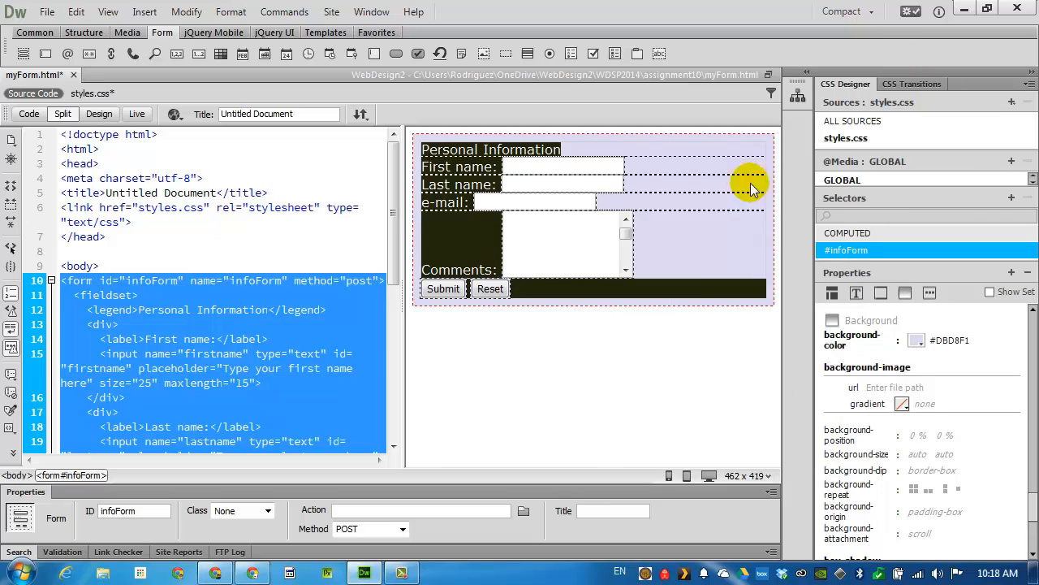
left_click(916, 336)
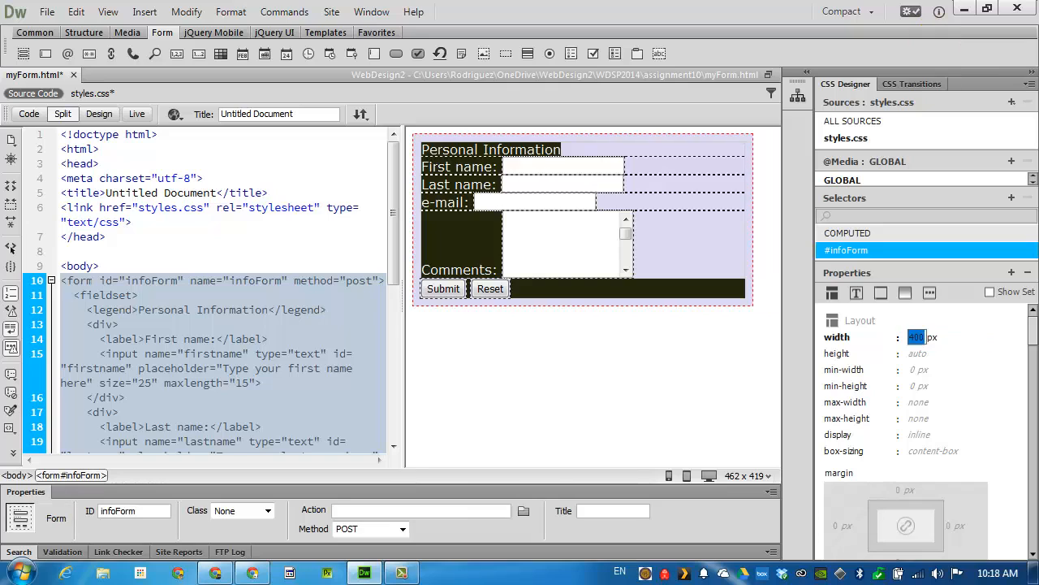
mouse_move(382, 540)
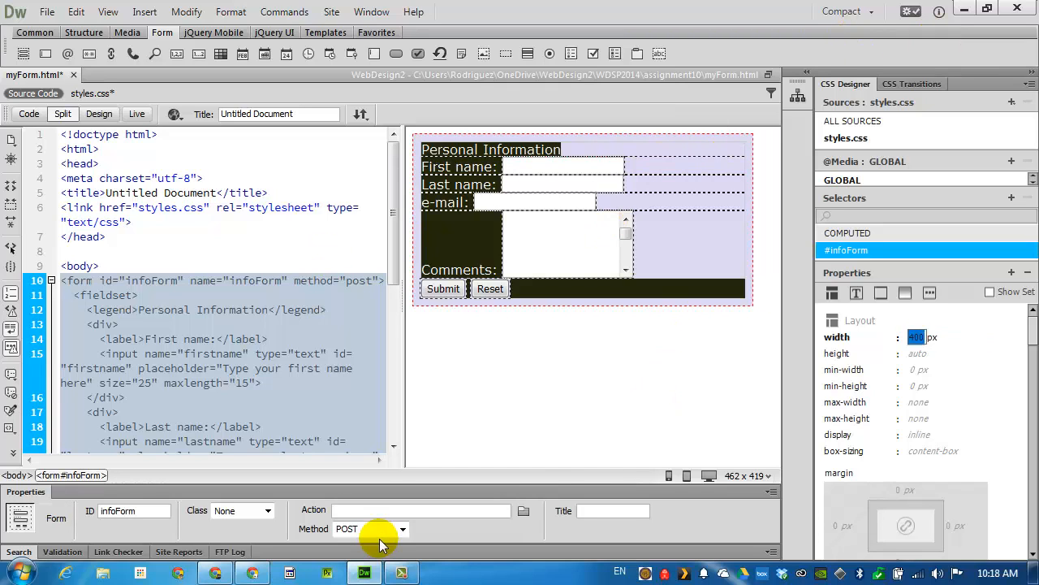
left_click(881, 292)
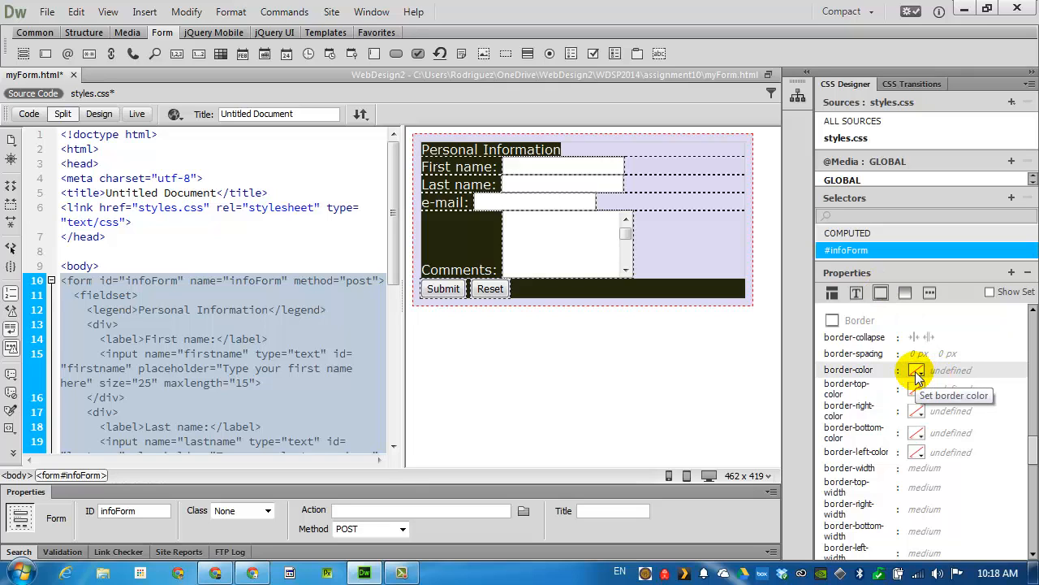
Step: Give #infoForm a black, 3px, double-line border
left_click(916, 370)
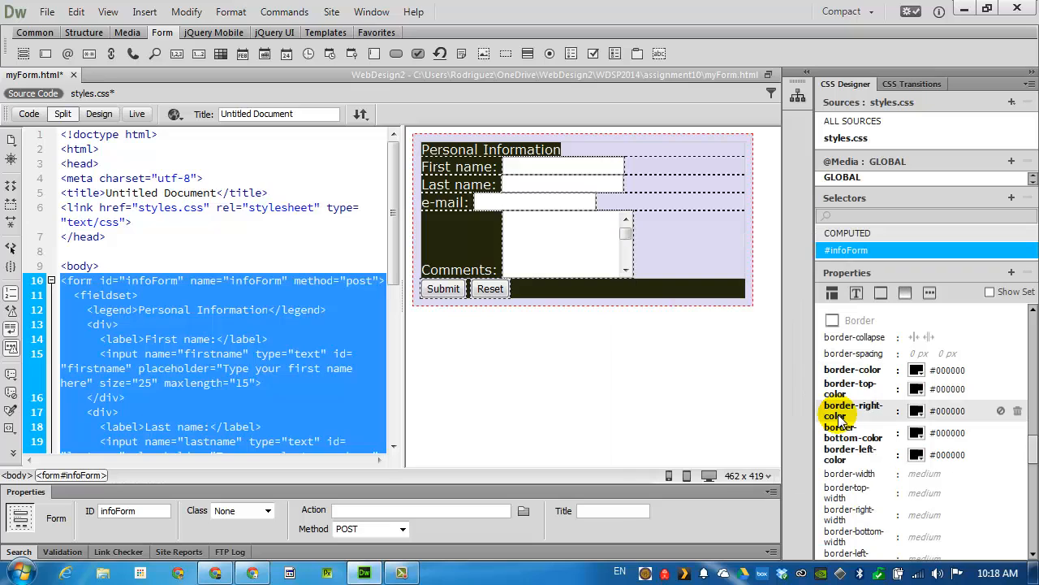
mouse_move(926, 474)
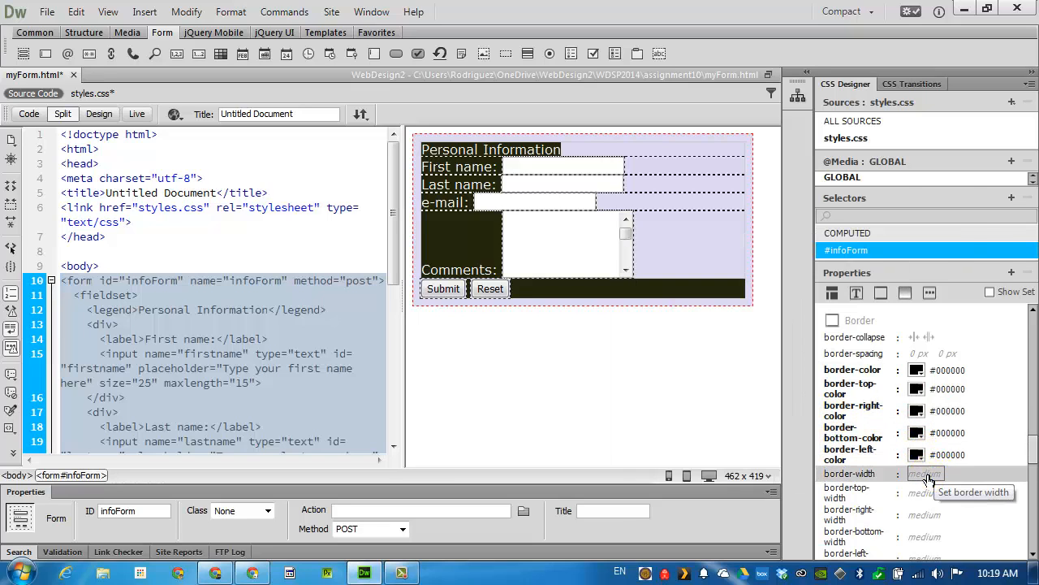
mouse_move(951, 264)
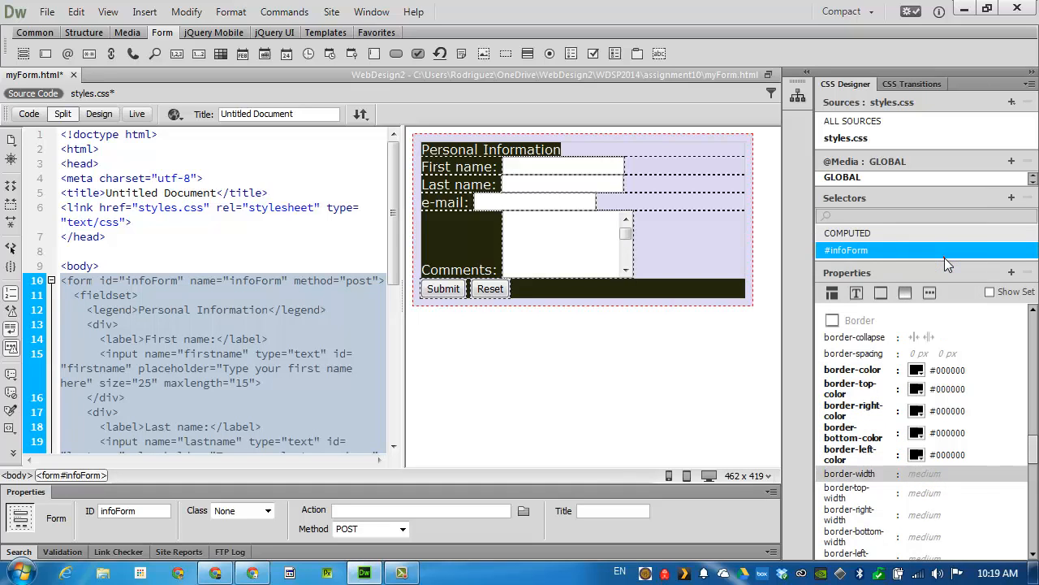
left_click(949, 474)
type("3")
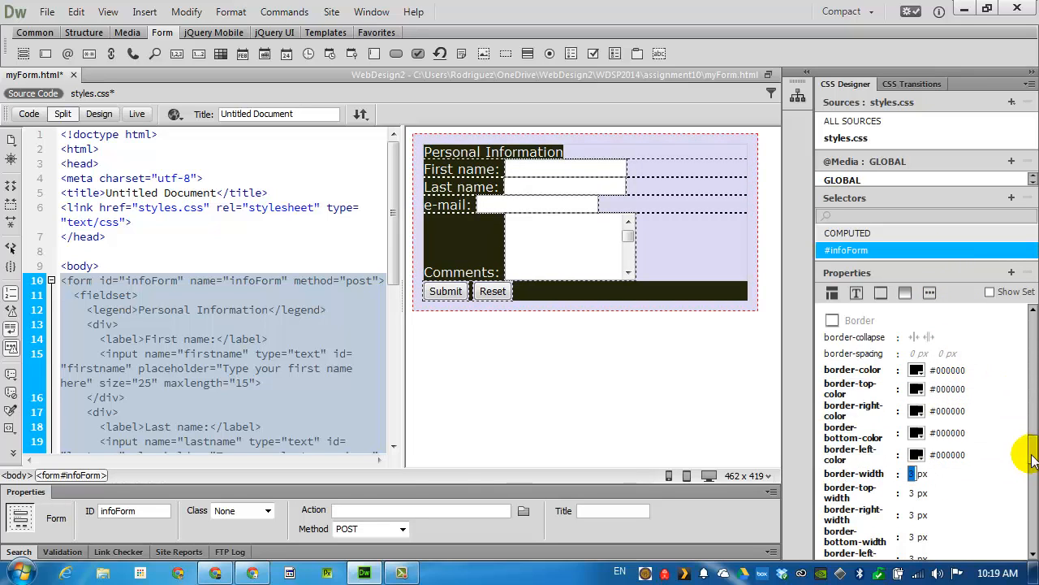
scroll("down", 3)
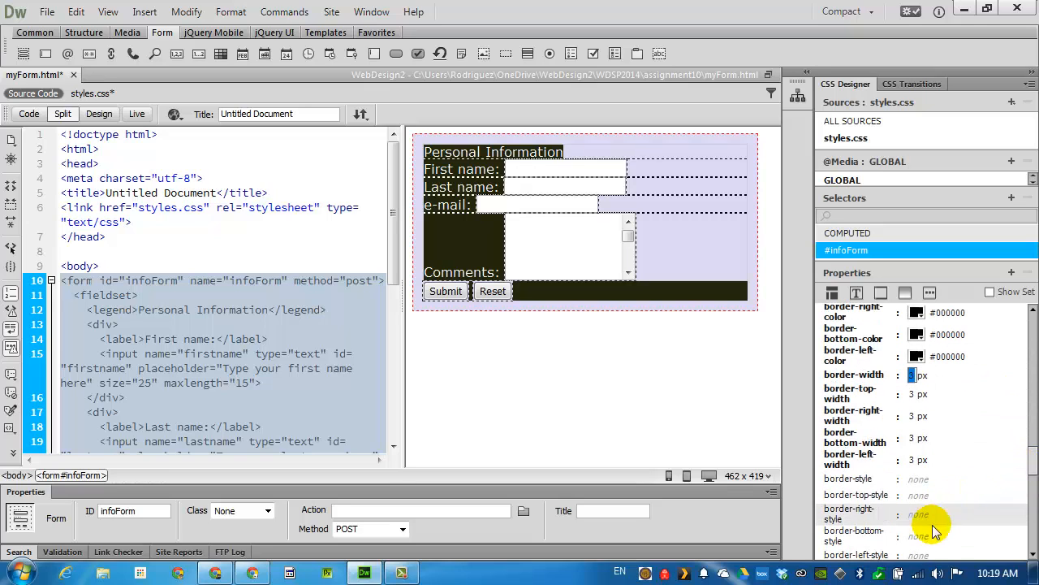
left_click(934, 514)
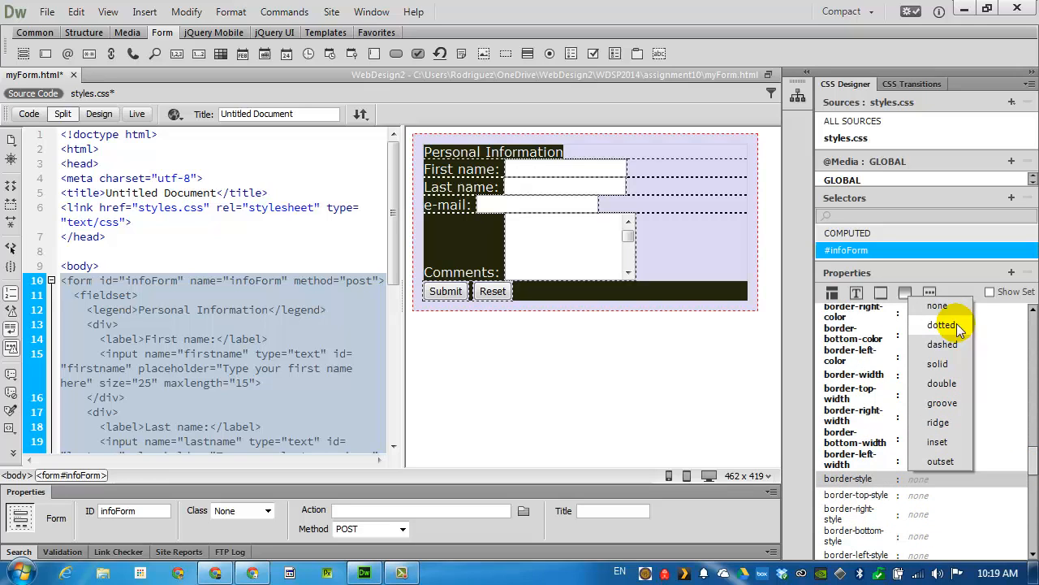
mouse_move(938, 423)
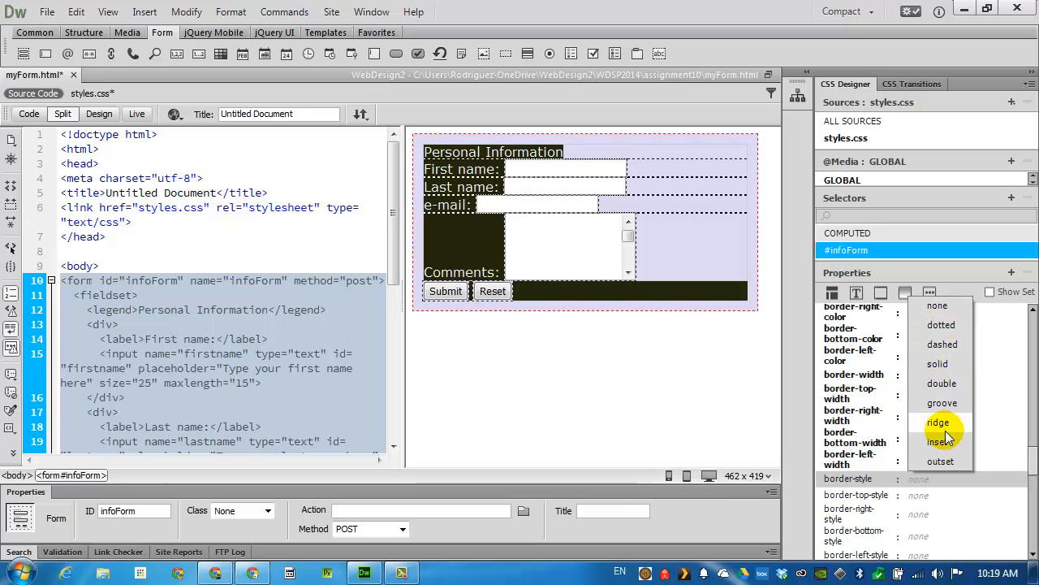
left_click(942, 383)
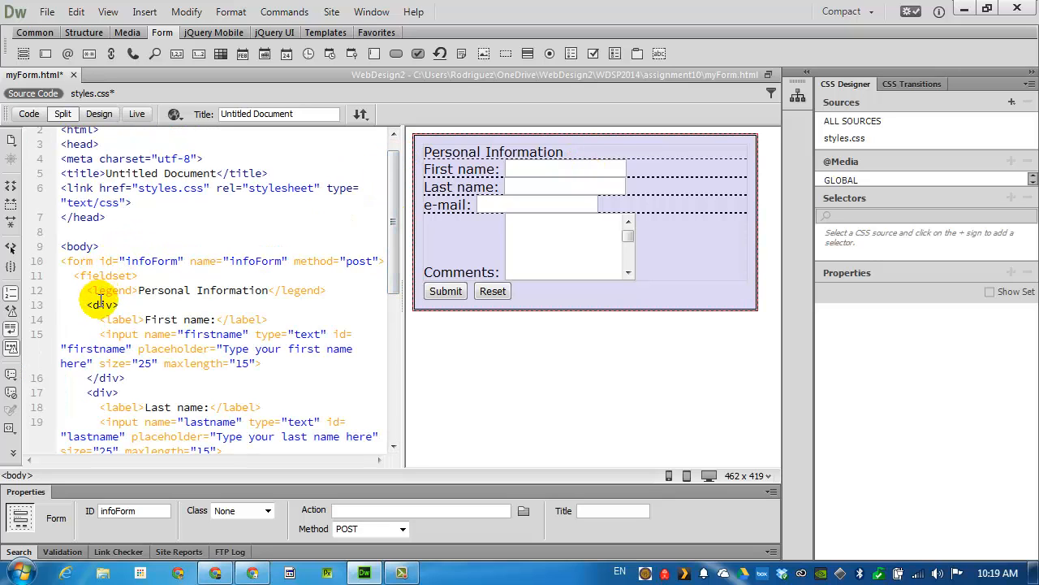
Step: Select the fieldset tag and give '#infoForm fieldset' 10px top and right margins
left_click(106, 275)
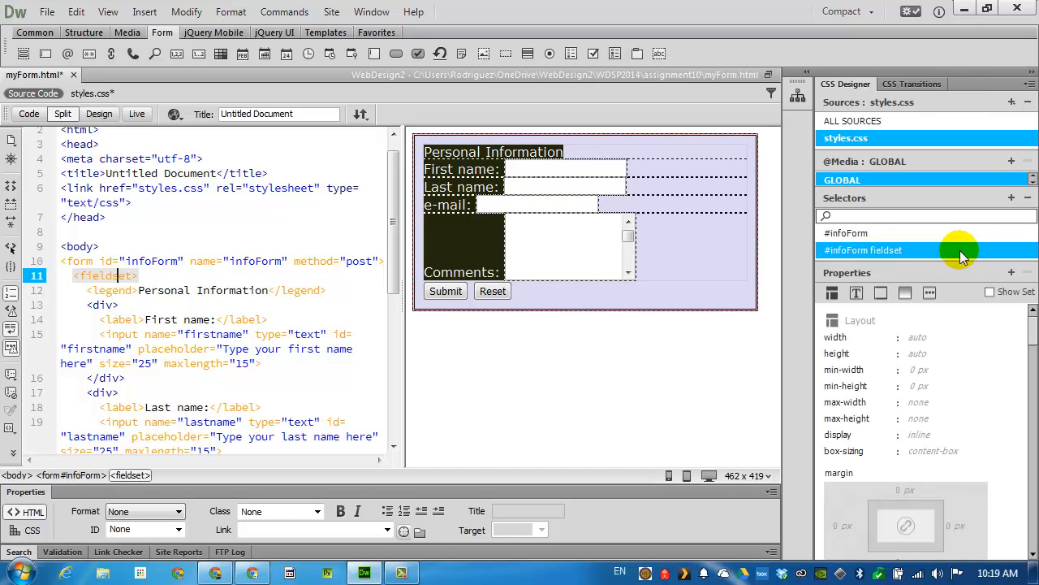
mouse_move(864, 250)
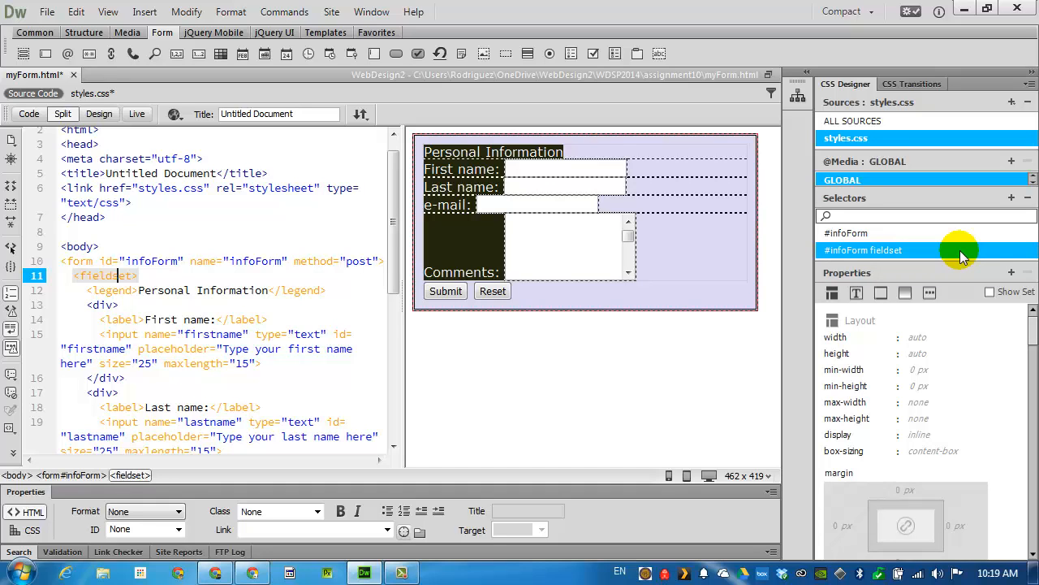
mouse_move(958, 296)
type("1")
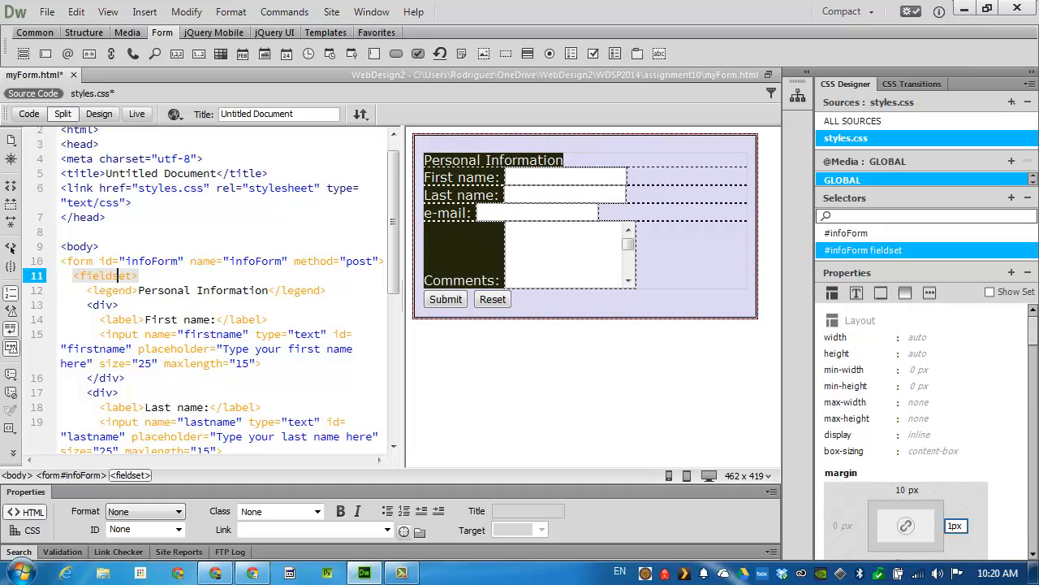
left_click(918, 418)
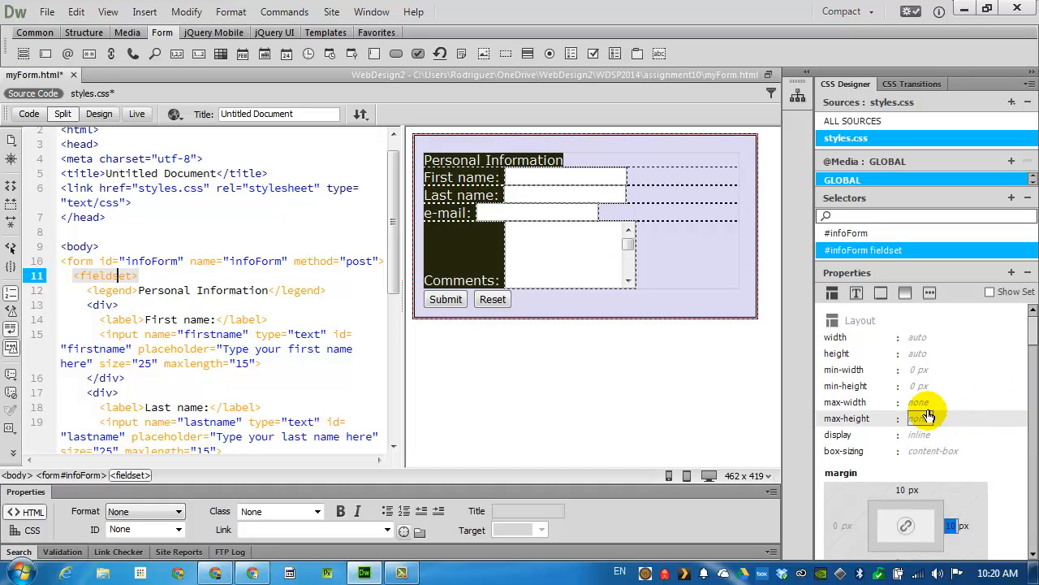
mouse_move(930, 418)
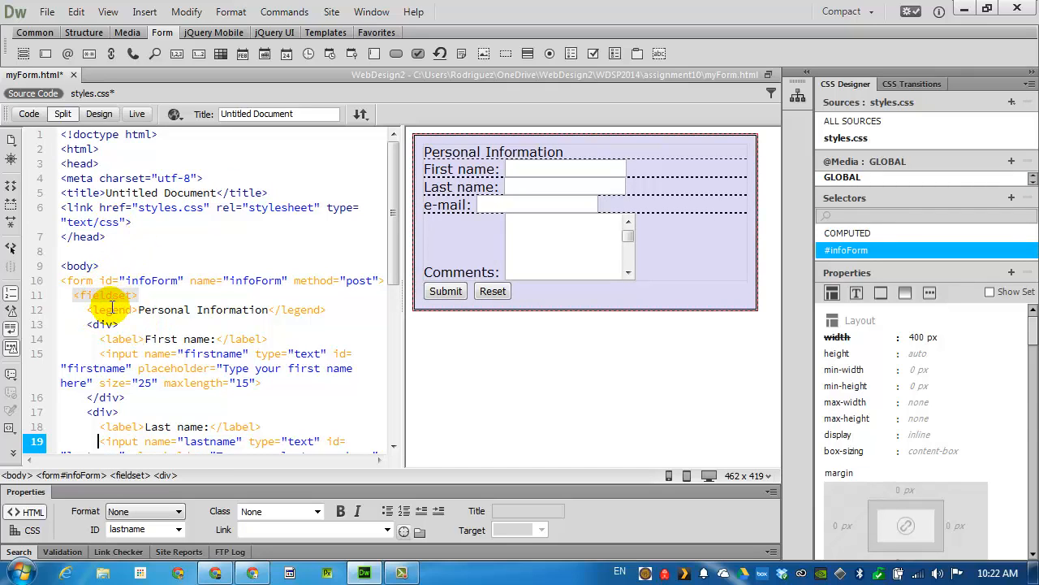
Step: Select the legend tag and set 10px top and right margins
left_click(499, 152)
type("1")
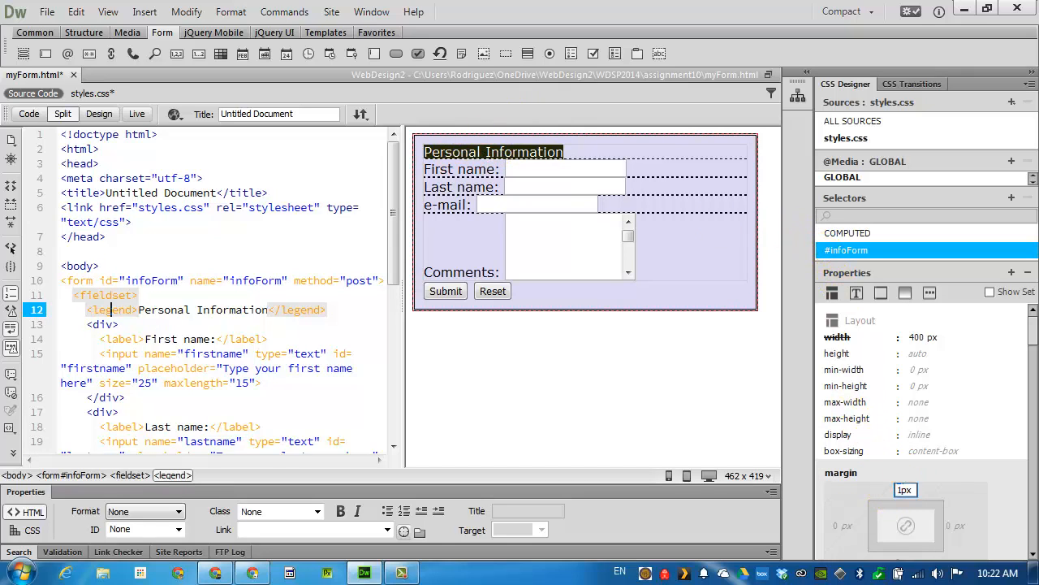
left_click(955, 526)
type("10")
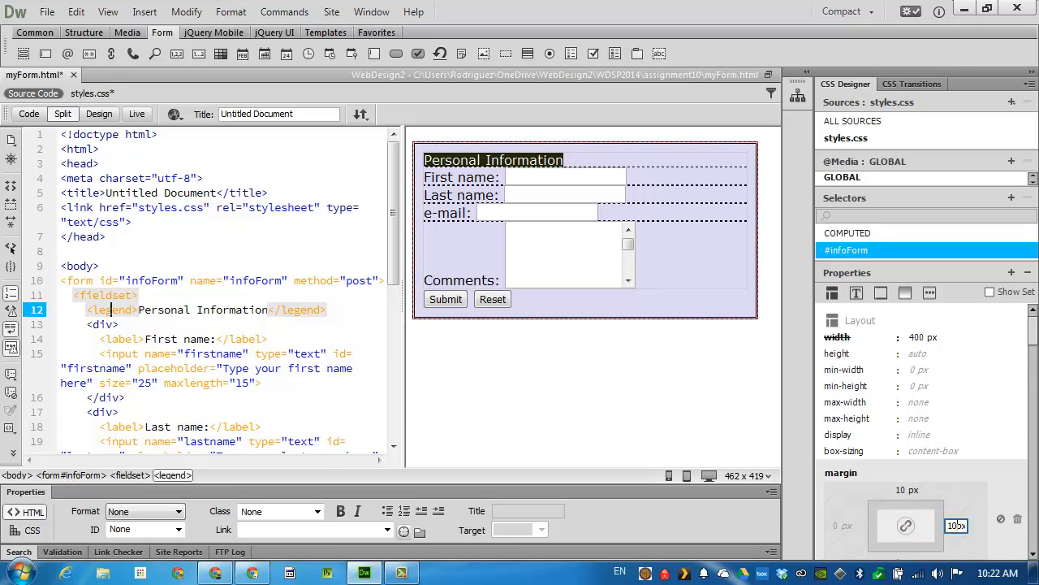
left_click(210, 441)
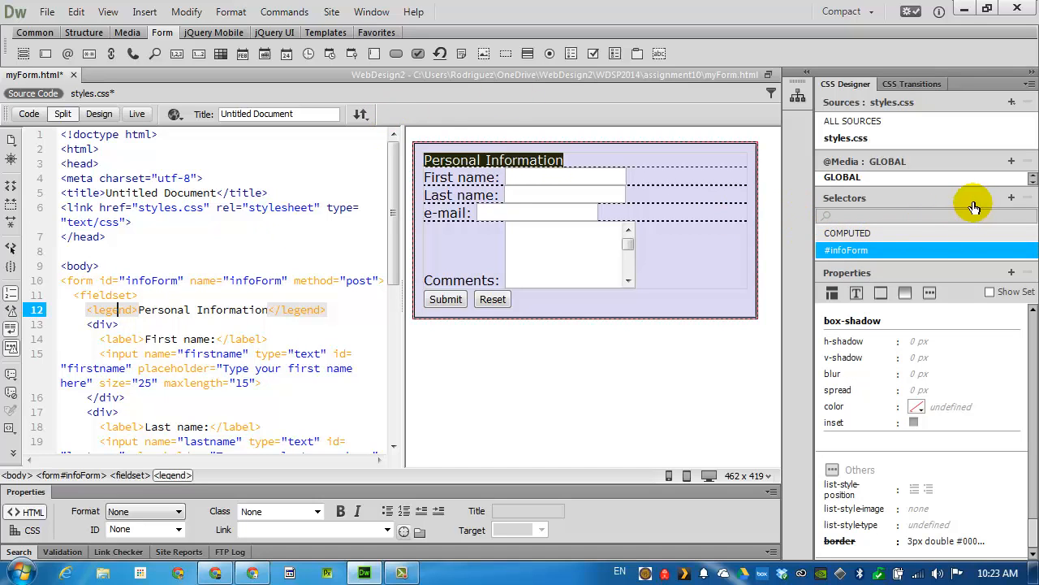
Step: Add a '#infoForm fieldset legend' rule with a top margin and 1px border width
left_click(1011, 197)
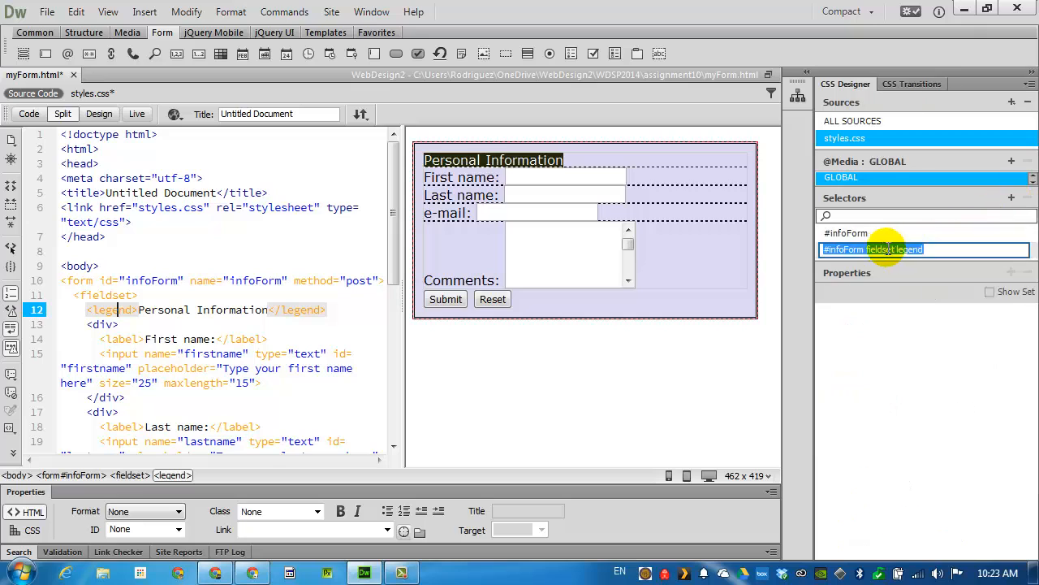
left_click(924, 250)
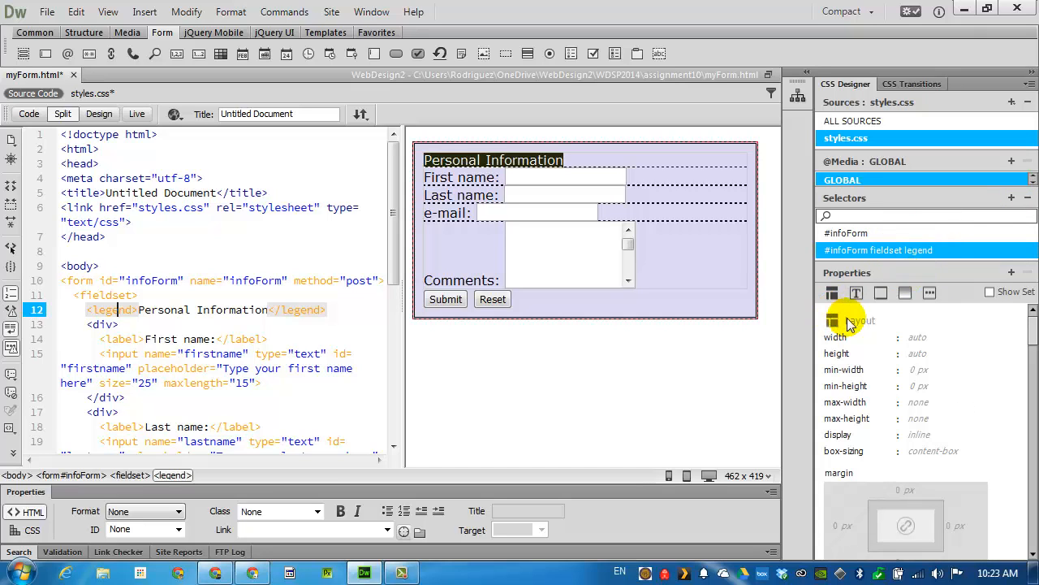
mouse_move(898, 494)
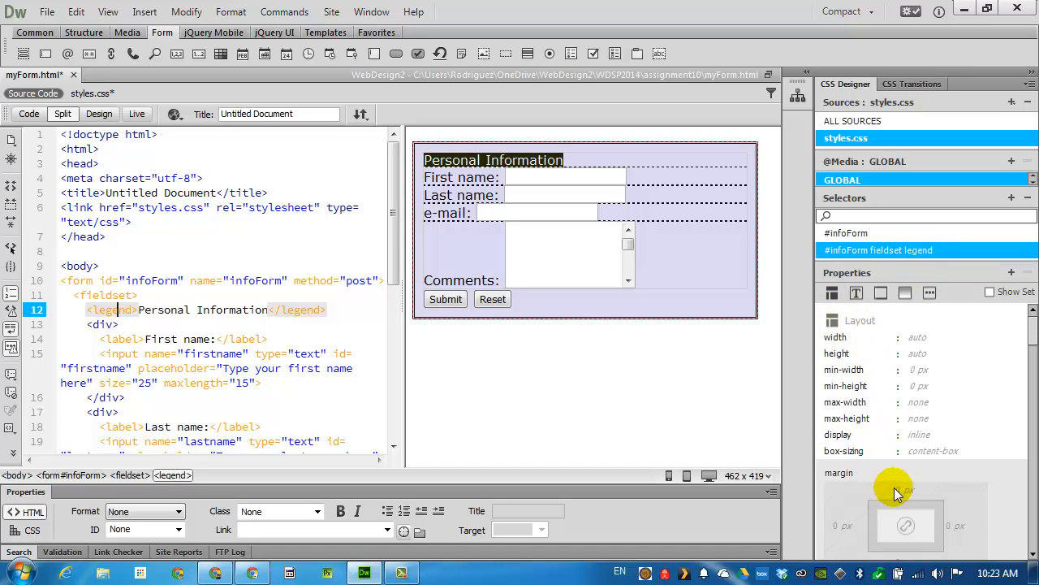
mouse_move(906, 492)
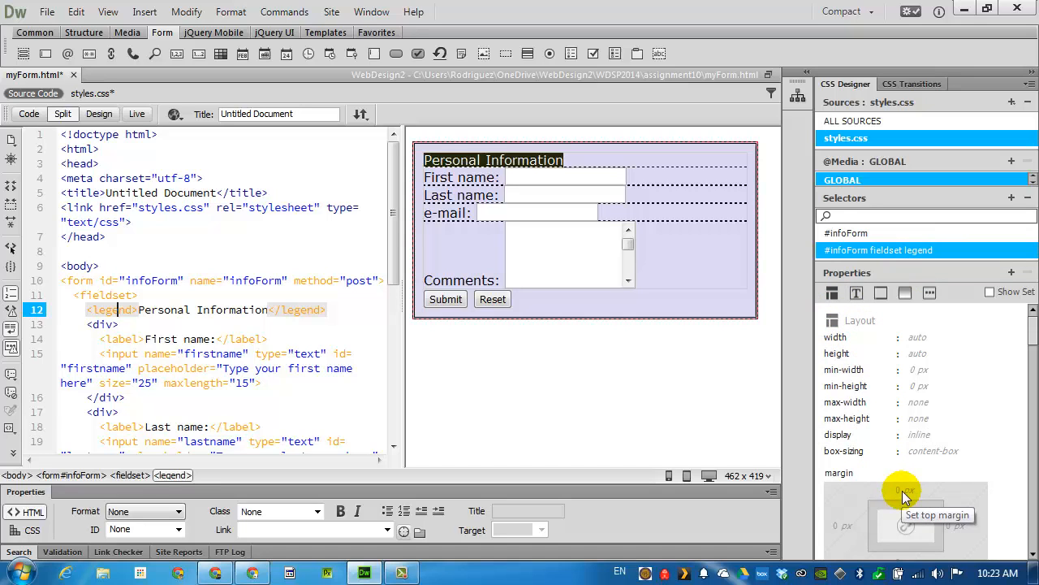
left_click(906, 489)
type("10")
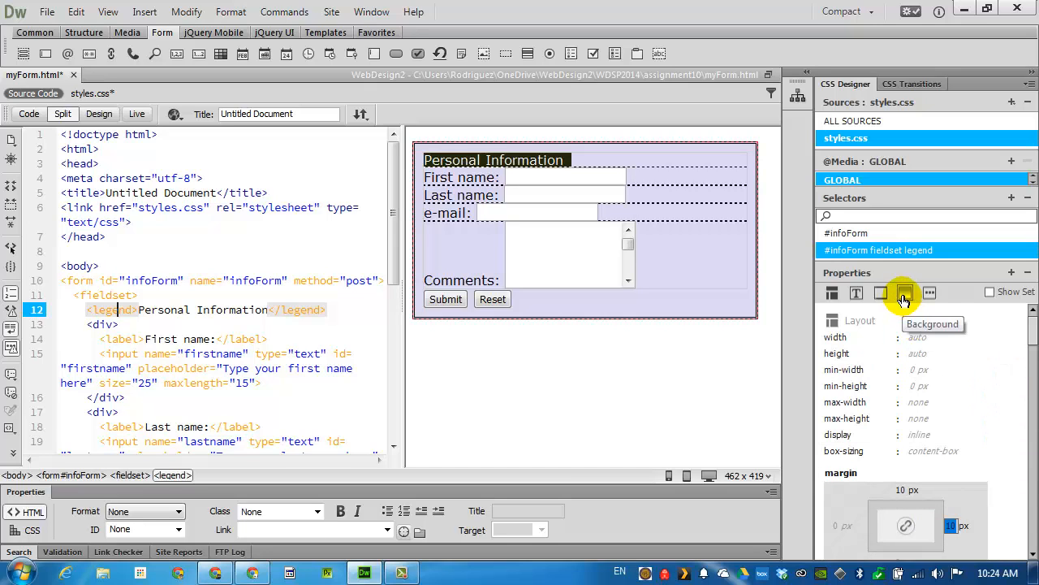
left_click(905, 292)
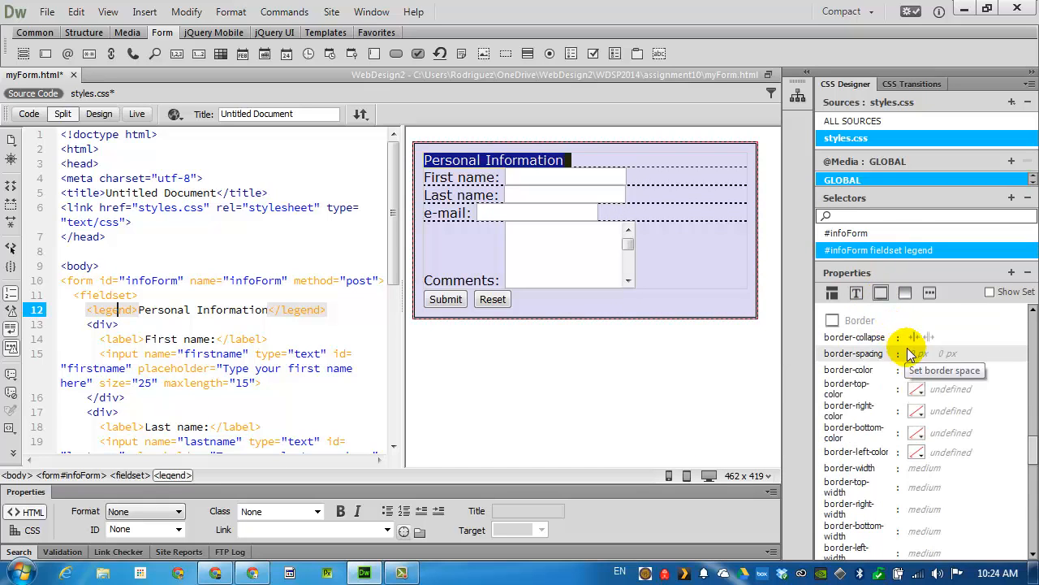
left_click(923, 354)
type("1")
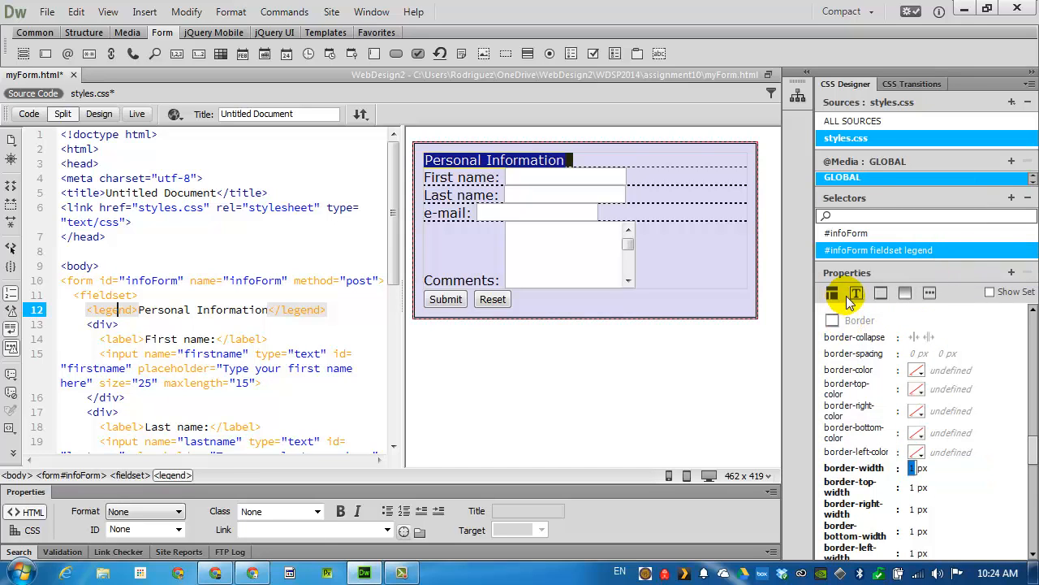
Step: Enlarge the legend text to 140%
left_click(857, 292)
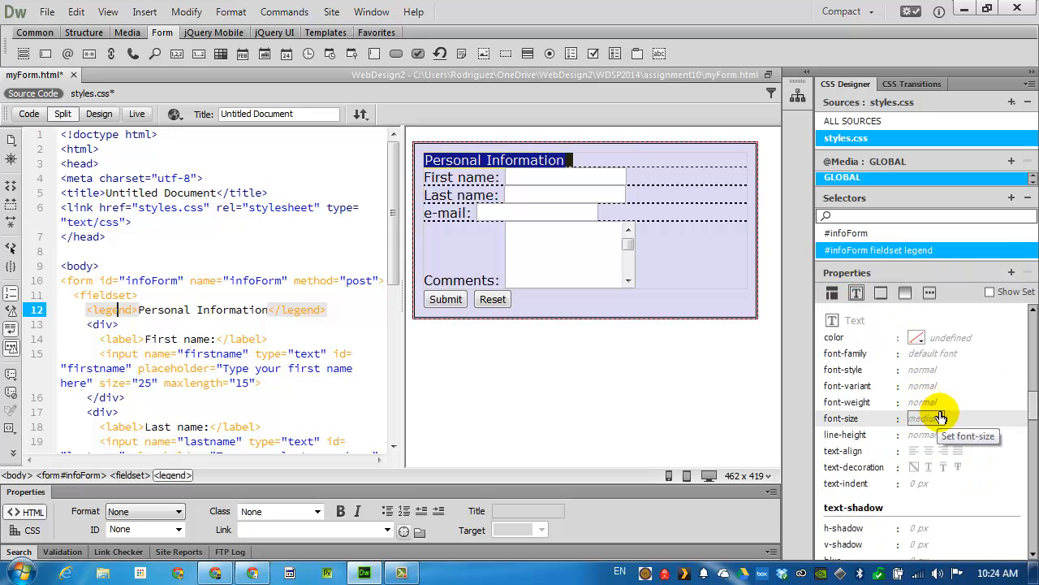
mouse_move(942, 434)
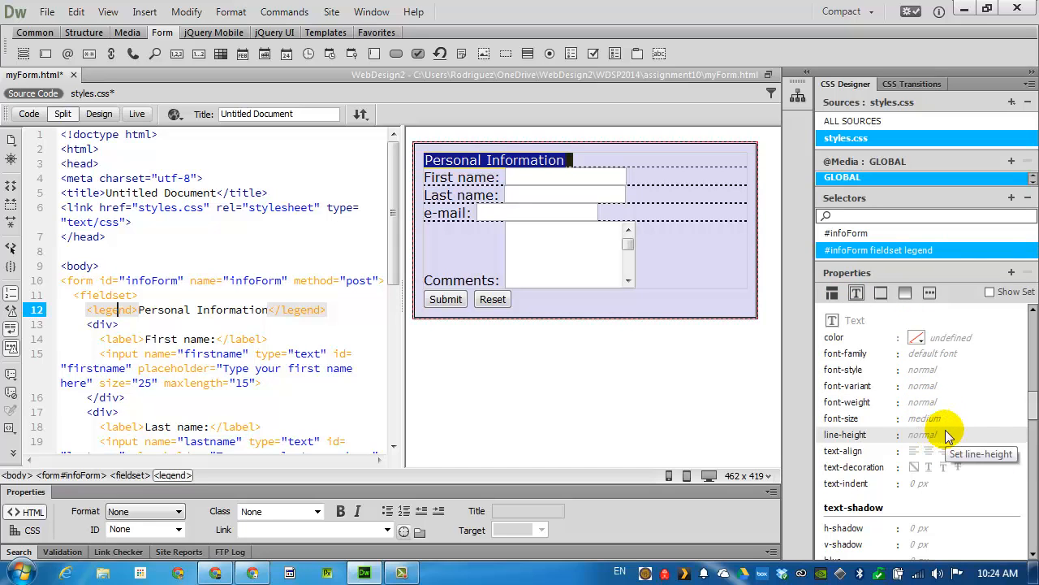
left_click(926, 417)
type("140")
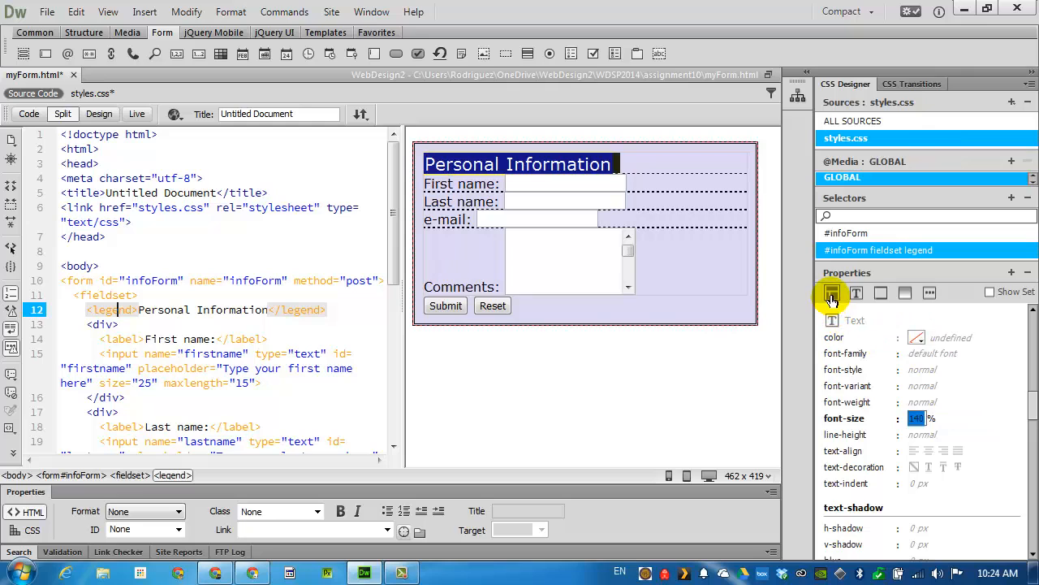
left_click(832, 293)
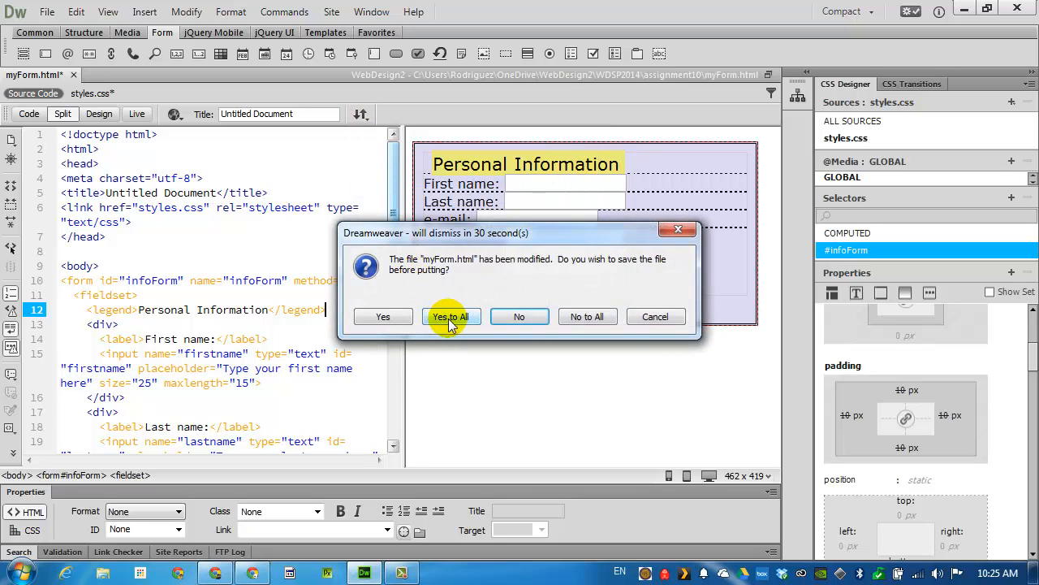
Step: Save all files with Yes to All and reload myForm.html in Chrome
left_click(452, 316)
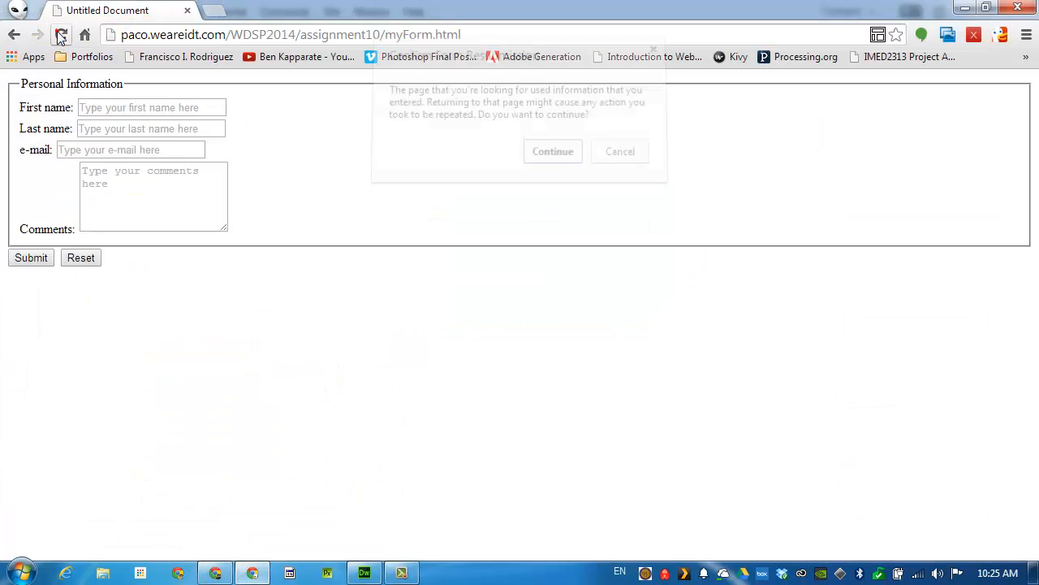
left_click(553, 151)
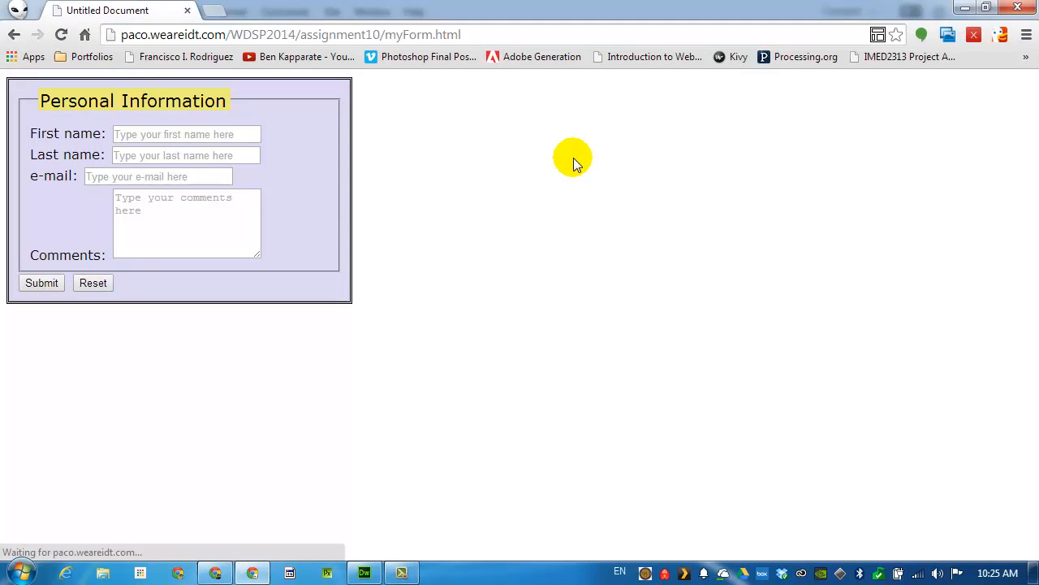
mouse_move(235, 151)
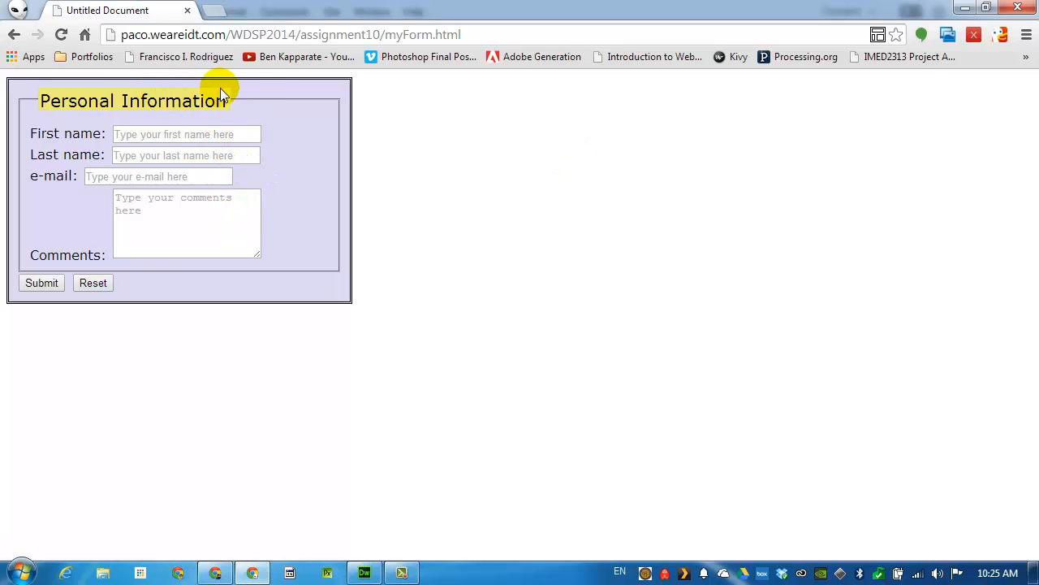
mouse_move(233, 126)
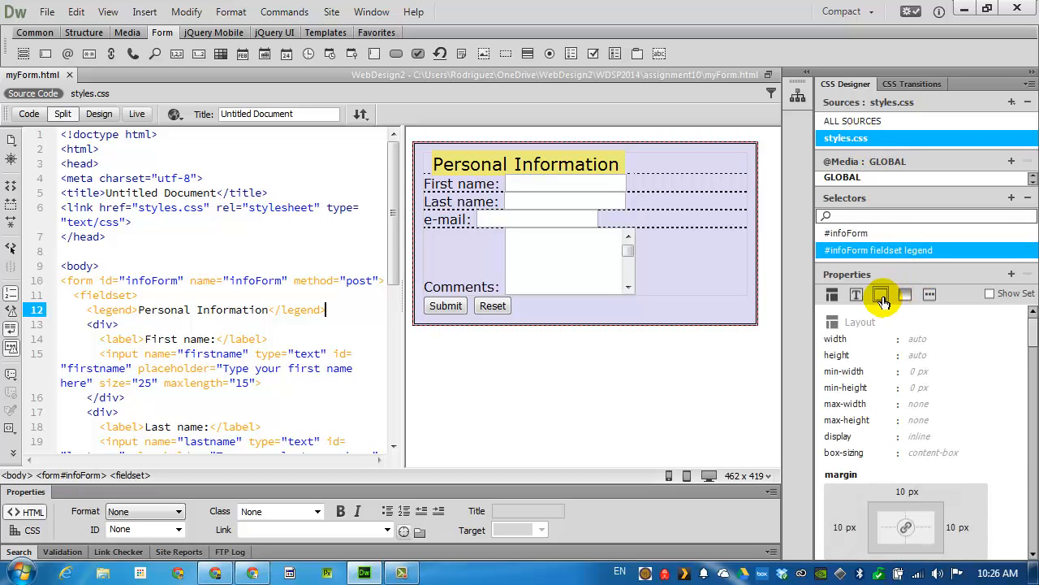
Step: Set the legend's border style to solid on all sides and adjust its 1px width
left_click(881, 294)
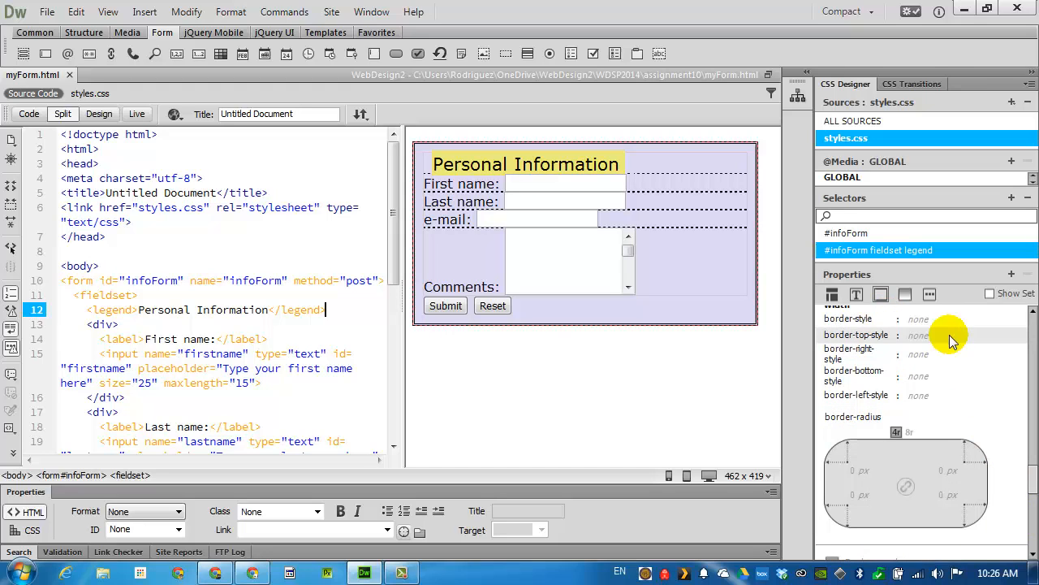
left_click(918, 318)
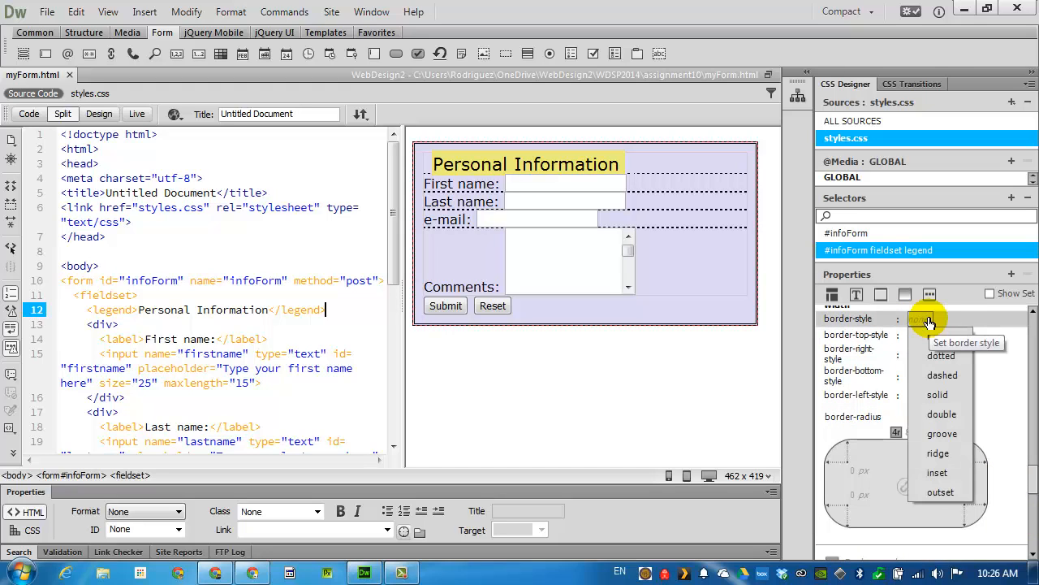
left_click(937, 394)
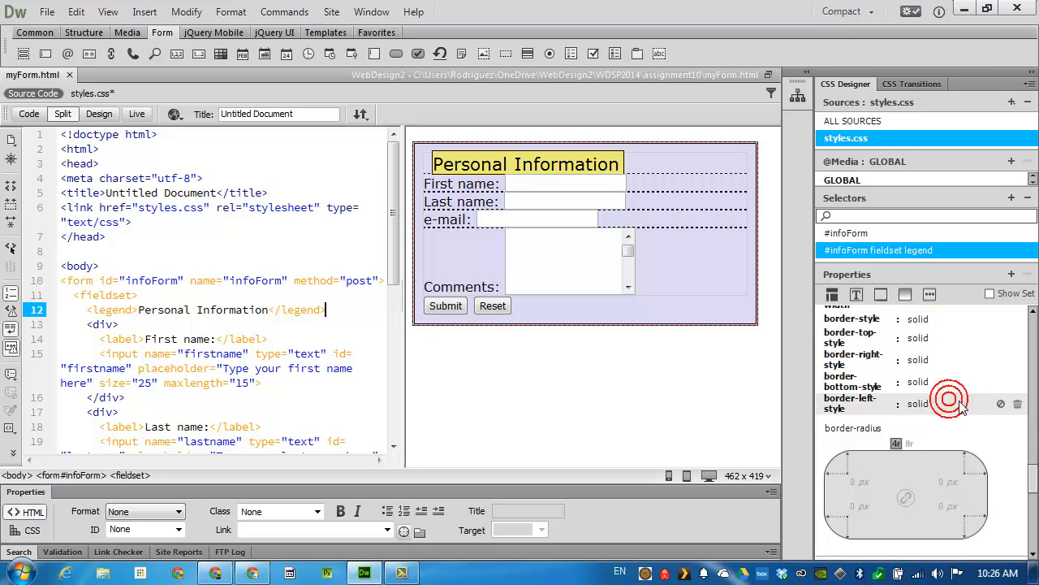
scroll("down", 3)
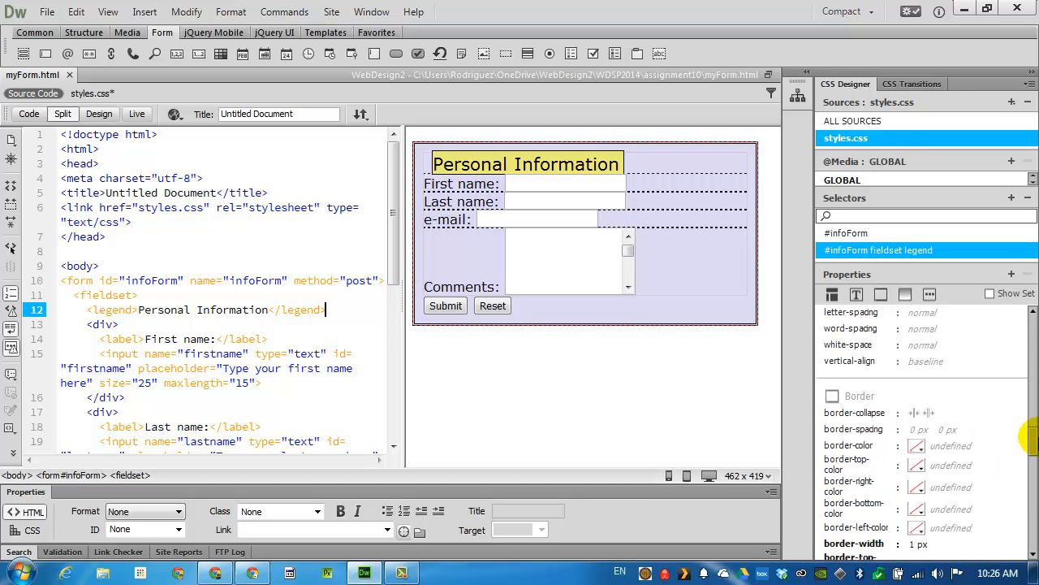
scroll("down", 3)
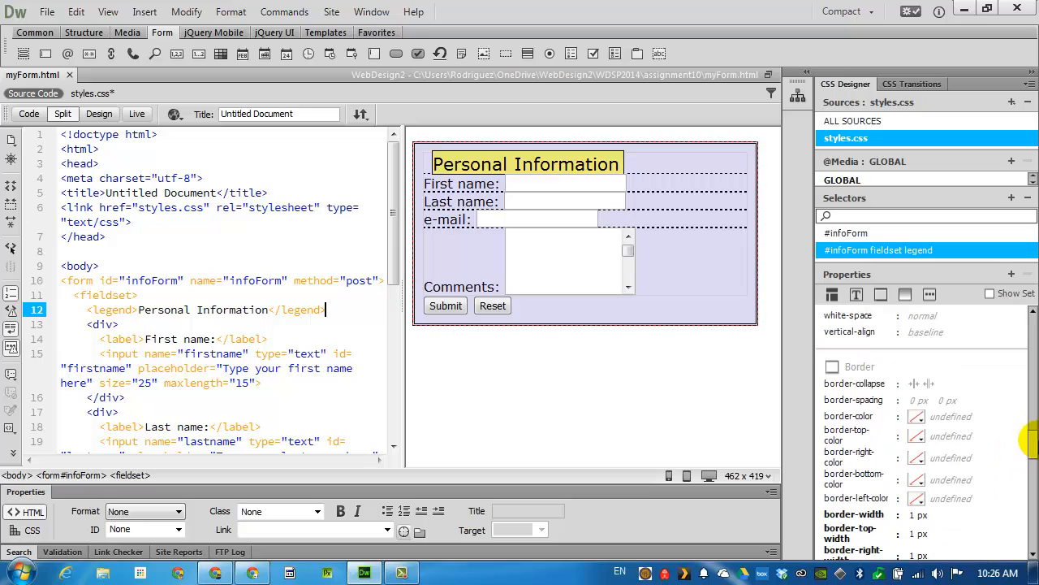
left_click(916, 416)
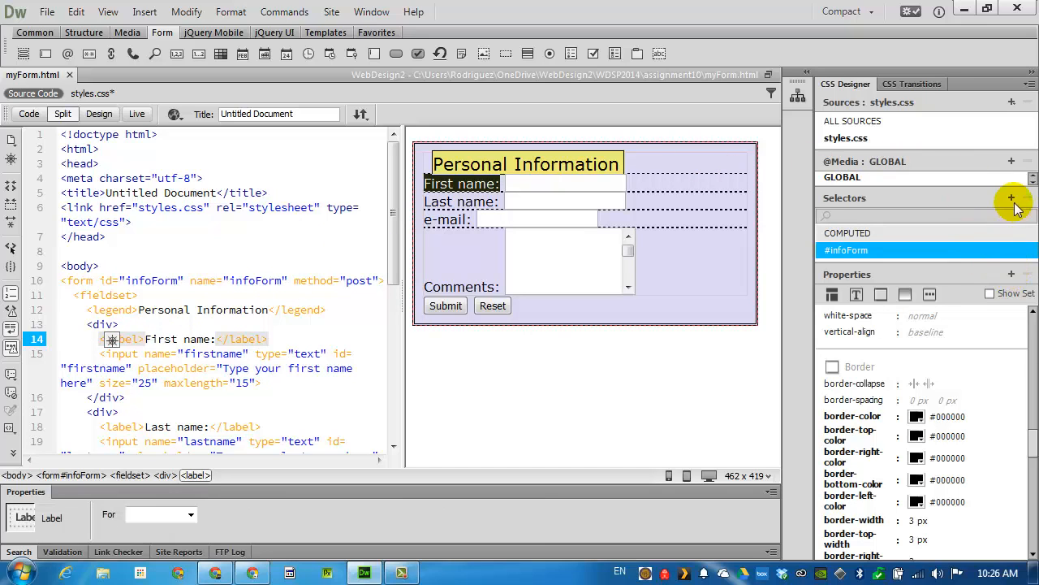
Step: Add an '#infoForm fieldset div label' rule: bold, floated left, 130px wide
left_click(1012, 198)
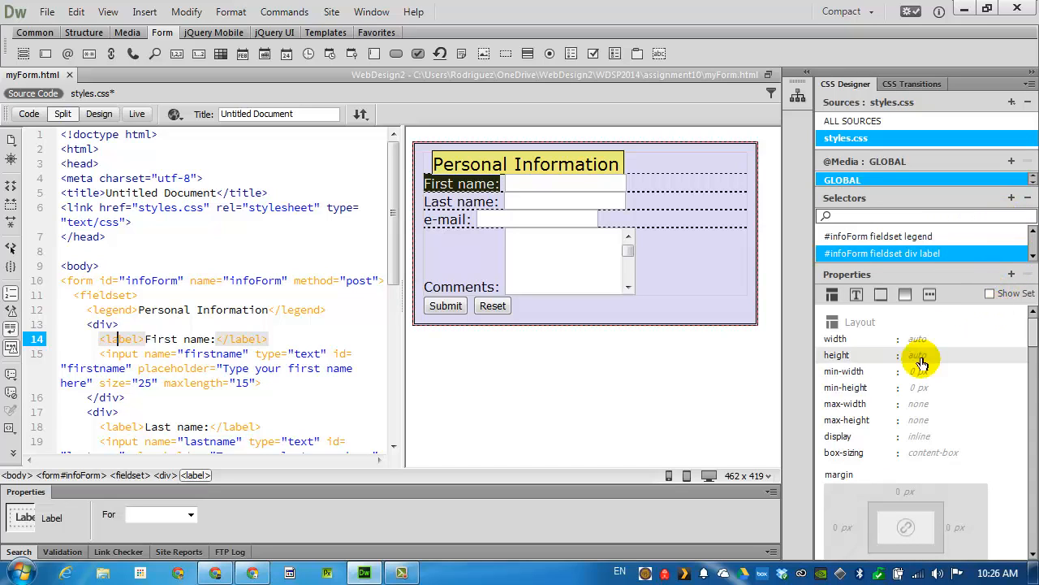
left_click(857, 294)
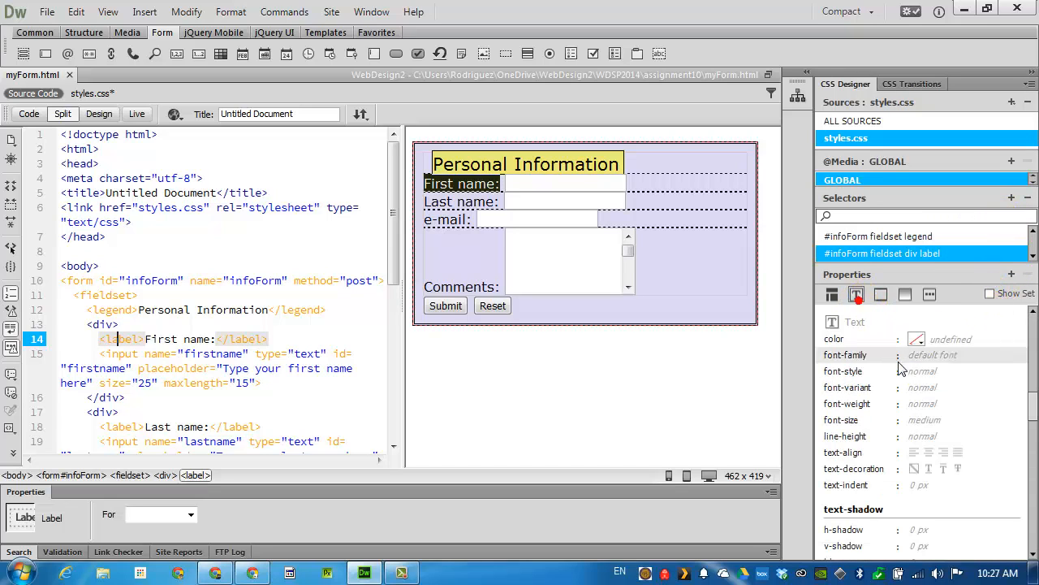
left_click(925, 404)
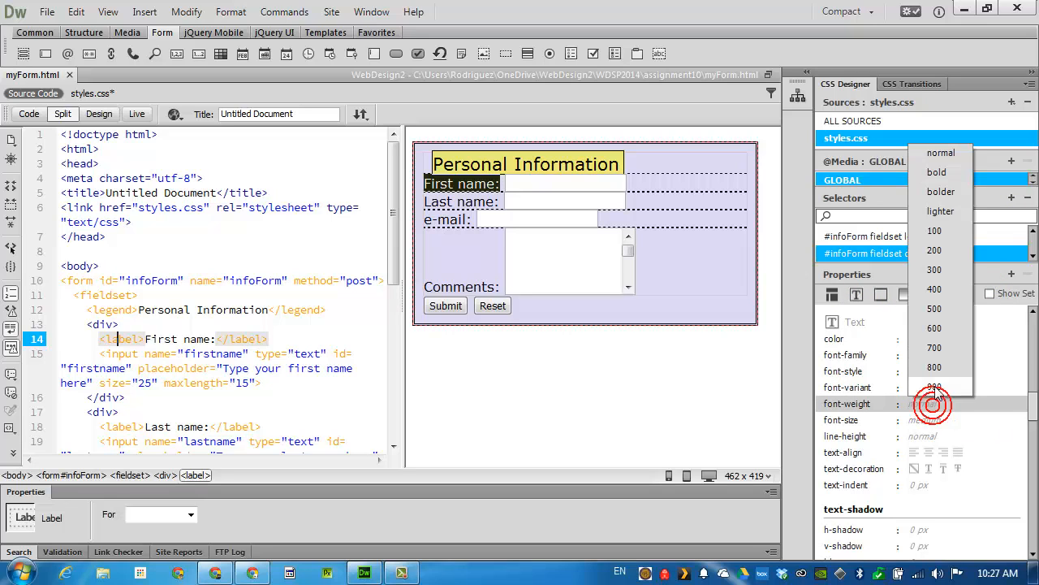
left_click(936, 172)
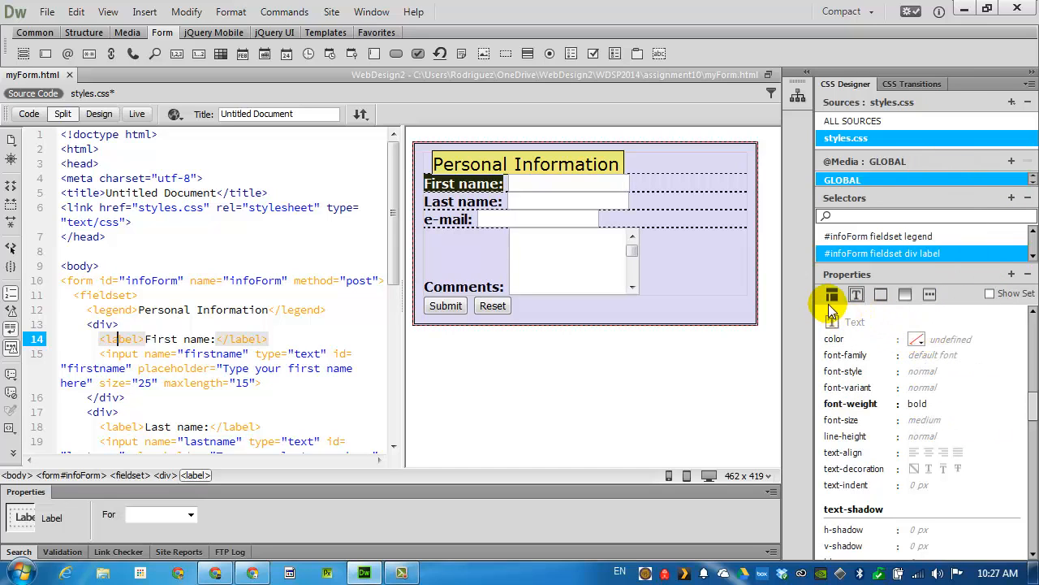
left_click(832, 294)
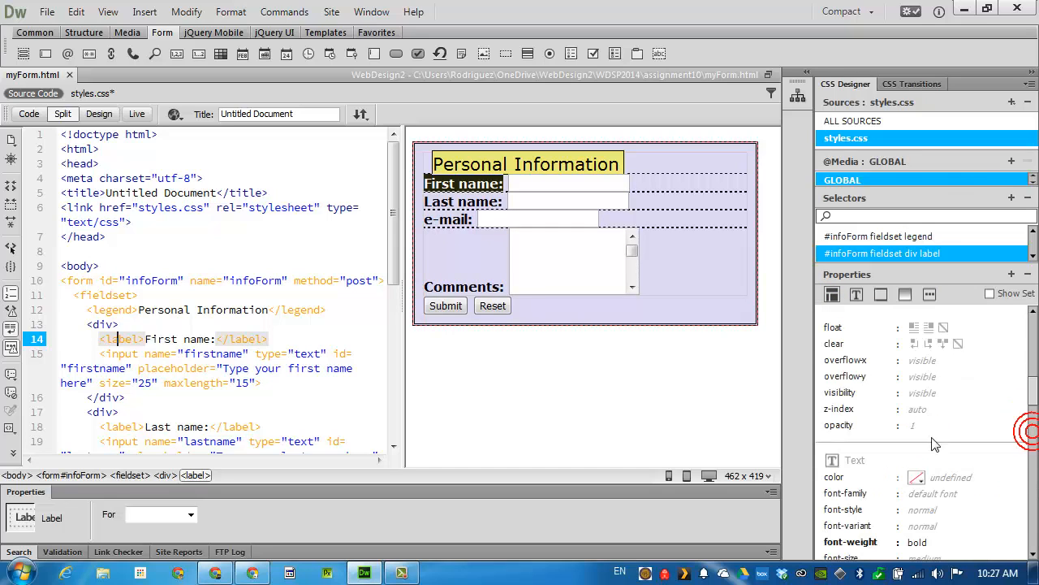
left_click(914, 327)
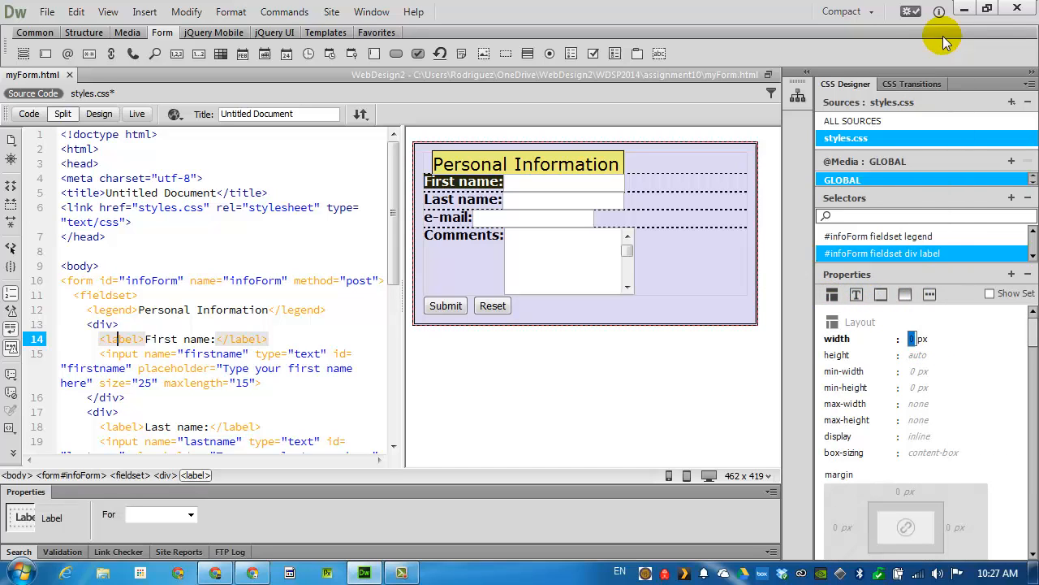
type("130")
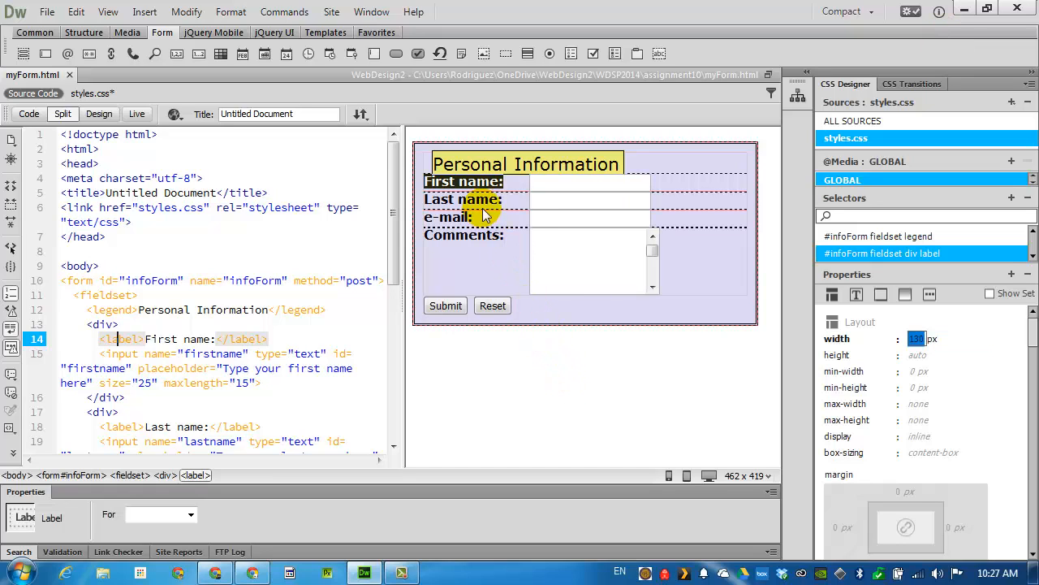
mouse_move(585, 182)
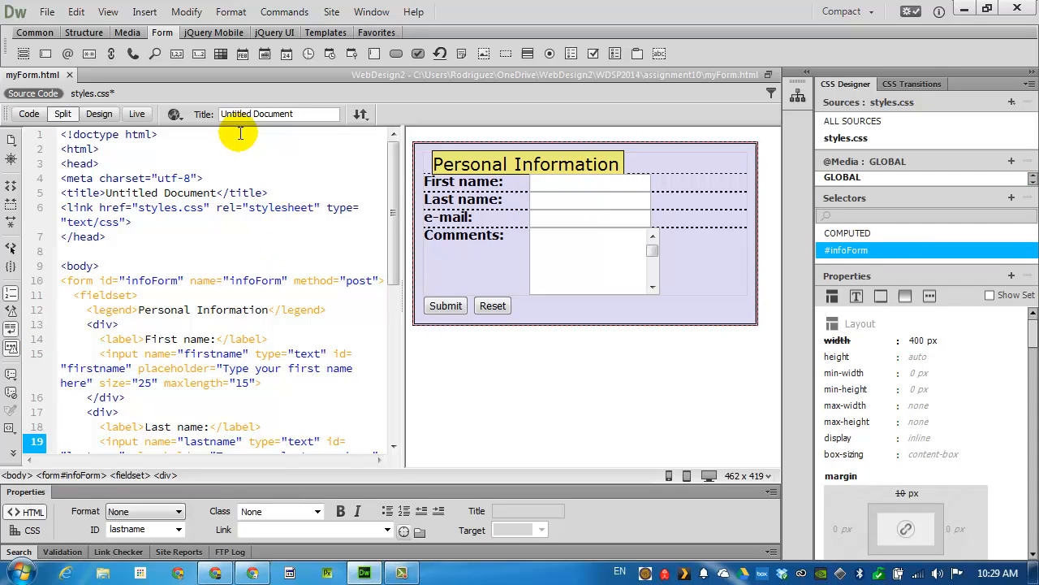
Step: Put the page to the server and reload it in Chrome, confirming Continue
left_click(360, 114)
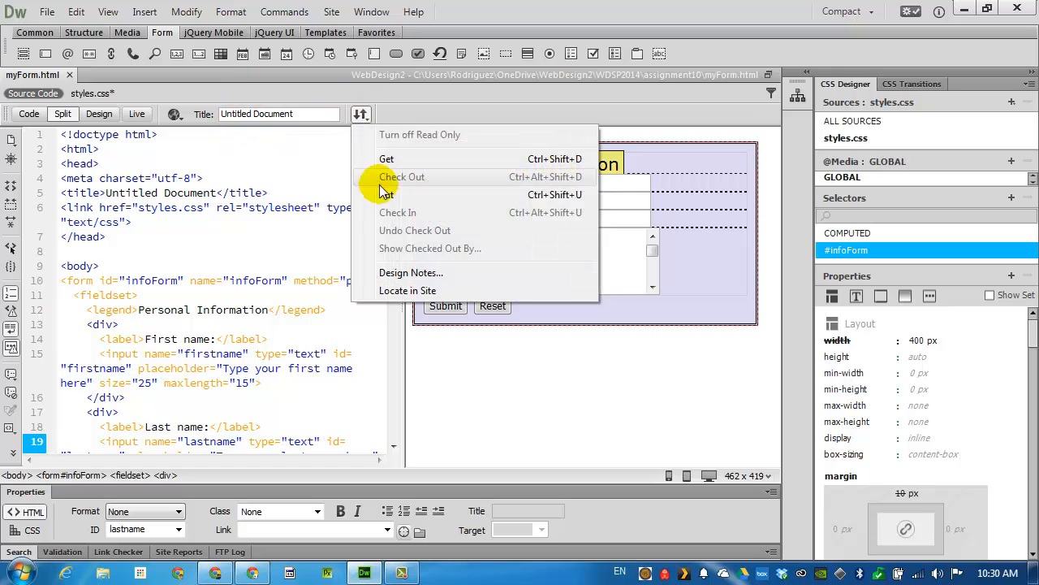
left_click(387, 194)
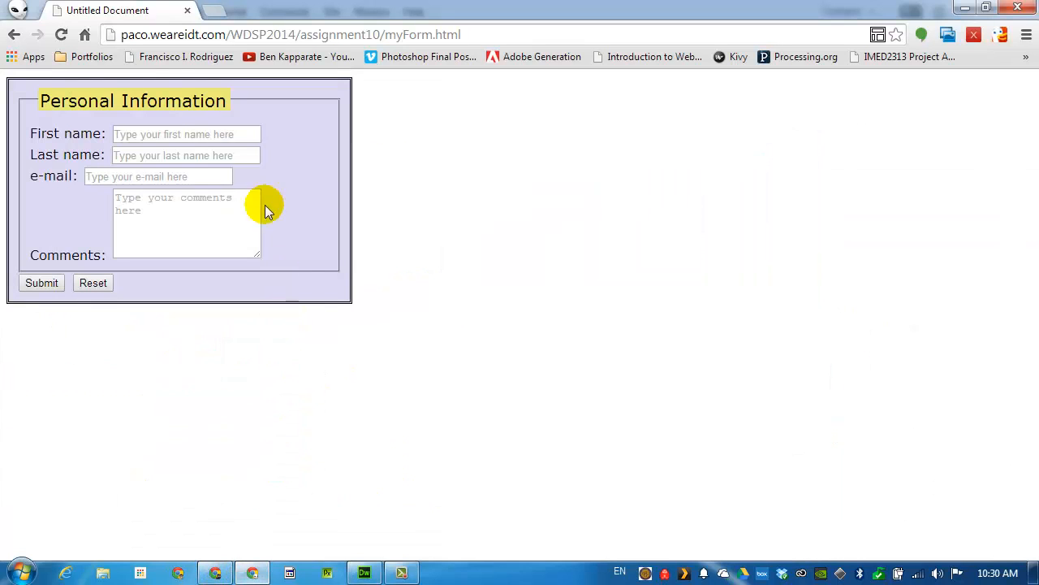
left_click(61, 34)
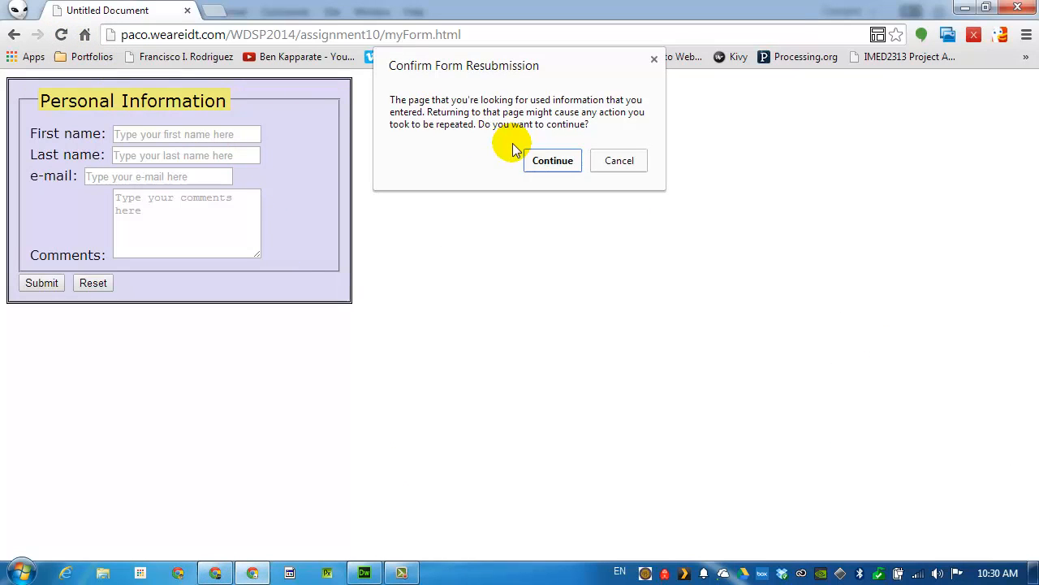
left_click(552, 160)
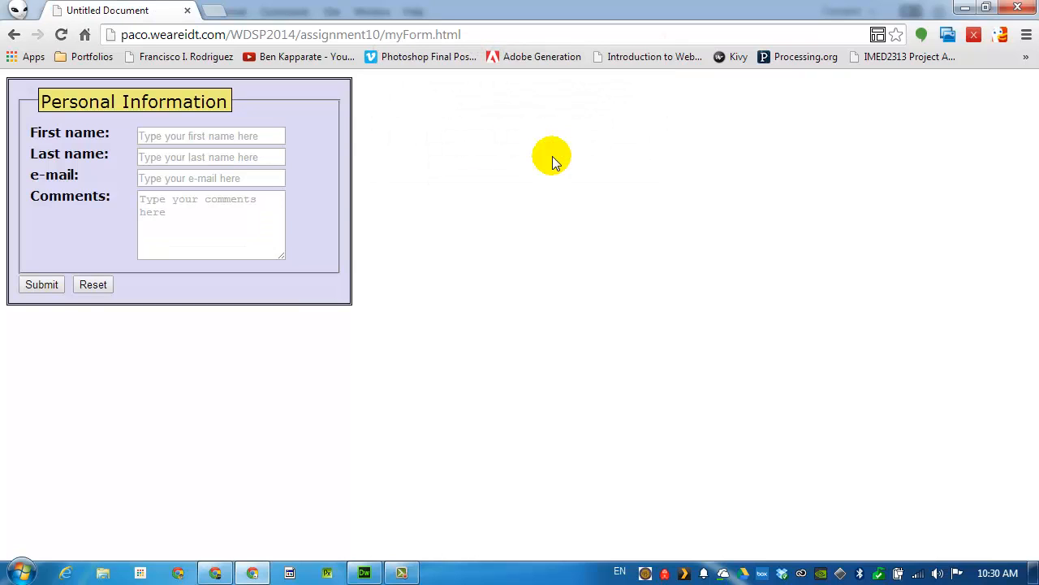
Step: Fill the form with test entries Joe, Blow and my email
left_click(211, 135)
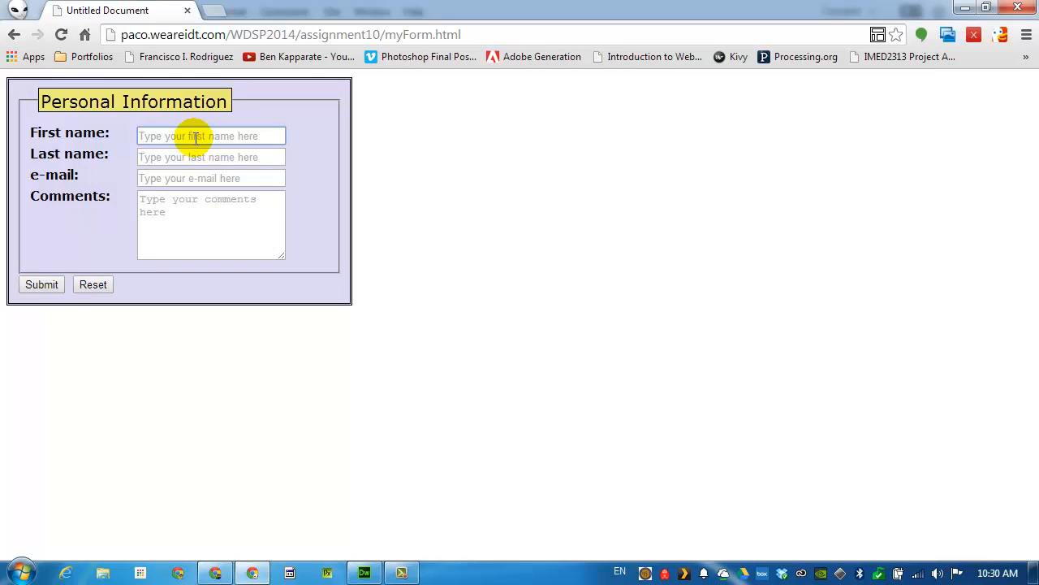
type("Joe")
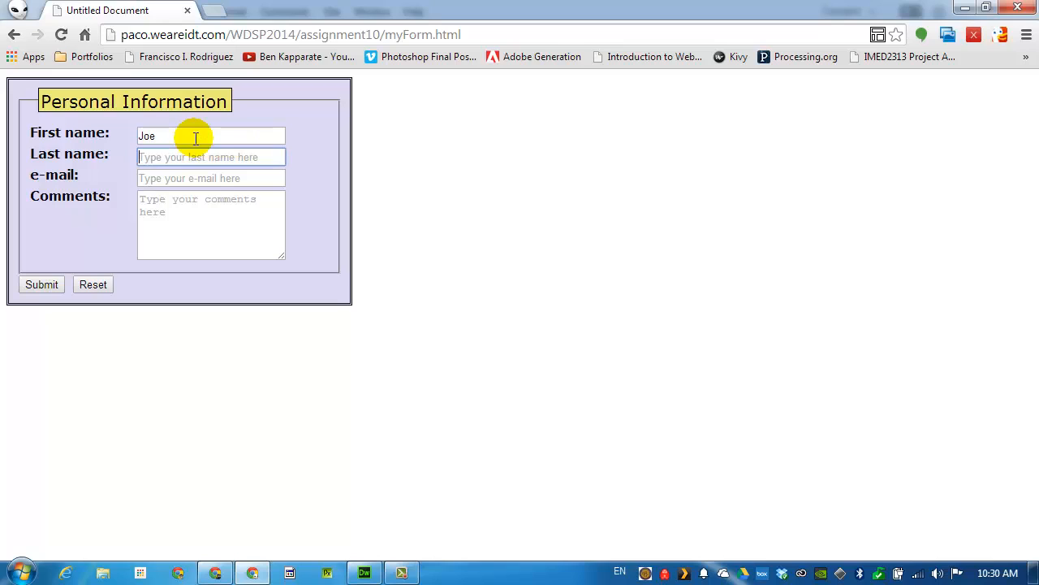
type("Blow")
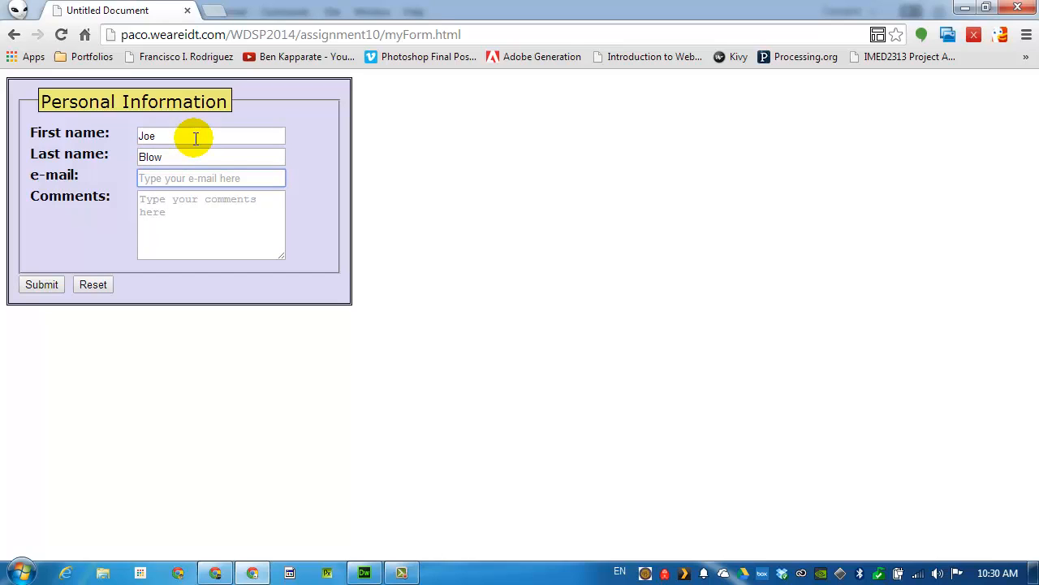
type("my email")
left_click(211, 225)
type("My co")
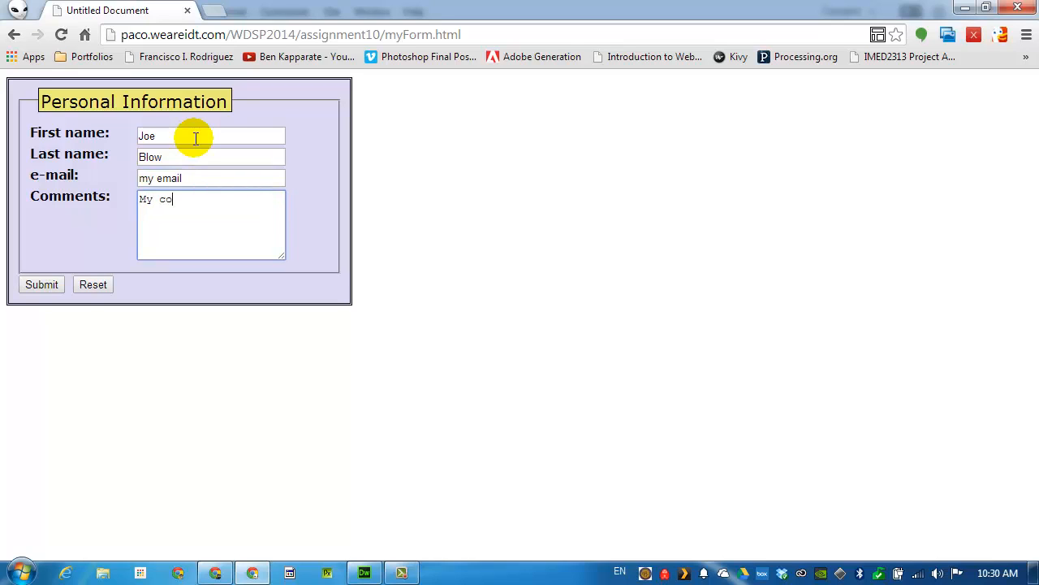
left_click(93, 284)
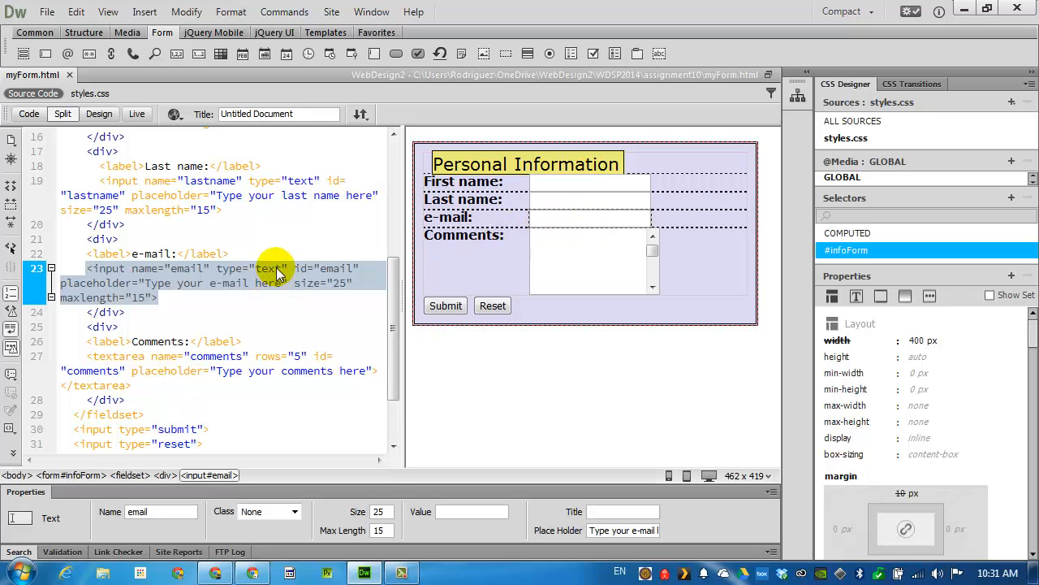
Step: Change the e-mail input on line 23 to type="email" and put the page
left_click(268, 272)
type("mail")
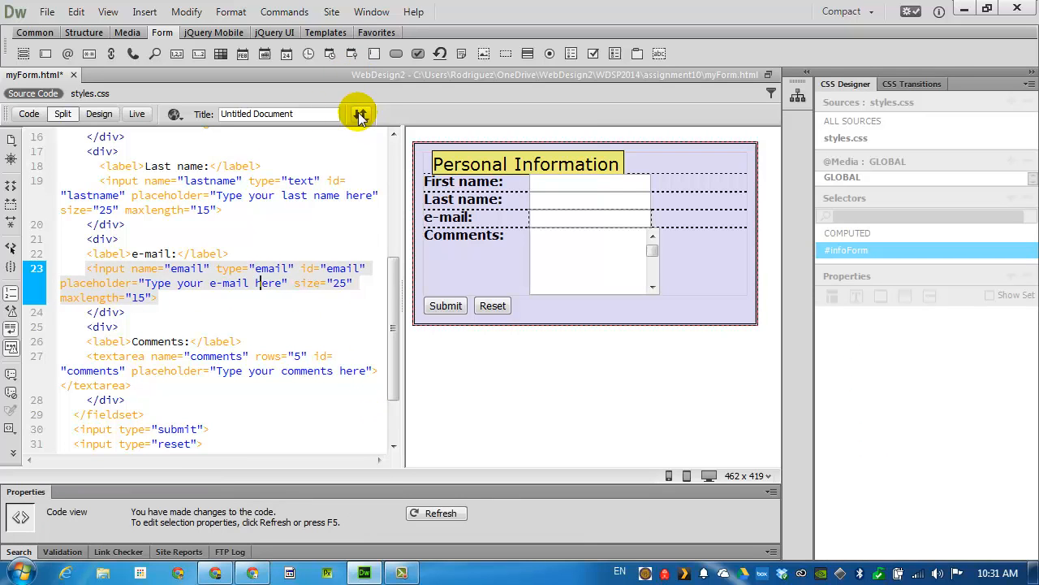
left_click(359, 114)
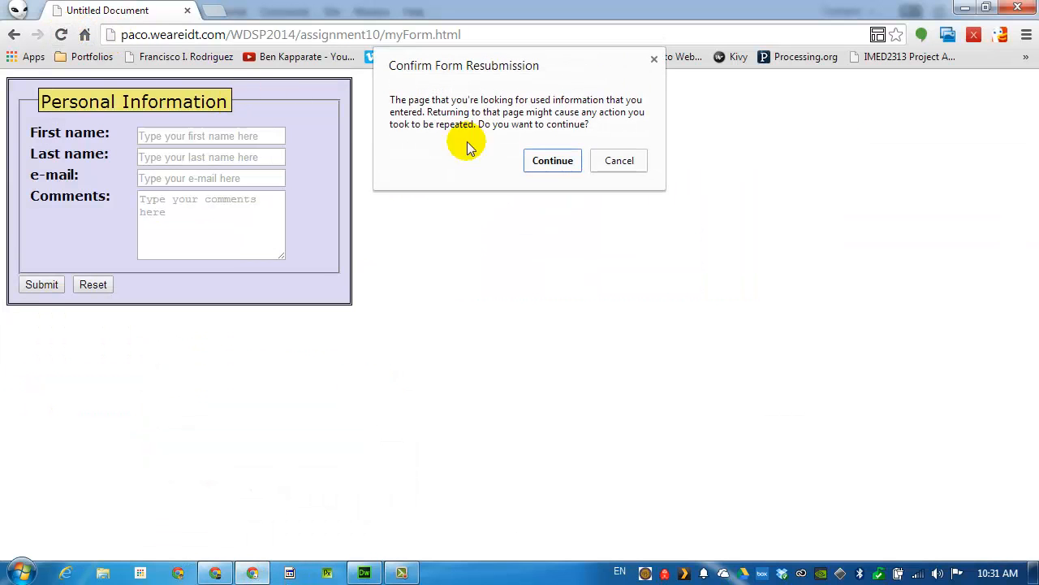
Step: Confirm Continue on reload and enter Joe, Blow, my email and My comment
left_click(552, 160)
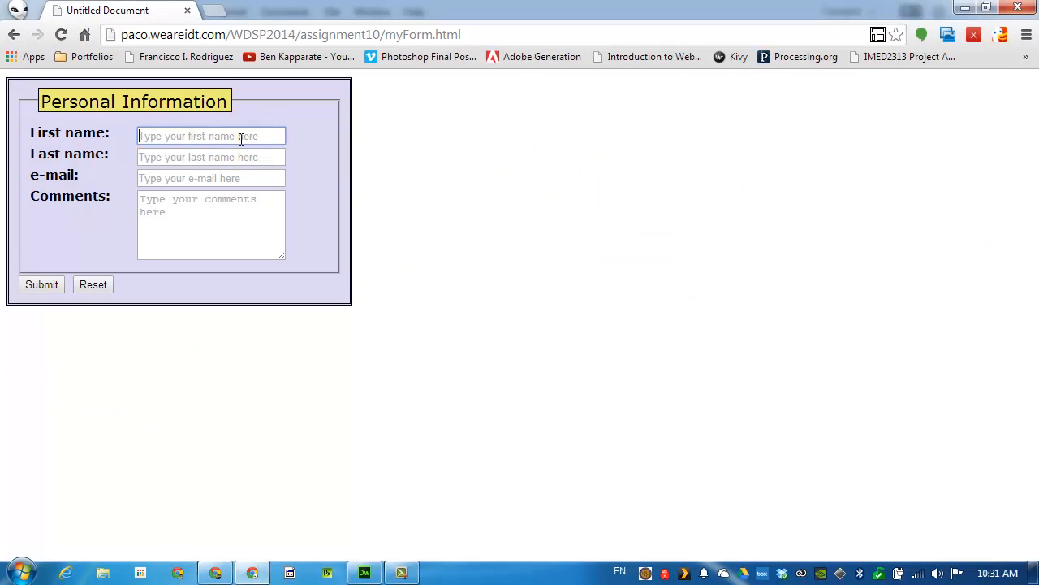
type("Joe")
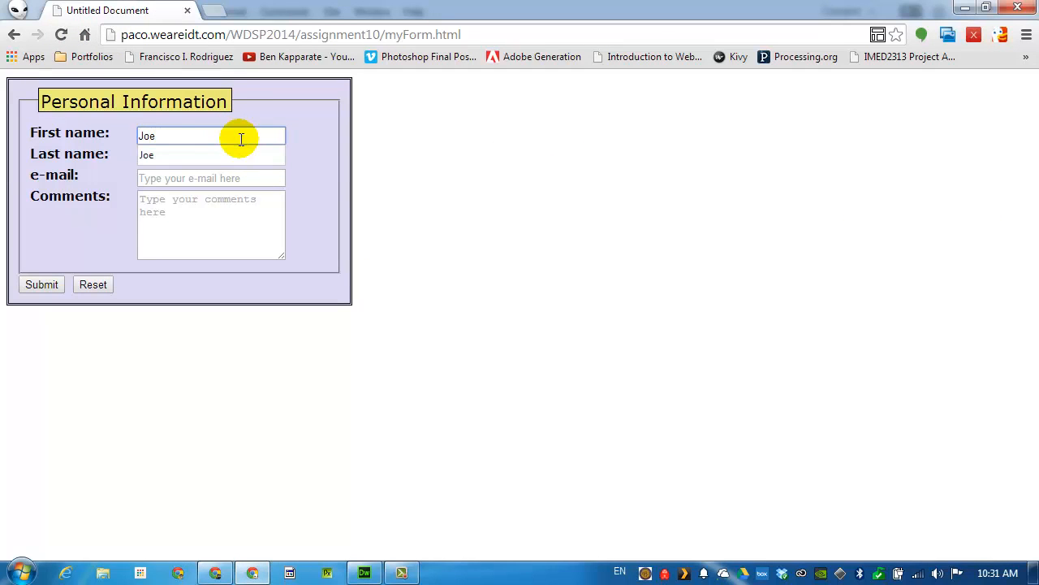
type("Blow")
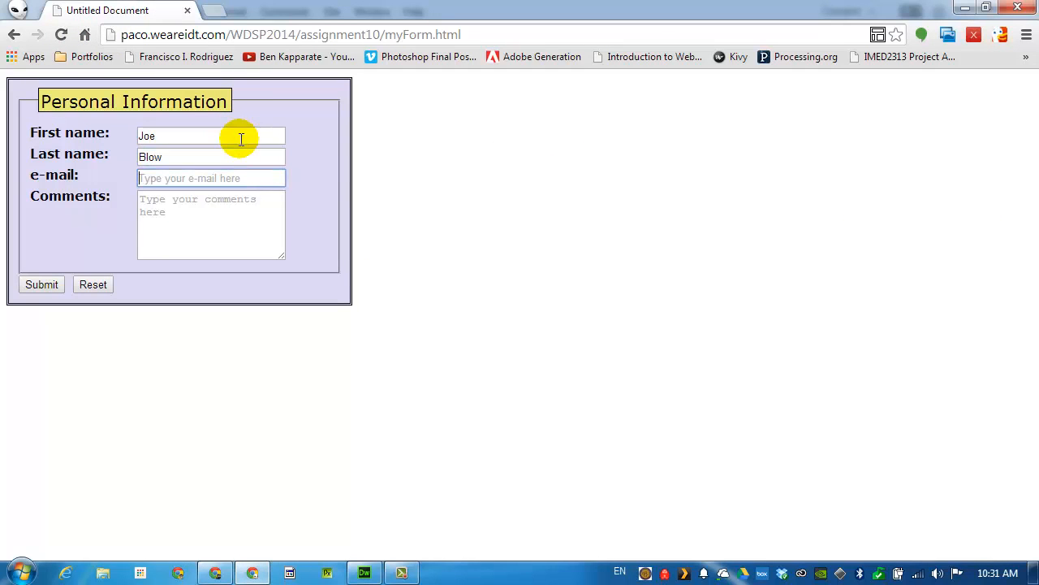
type("my email")
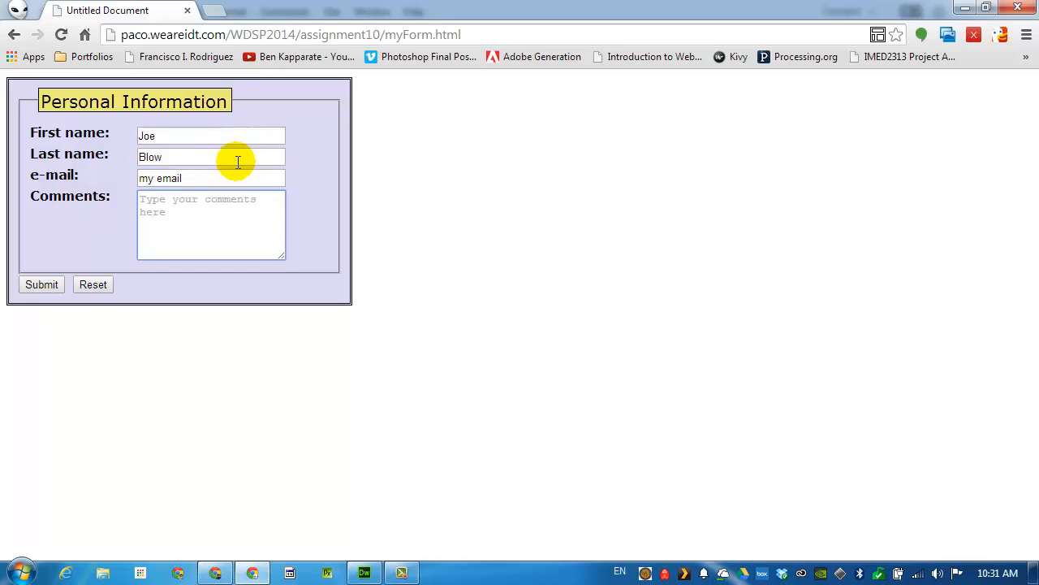
type("My comment")
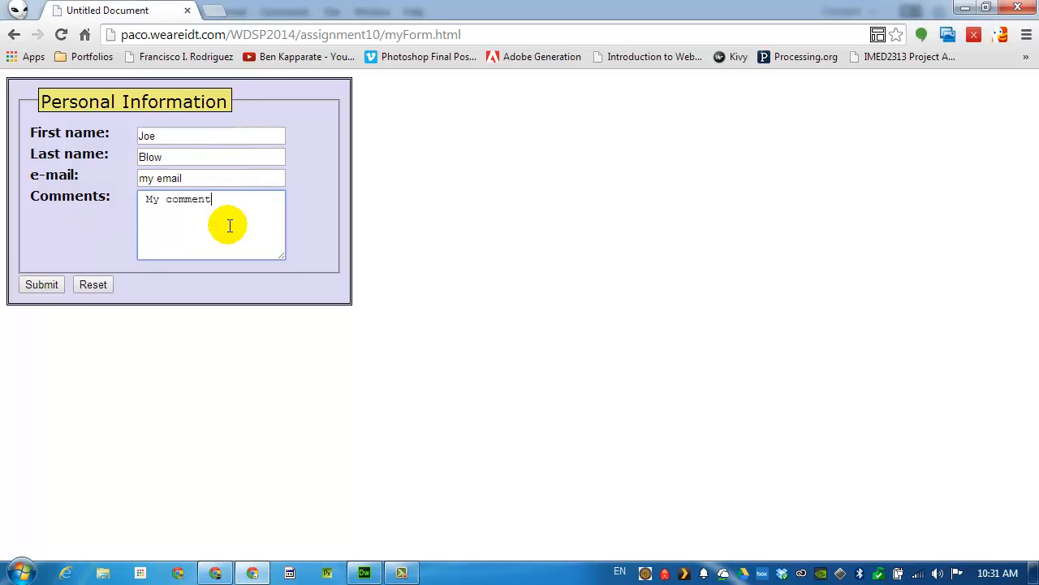
left_click(41, 285)
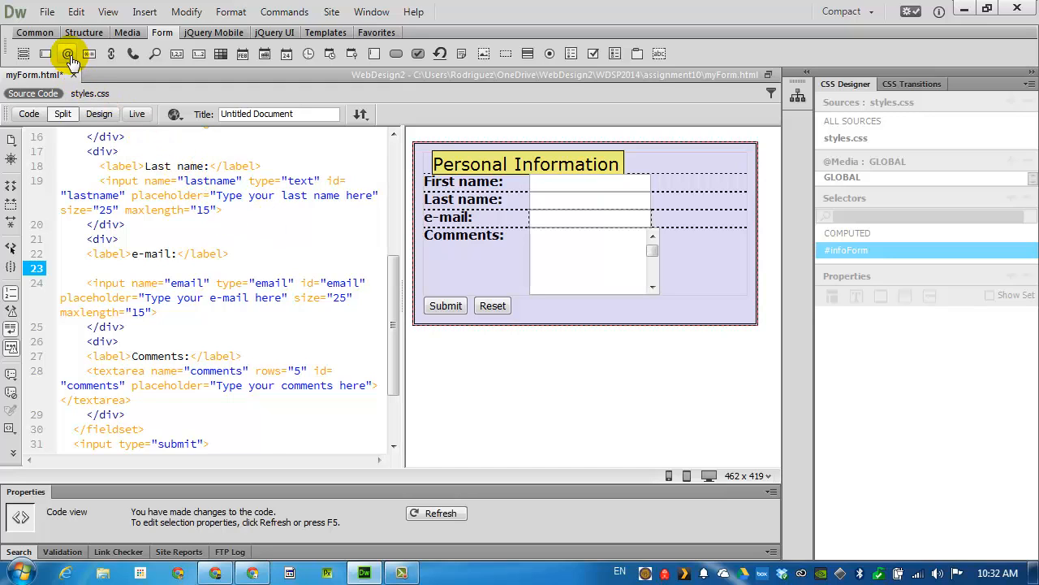
Step: Type <input type="email"> on line 23 above the existing e-mail field
type("<input type=\"email\">")
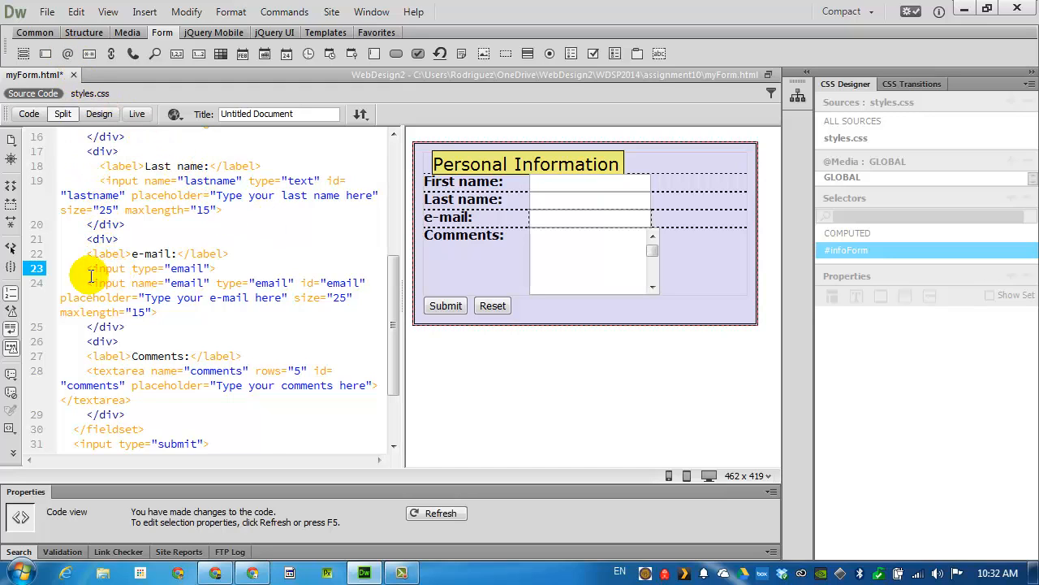